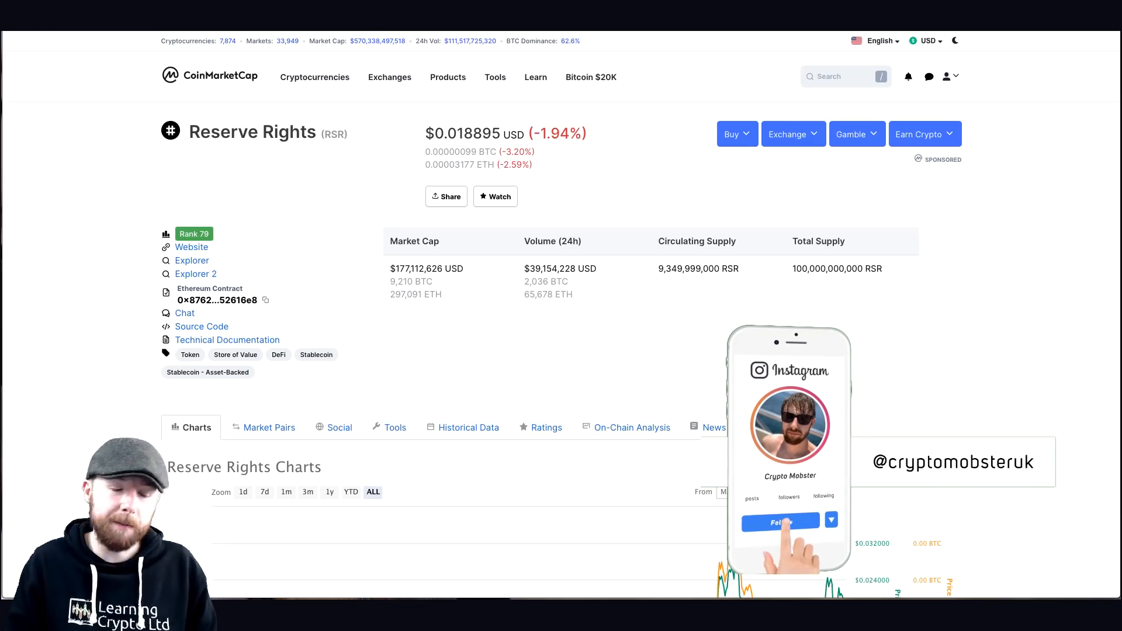
Step: Open the Reserve project article and read down through its inflation table
{"action": "left_click", "coordinate": [780, 520]}
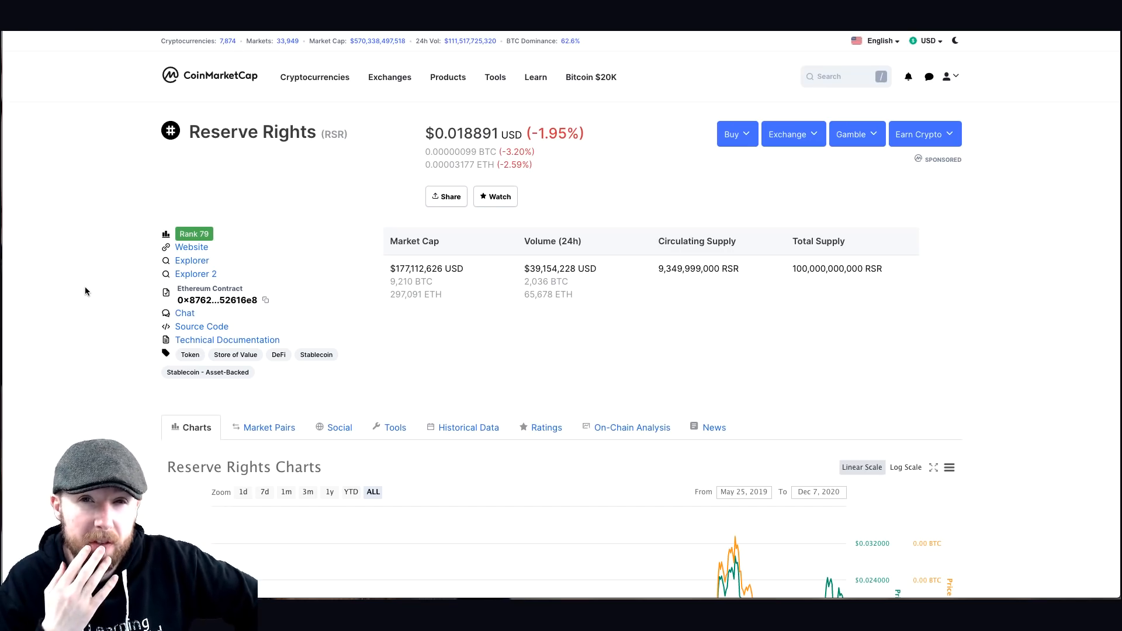
{"action": "scroll", "scroll_direction": "down", "scroll_amount": 3}
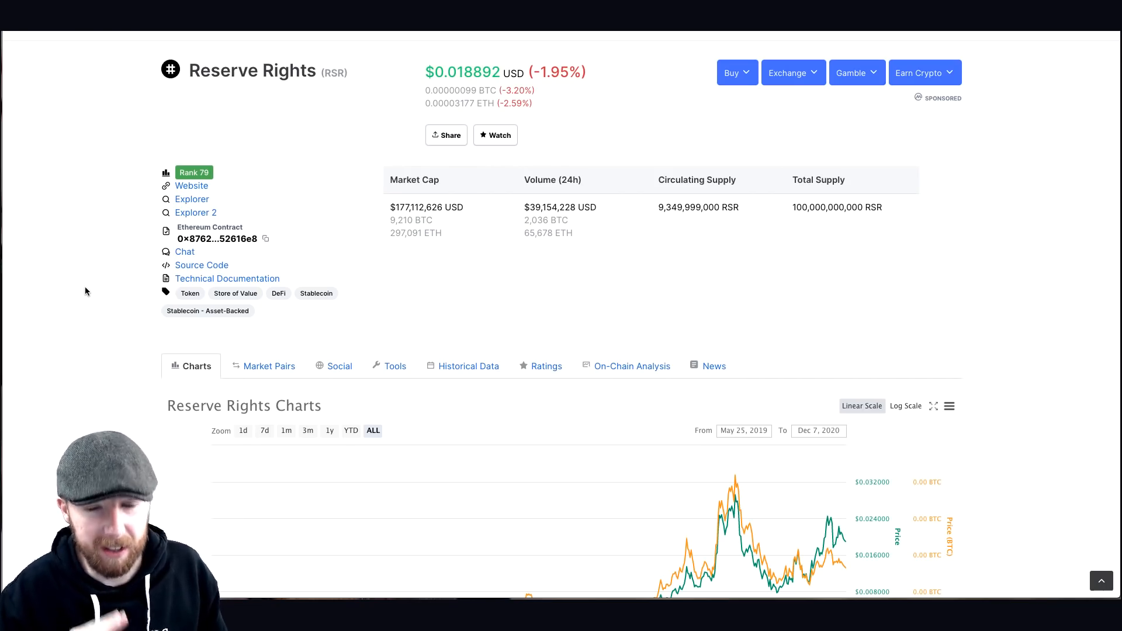
{"action": "scroll", "scroll_direction": "down", "scroll_amount": 3}
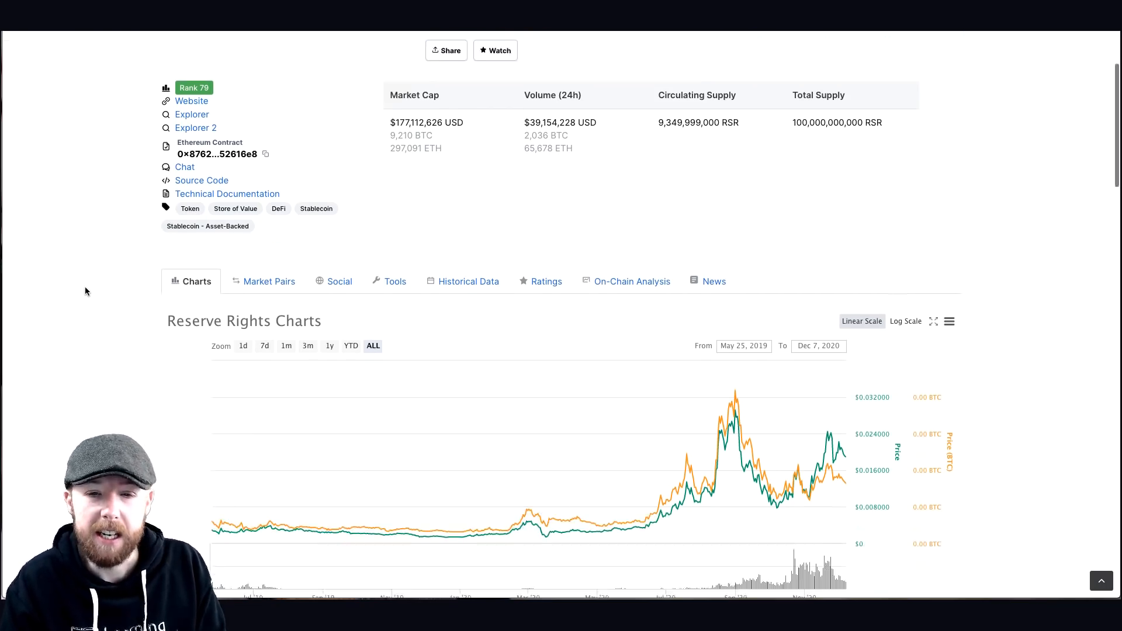
{"action": "scroll", "scroll_direction": "down", "scroll_amount": 3}
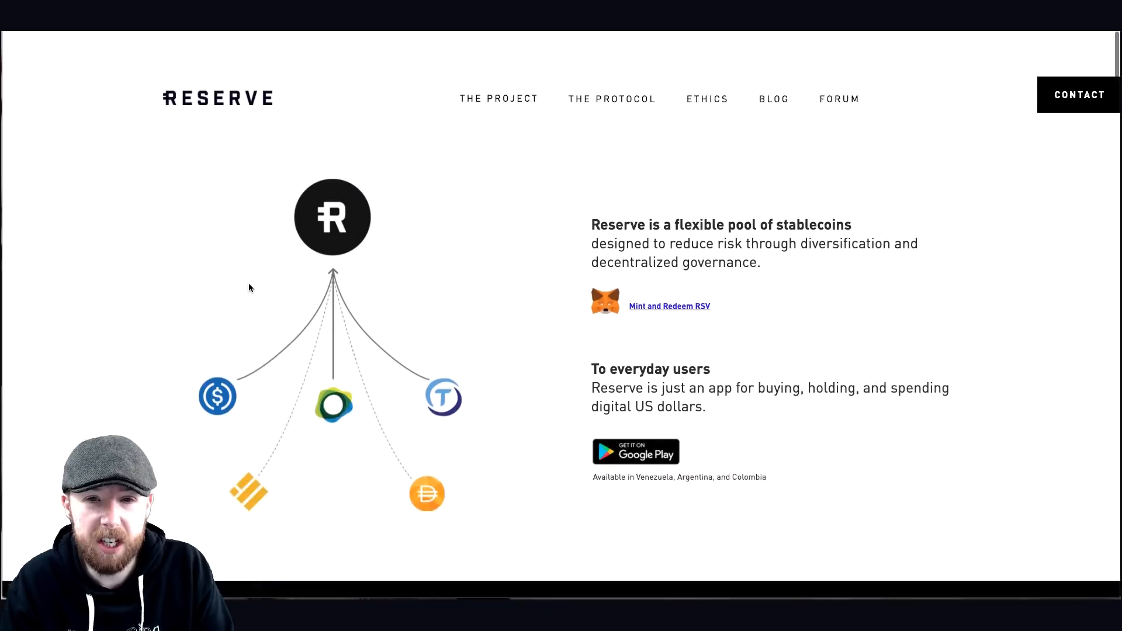
{"action": "scroll", "scroll_direction": "up", "scroll_amount": 3}
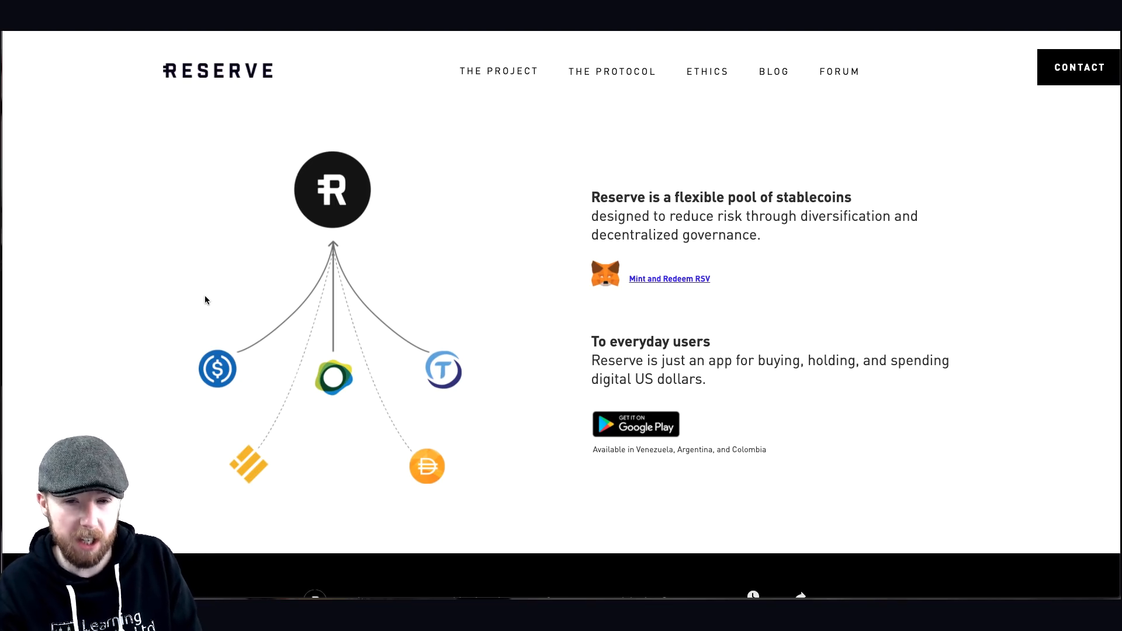
{"action": "scroll", "scroll_direction": "down", "scroll_amount": 3}
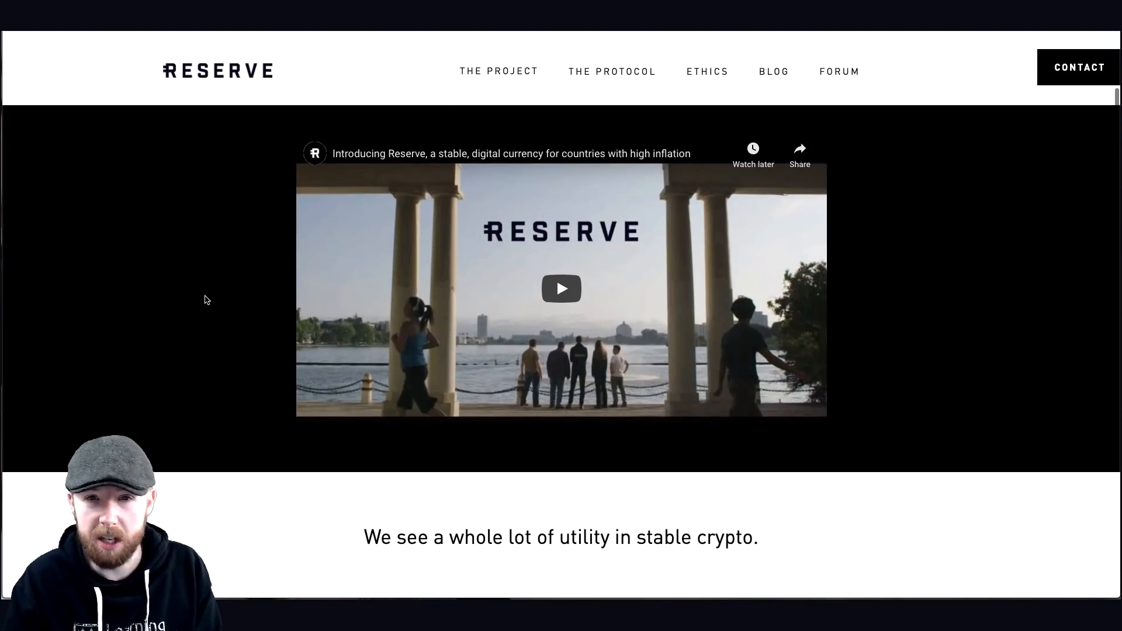
{"action": "scroll", "scroll_direction": "down", "scroll_amount": 3}
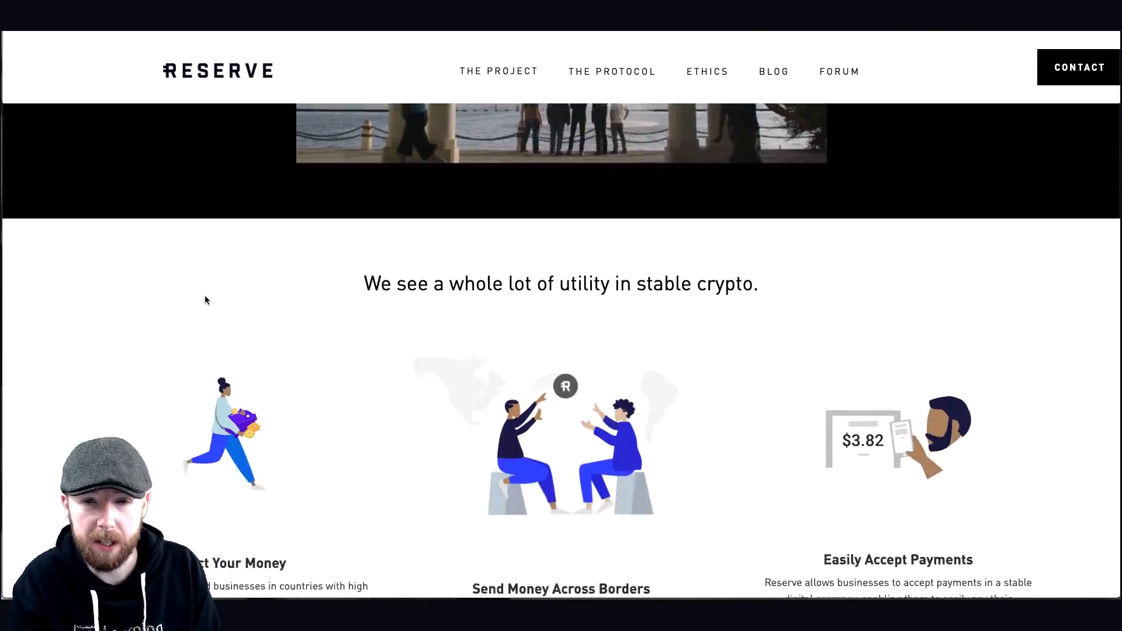
{"action": "scroll", "scroll_direction": "down", "scroll_amount": 3}
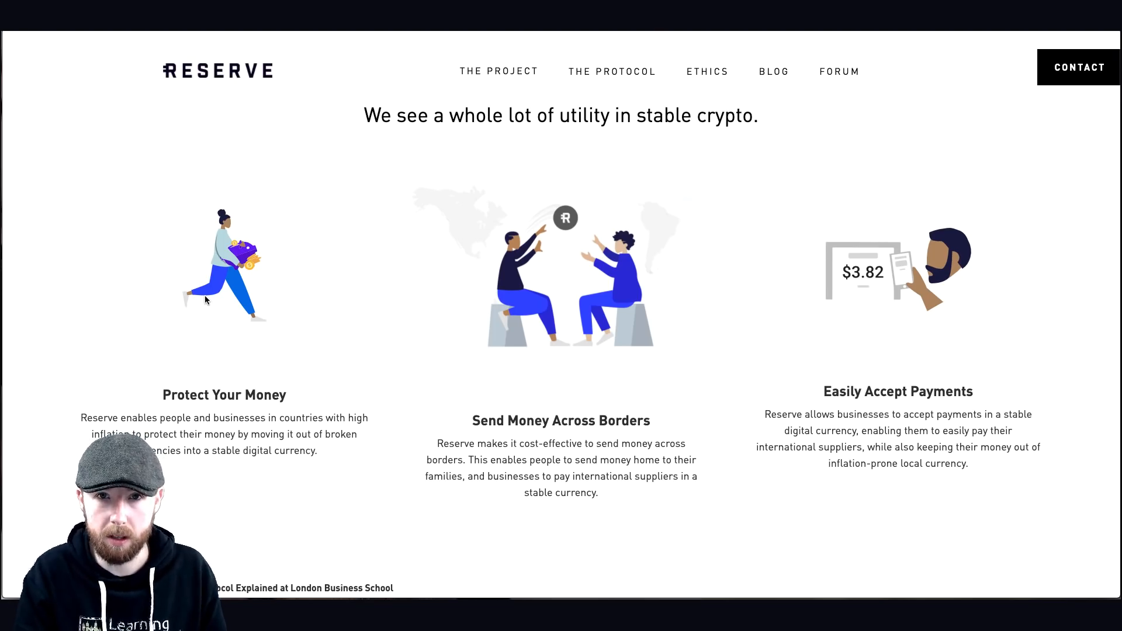
Step: Continue past coin clipping and the core problem to 'The story with crypto'
{"action": "scroll", "scroll_direction": "down", "scroll_amount": 3}
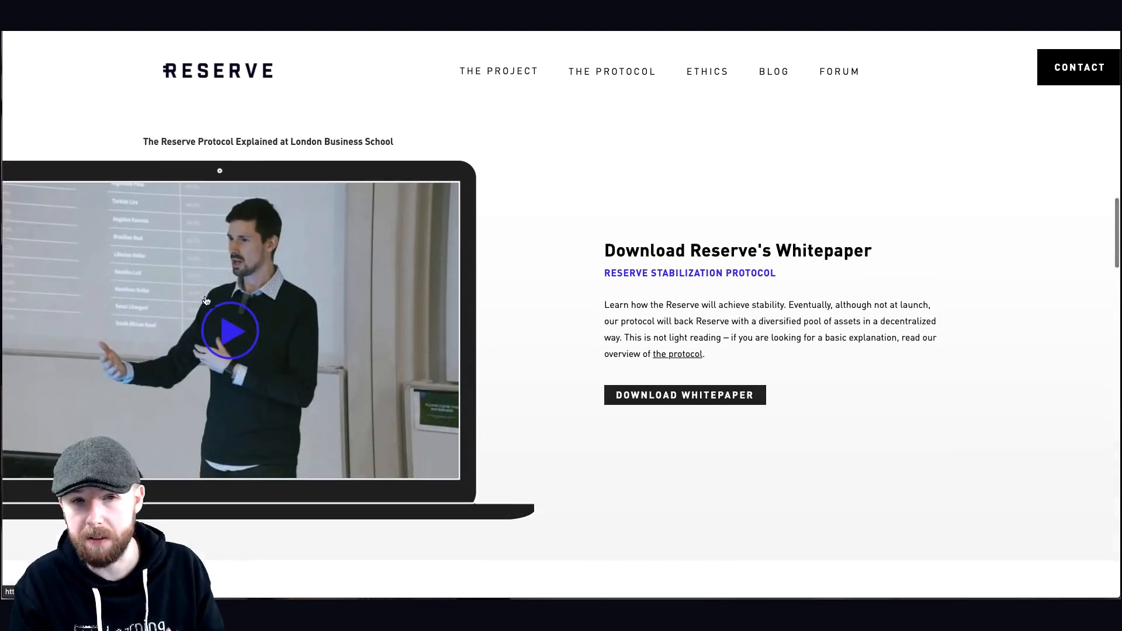
{"action": "scroll", "scroll_direction": "down", "scroll_amount": 3}
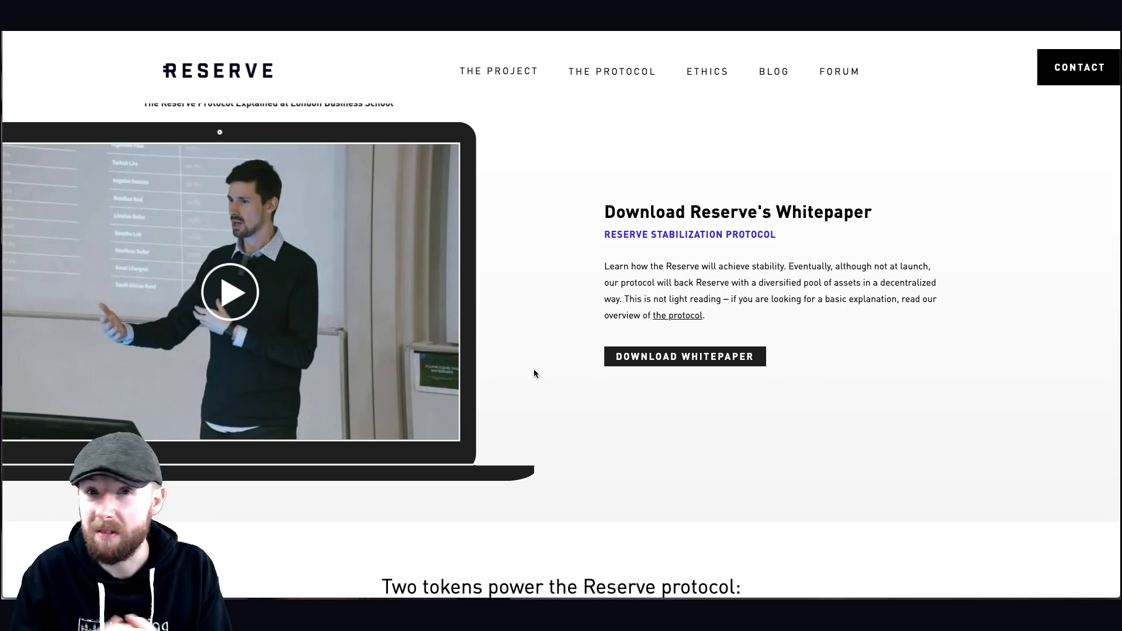
{"action": "scroll", "scroll_direction": "down", "scroll_amount": 3}
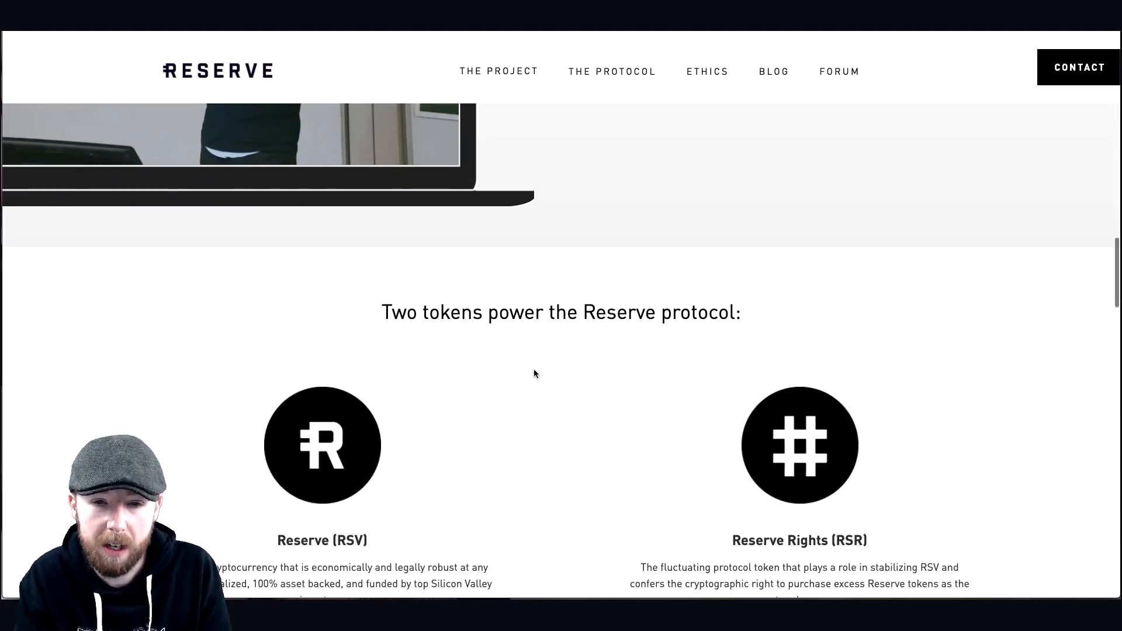
{"action": "scroll", "scroll_direction": "down", "scroll_amount": 3}
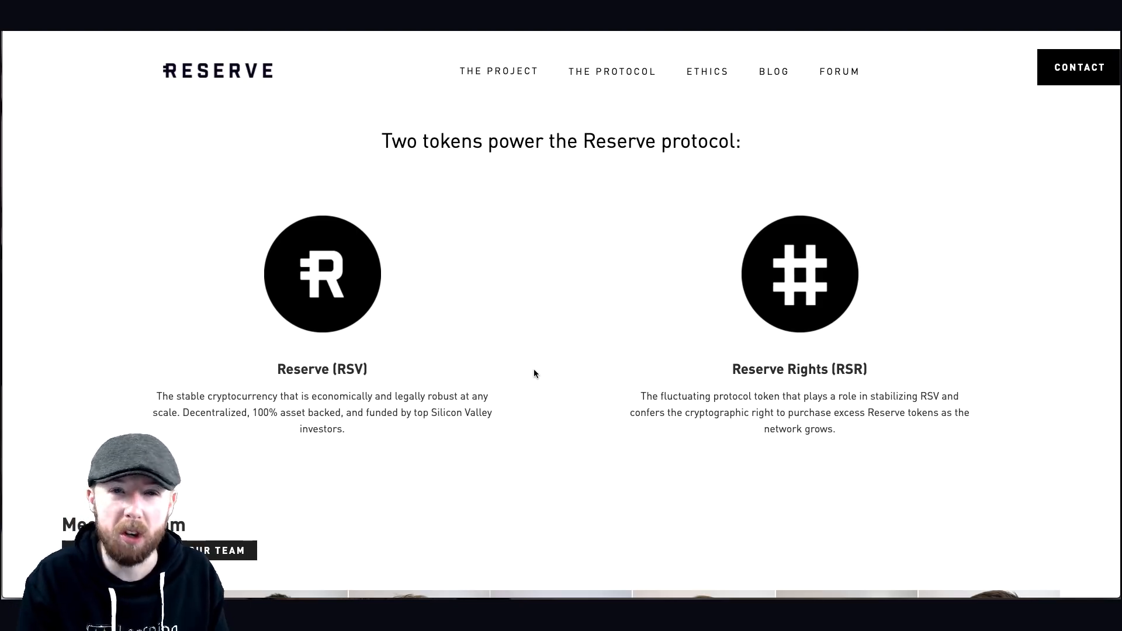
{"action": "mouse_move", "coordinate": [157, 432]}
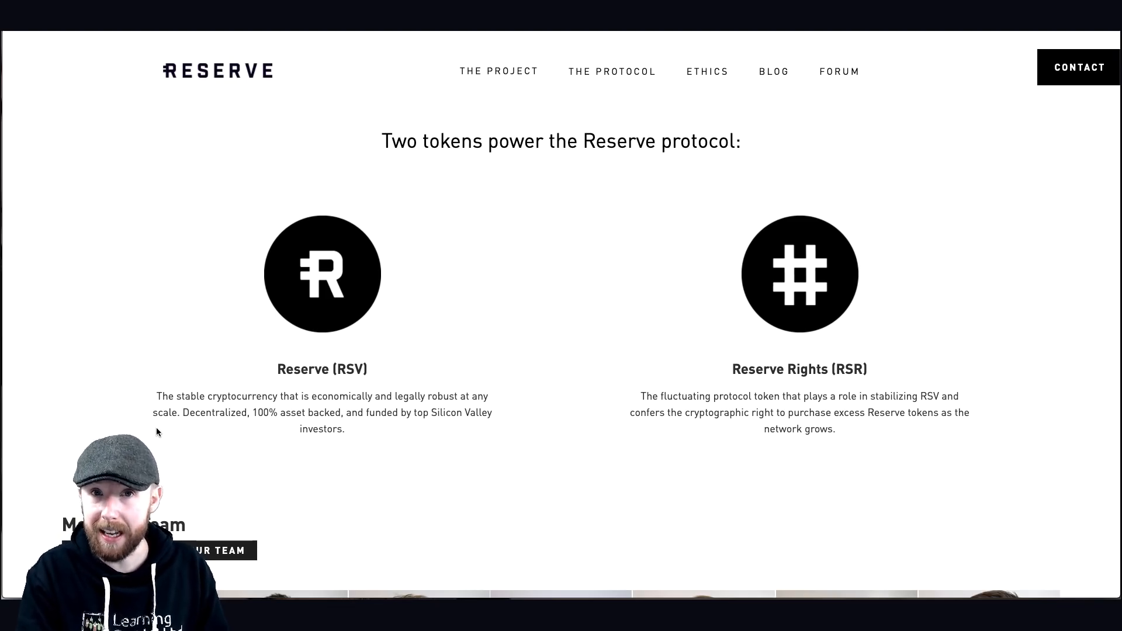
{"action": "mouse_move", "coordinate": [240, 306]}
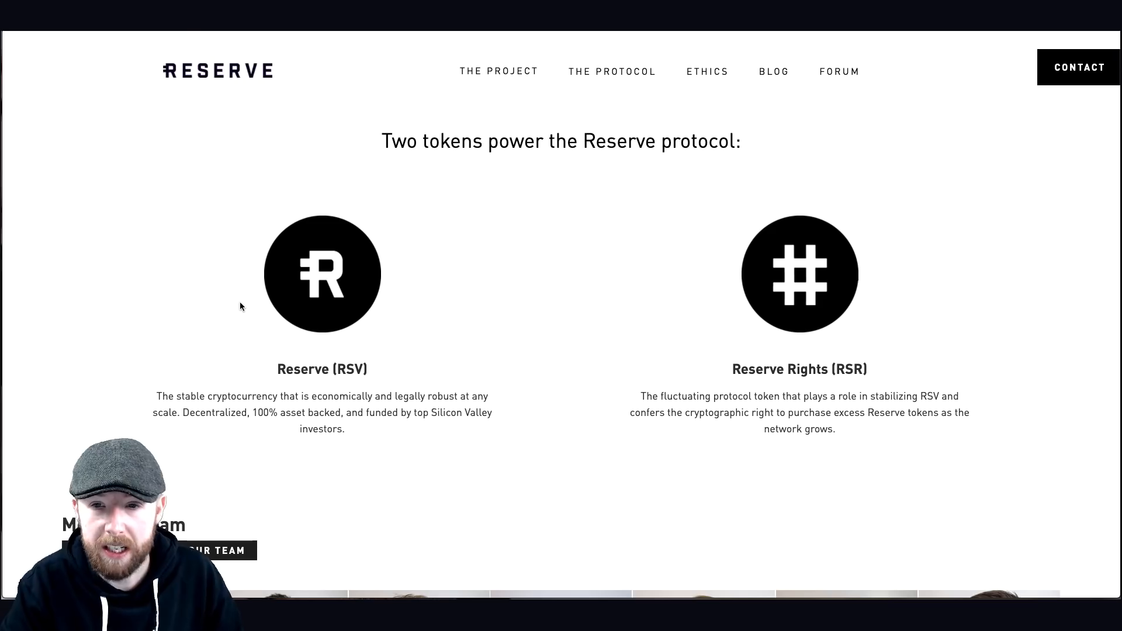
{"action": "scroll", "scroll_direction": "down", "scroll_amount": 3}
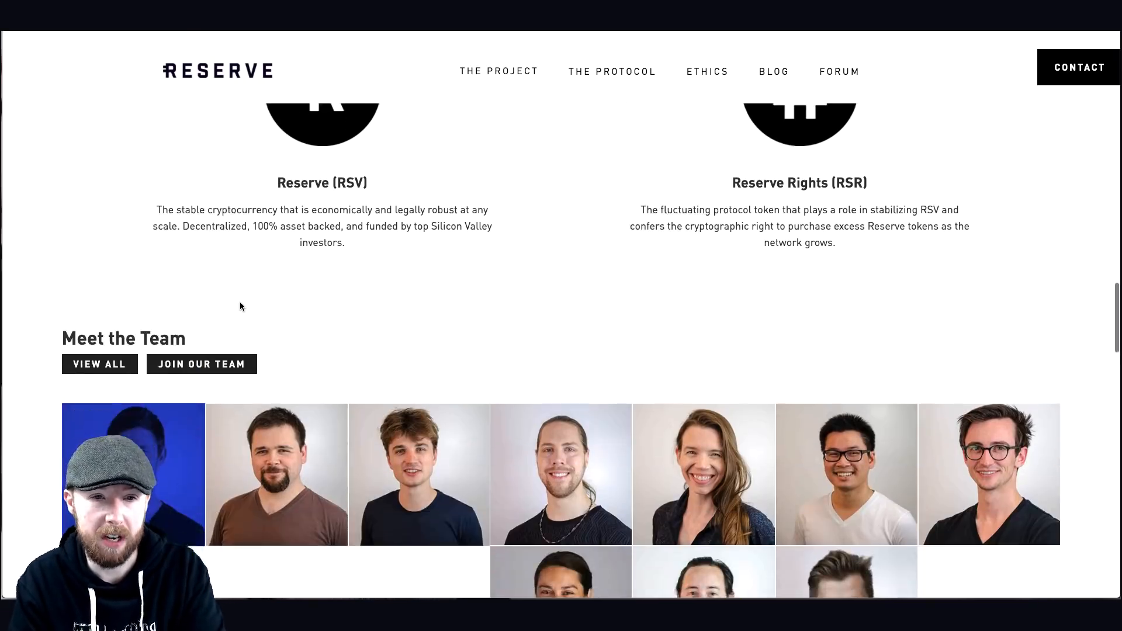
{"action": "scroll", "scroll_direction": "down", "scroll_amount": 3}
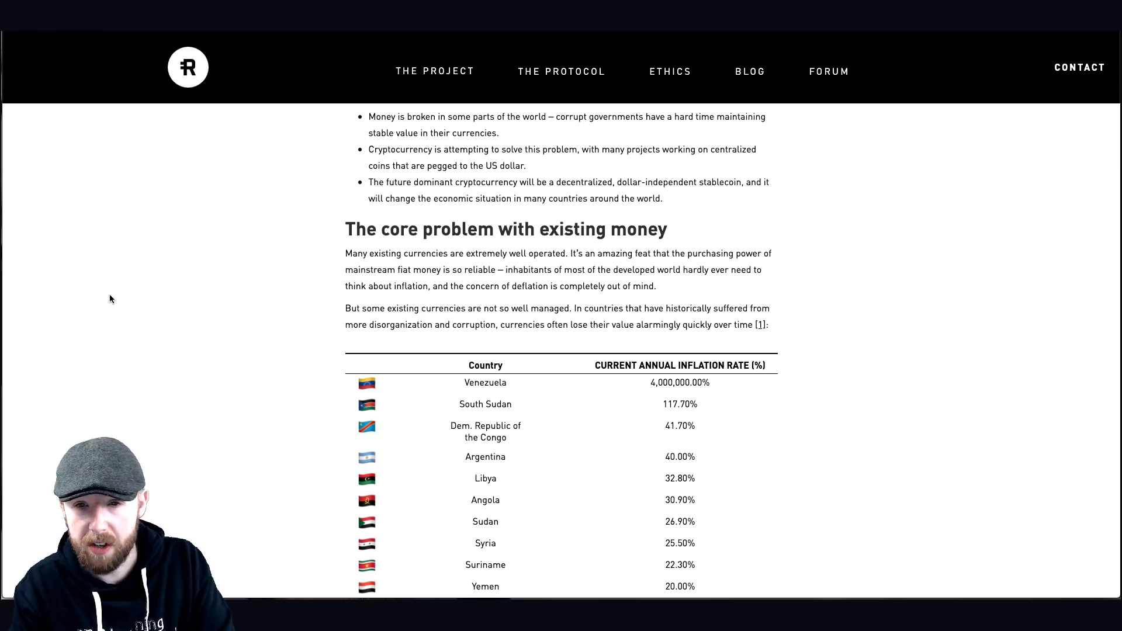
{"action": "scroll", "scroll_direction": "down", "scroll_amount": 3}
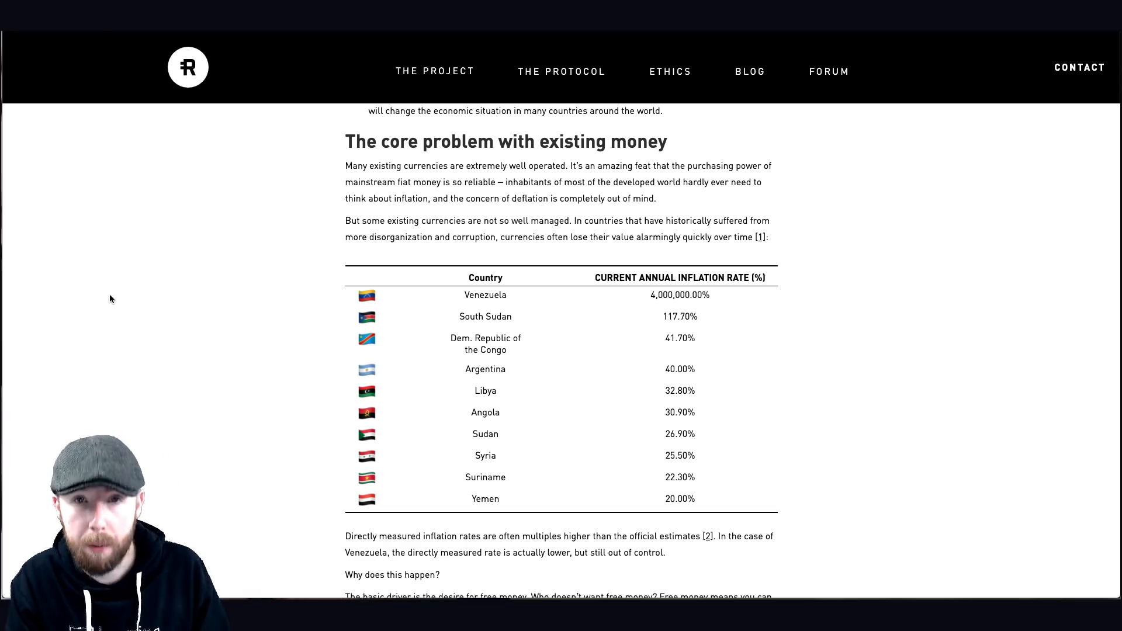
{"action": "scroll", "scroll_direction": "down", "scroll_amount": 3}
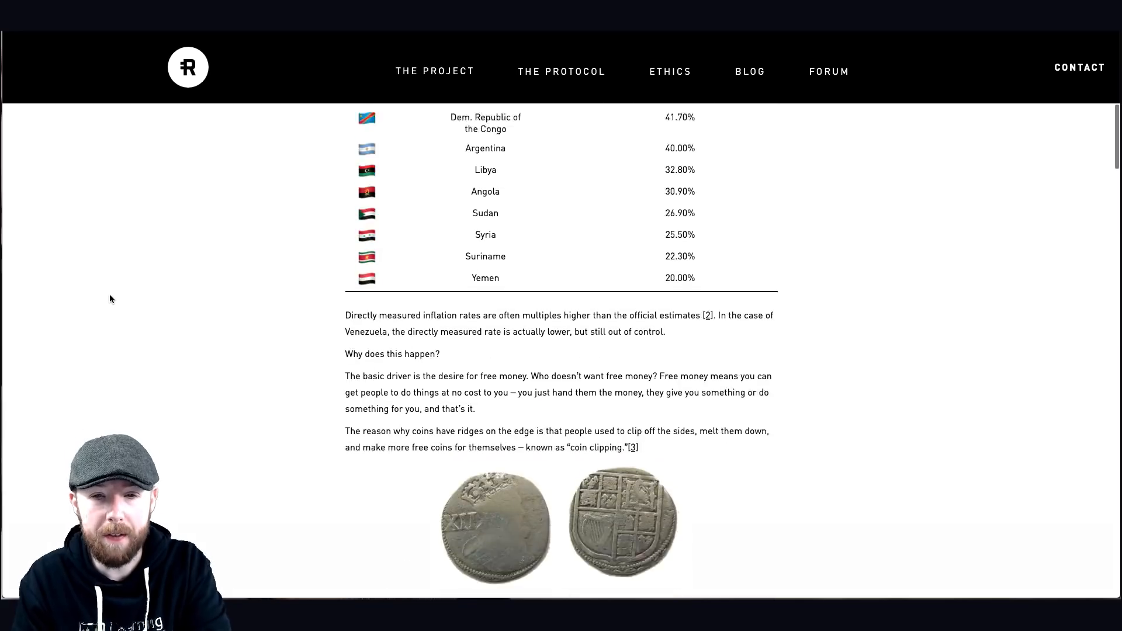
{"action": "scroll", "scroll_direction": "down", "scroll_amount": 3}
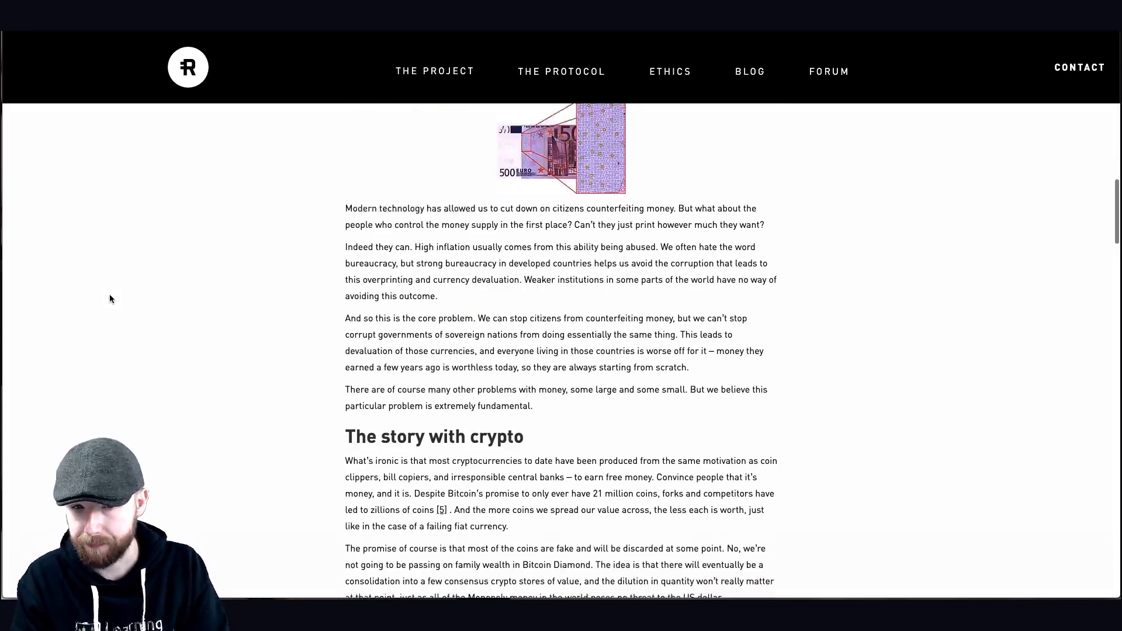
{"action": "scroll", "scroll_direction": "down", "scroll_amount": 3}
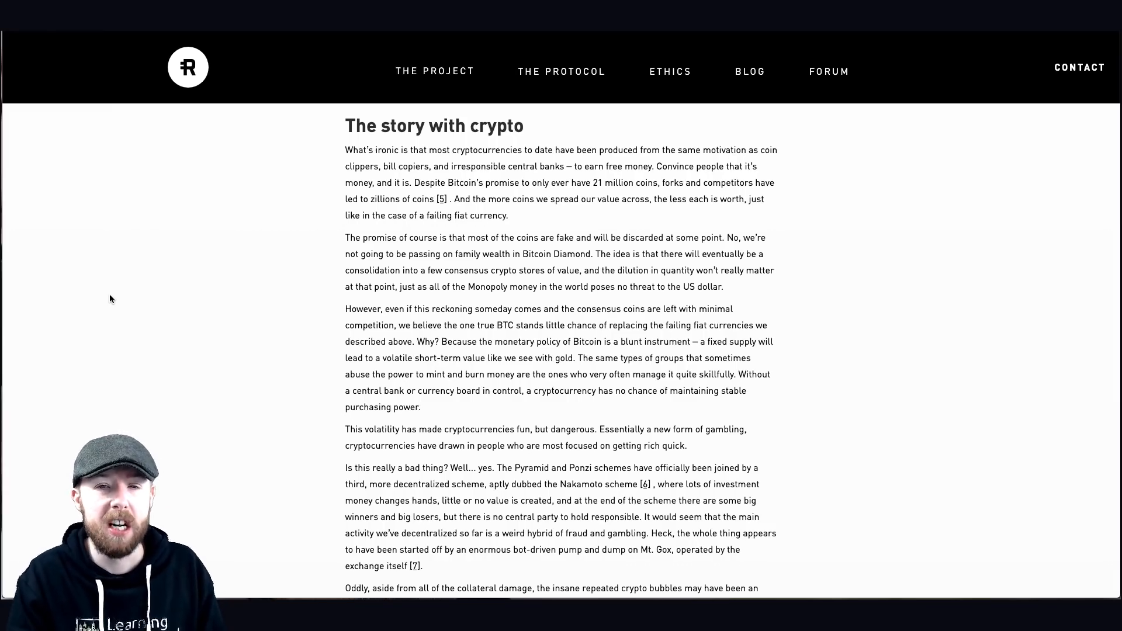
Step: Read the Reserve Protocol page's Background, The Tokens and stabilization sections
{"action": "left_click", "coordinate": [561, 70]}
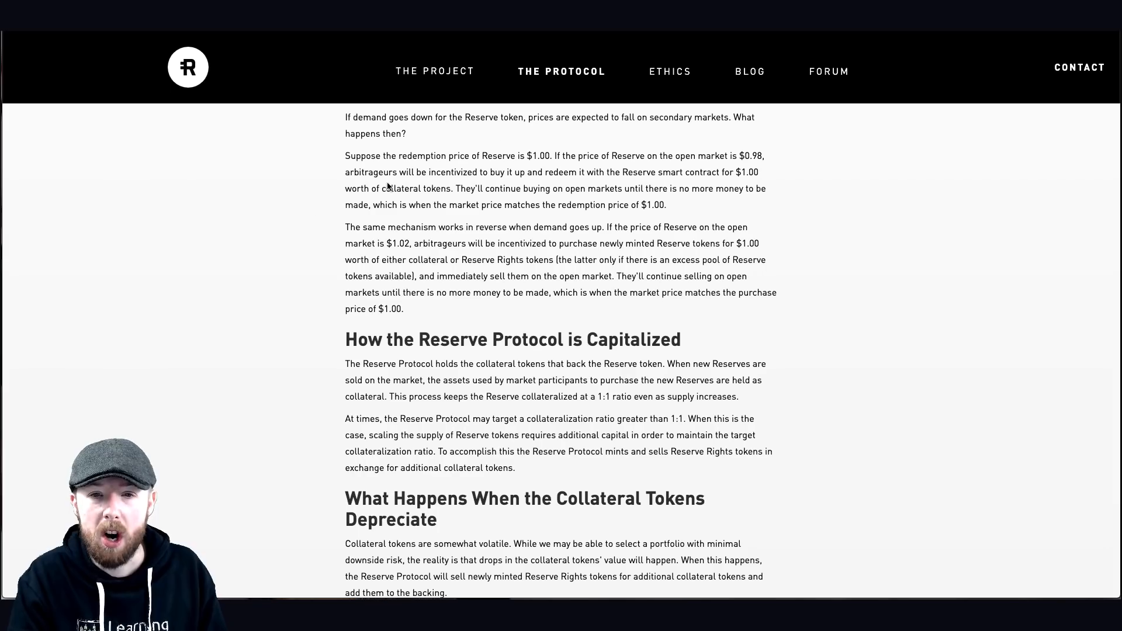
{"action": "scroll", "scroll_direction": "up", "scroll_amount": 3}
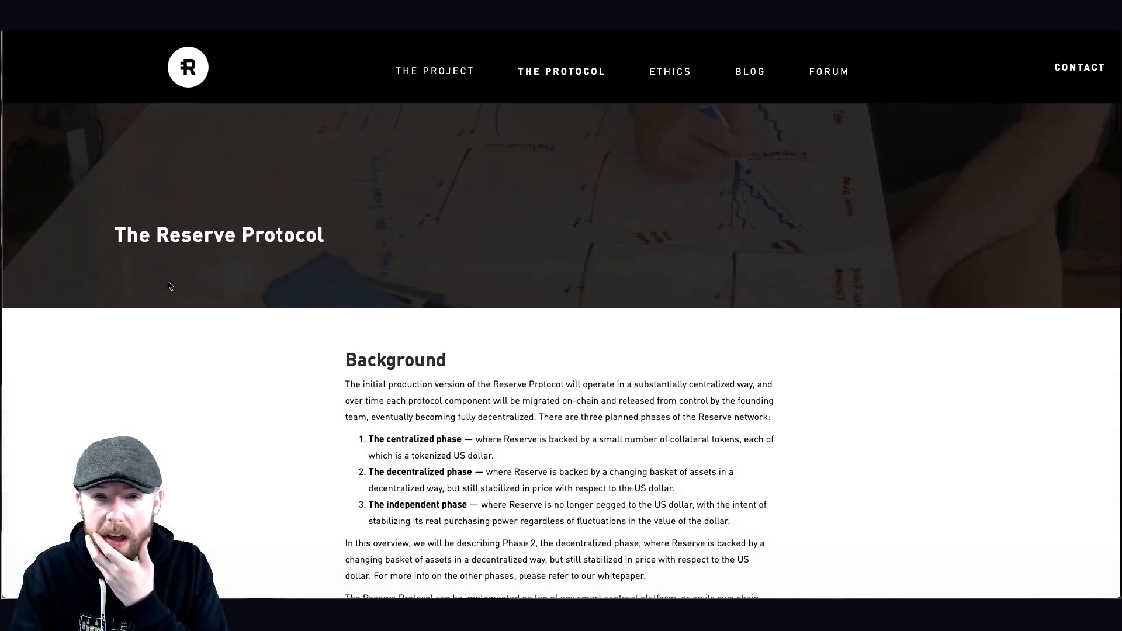
{"action": "scroll", "scroll_direction": "down", "scroll_amount": 3}
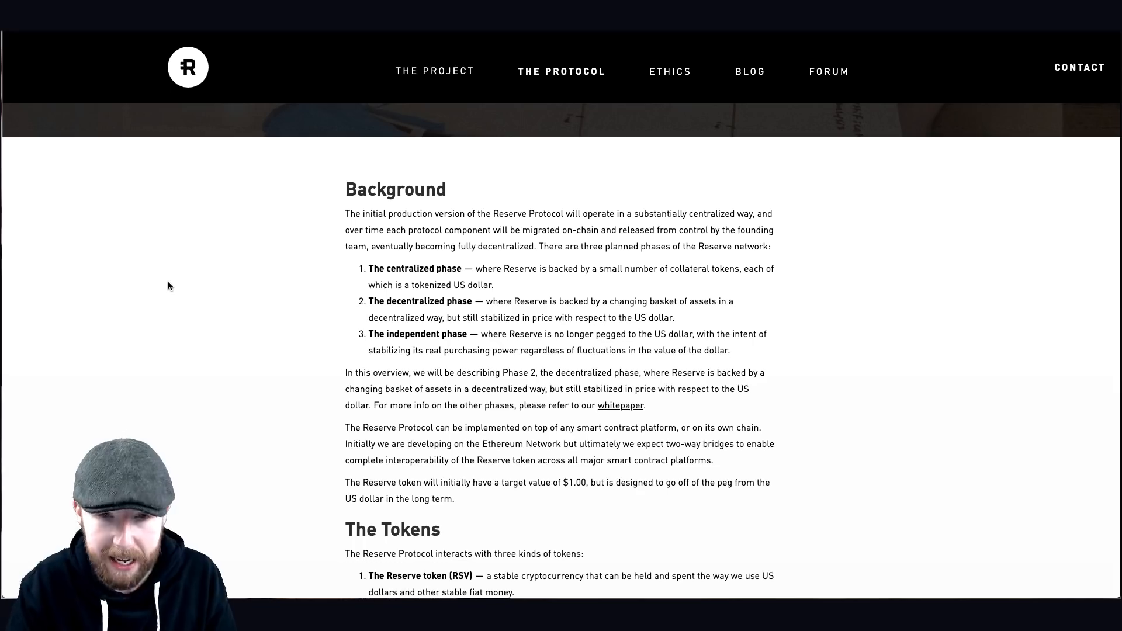
{"action": "scroll", "scroll_direction": "down", "scroll_amount": 3}
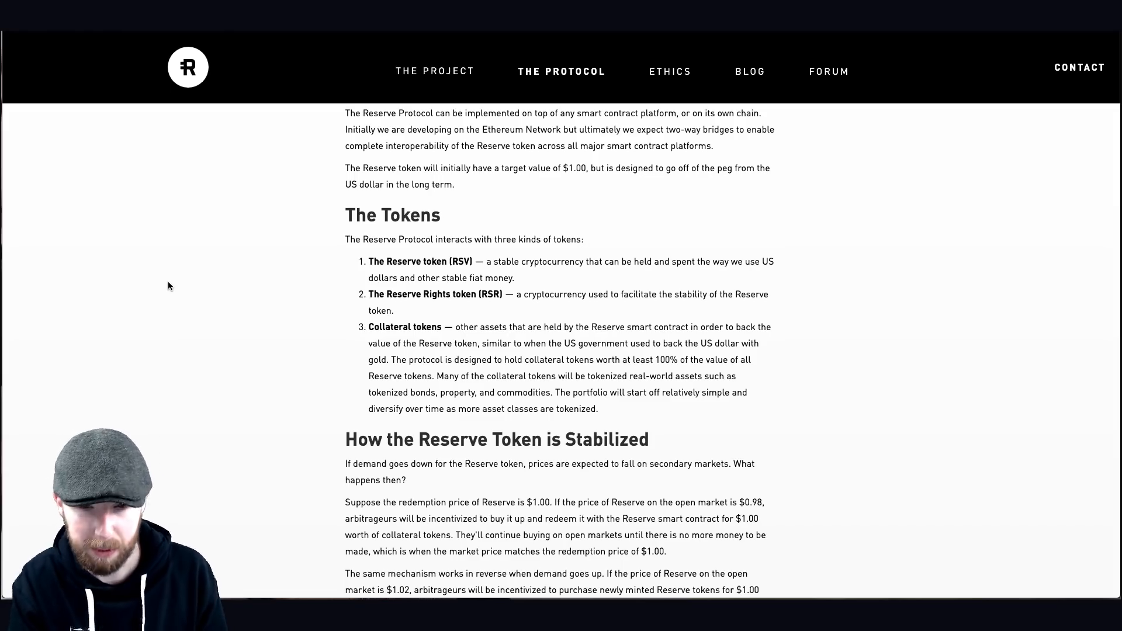
{"action": "scroll", "scroll_direction": "down", "scroll_amount": 3}
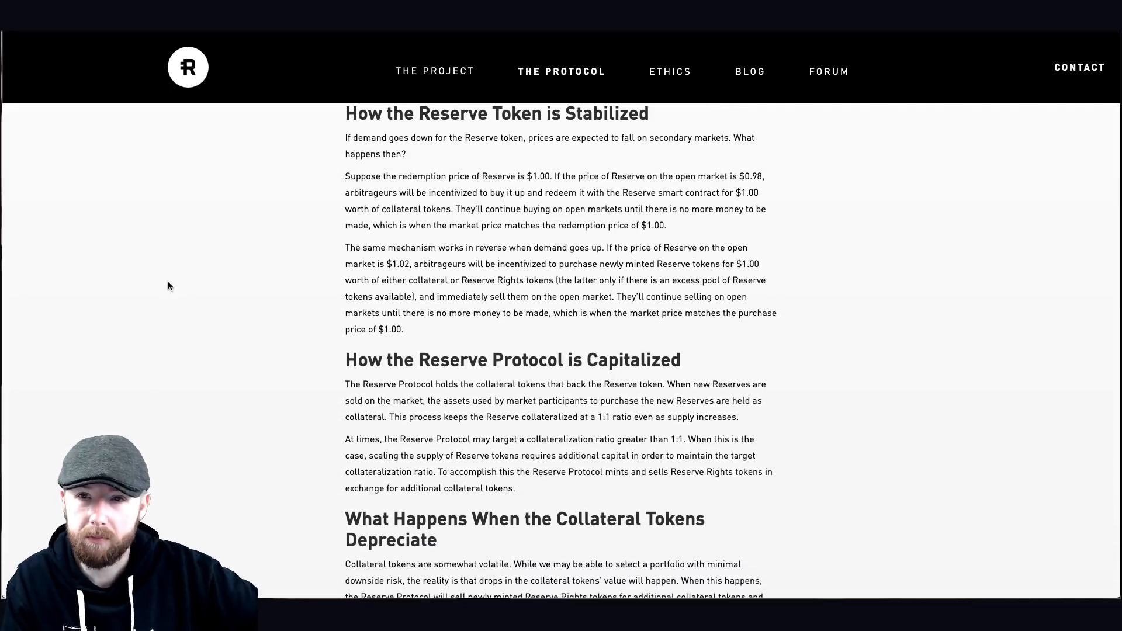
Step: Scroll past the peg and vault ratio diagram to the Current Investors section
{"action": "scroll", "scroll_direction": "down", "scroll_amount": 3}
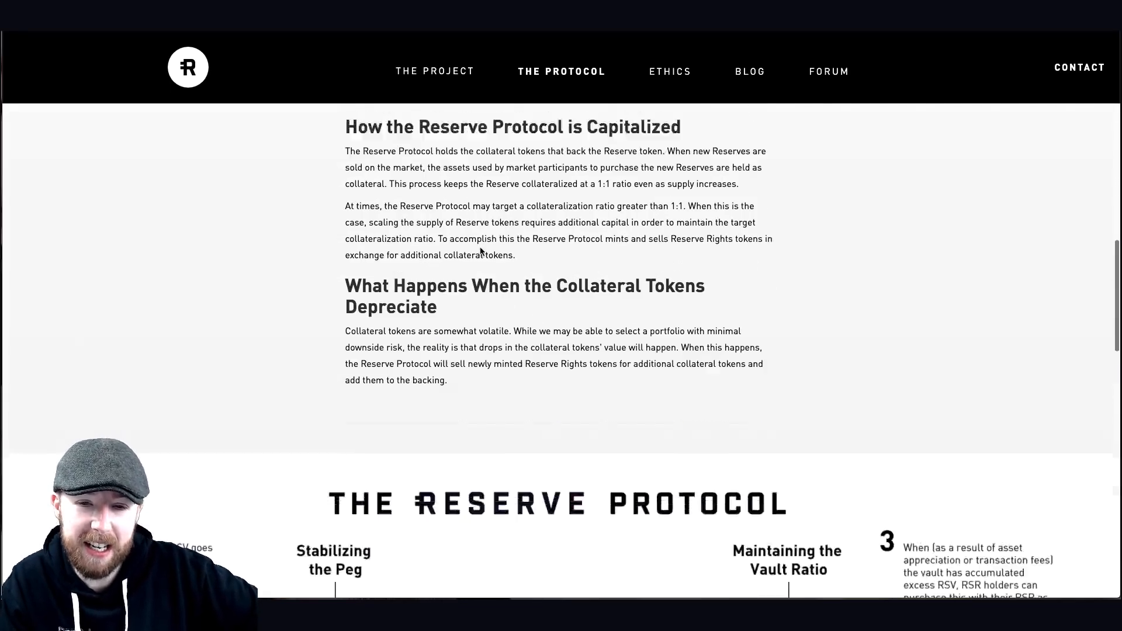
{"action": "scroll", "scroll_direction": "down", "scroll_amount": 3}
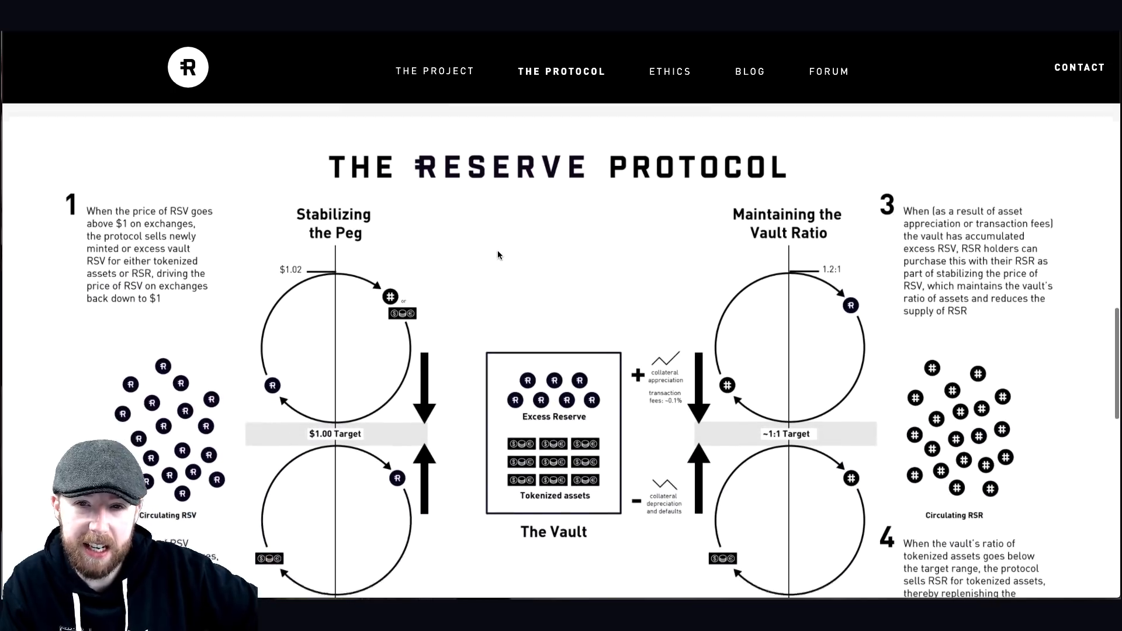
{"action": "scroll", "scroll_direction": "down", "scroll_amount": 3}
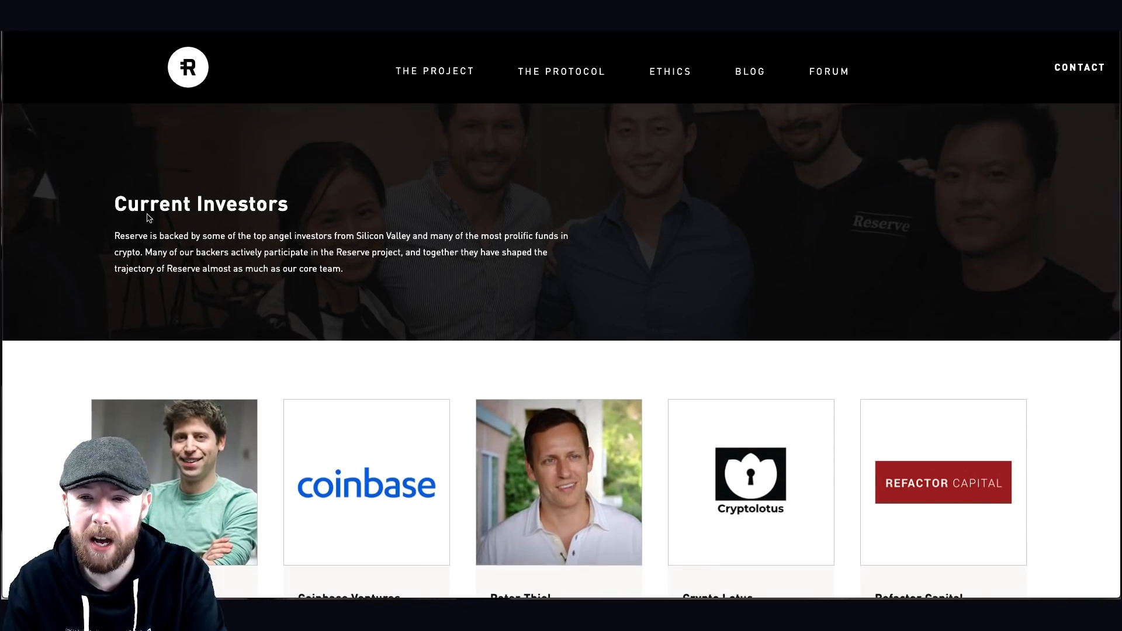
Step: Browse investor cards from Sam Altman and Coinbase Ventures to the second row
{"action": "scroll", "scroll_direction": "down", "scroll_amount": 3}
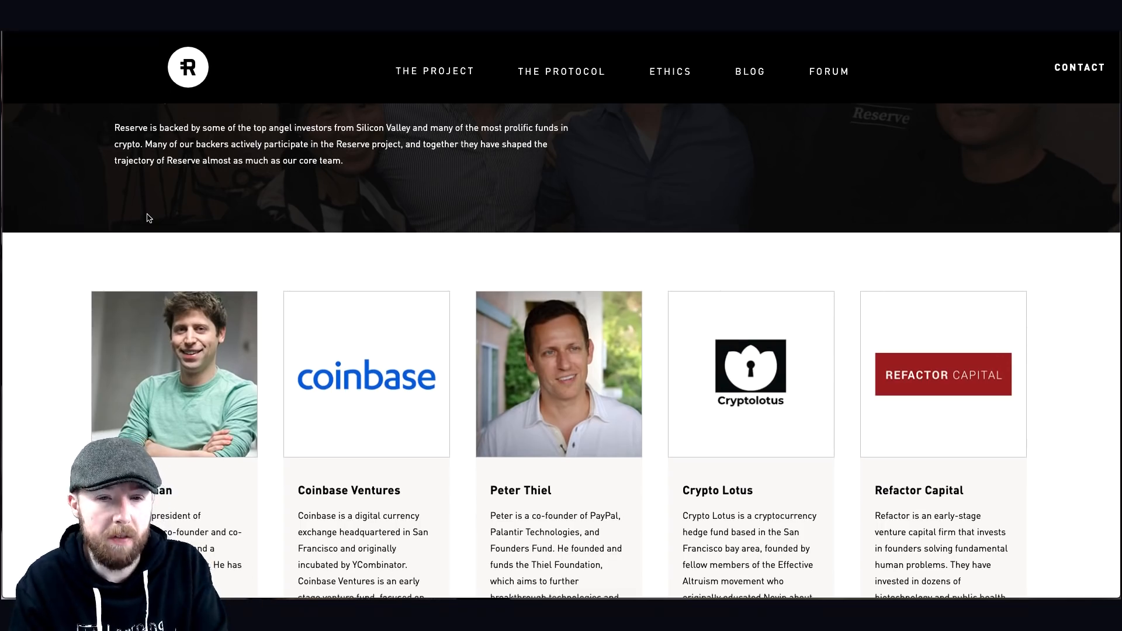
{"action": "scroll", "scroll_direction": "down", "scroll_amount": 3}
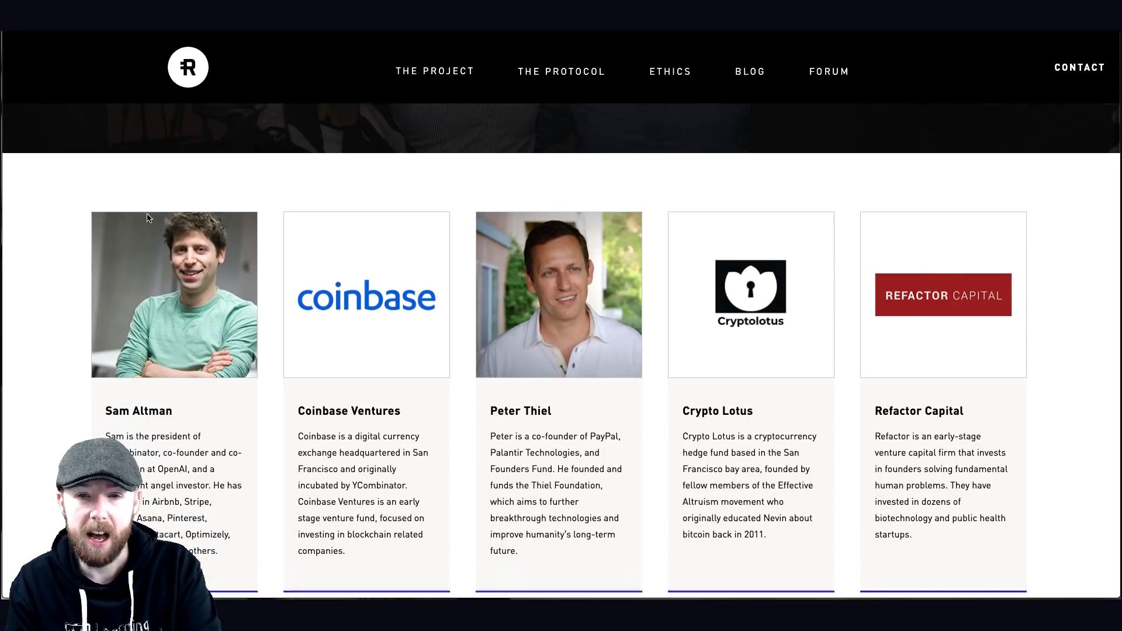
{"action": "scroll", "scroll_direction": "down", "scroll_amount": 3}
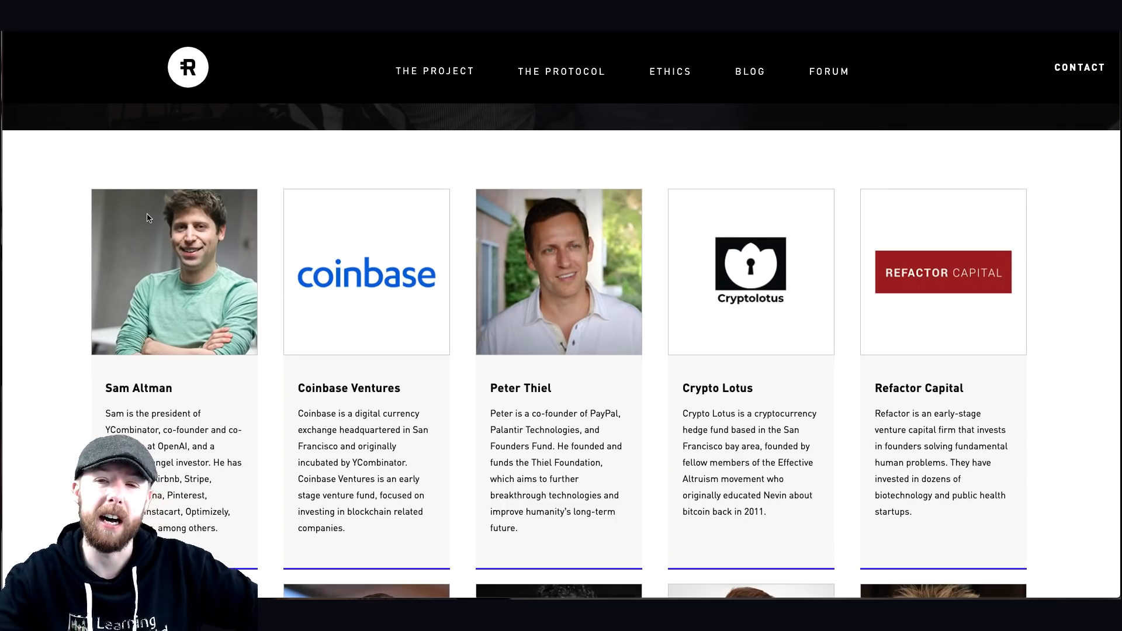
{"action": "scroll", "scroll_direction": "down", "scroll_amount": 3}
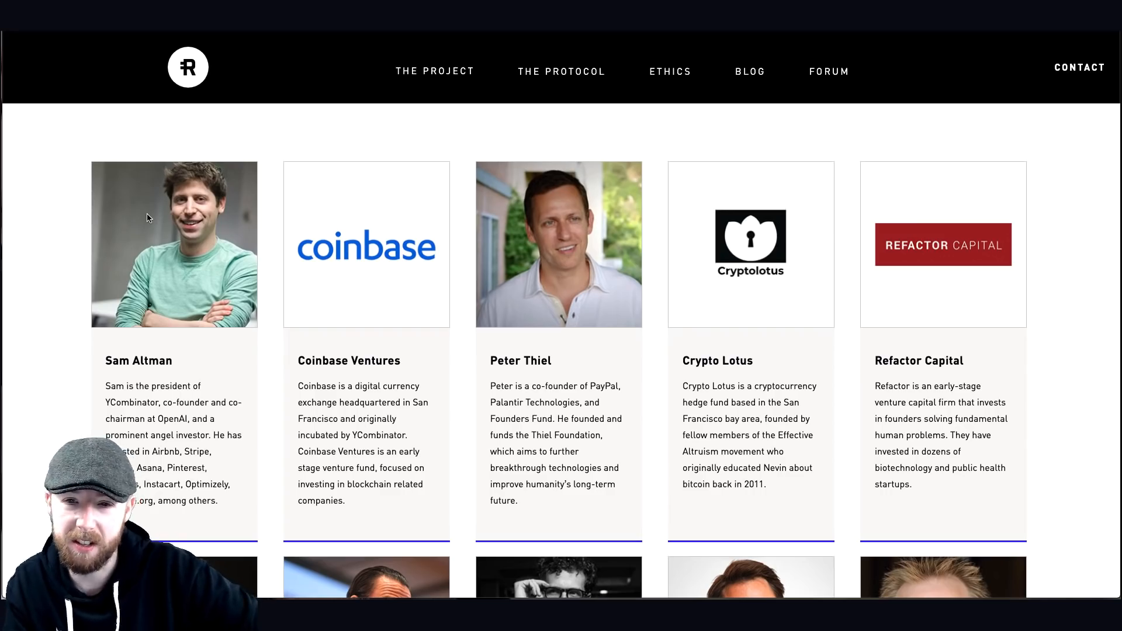
{"action": "scroll", "scroll_direction": "down", "scroll_amount": 3}
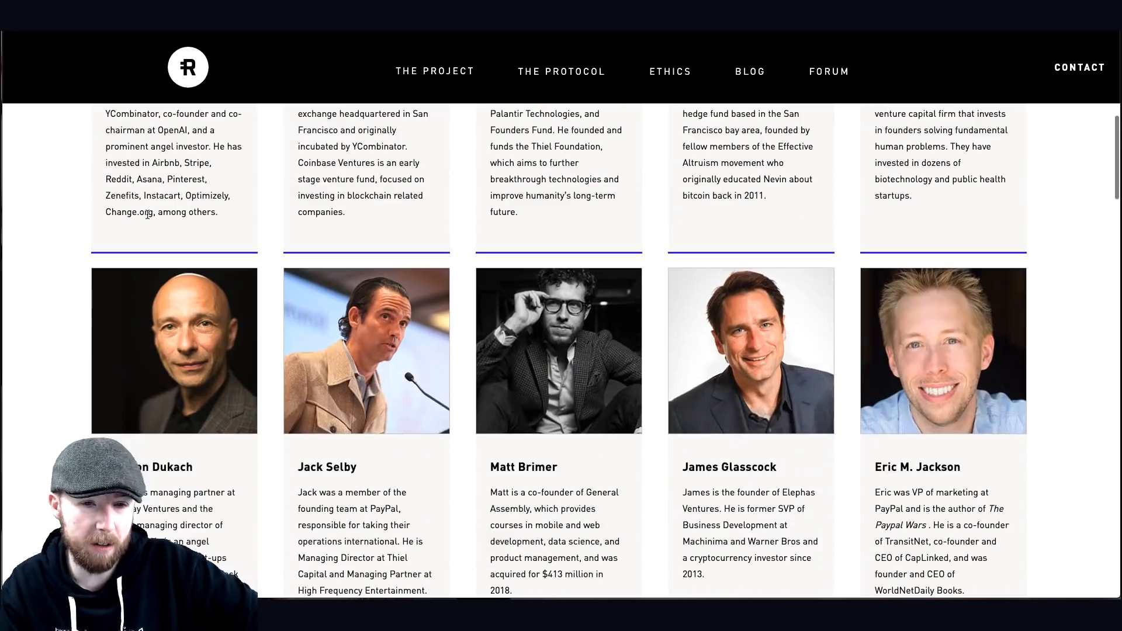
Step: Scroll through remaining investors, past Fenbushi and David Sica, to the page footer
{"action": "scroll", "scroll_direction": "down", "scroll_amount": 3}
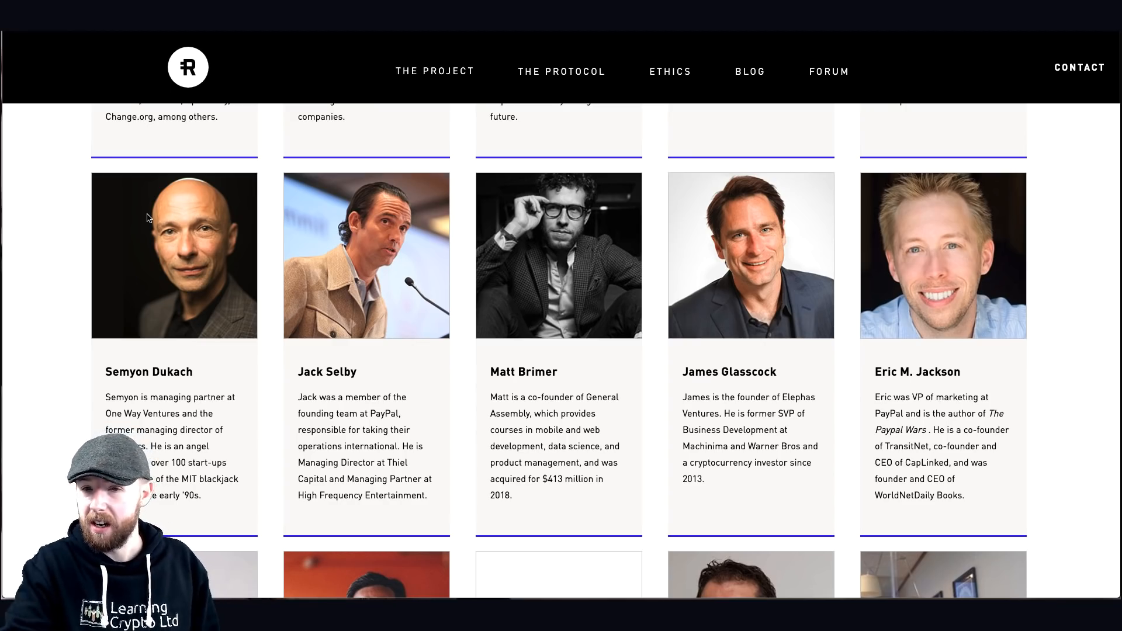
{"action": "mouse_move", "coordinate": [628, 385]}
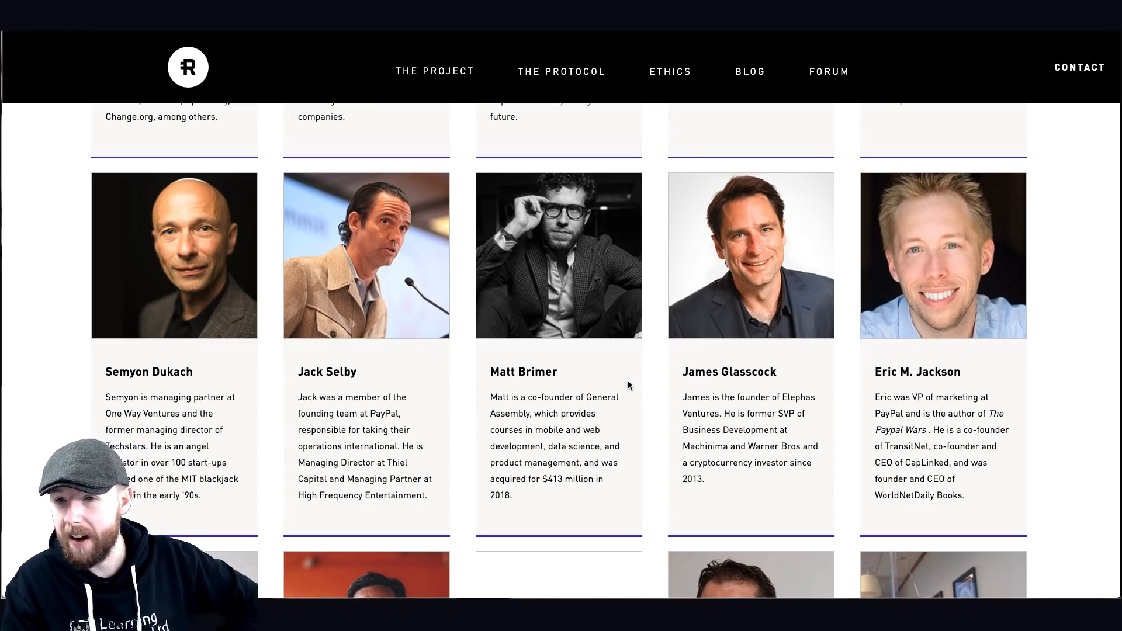
{"action": "mouse_move", "coordinate": [899, 441]}
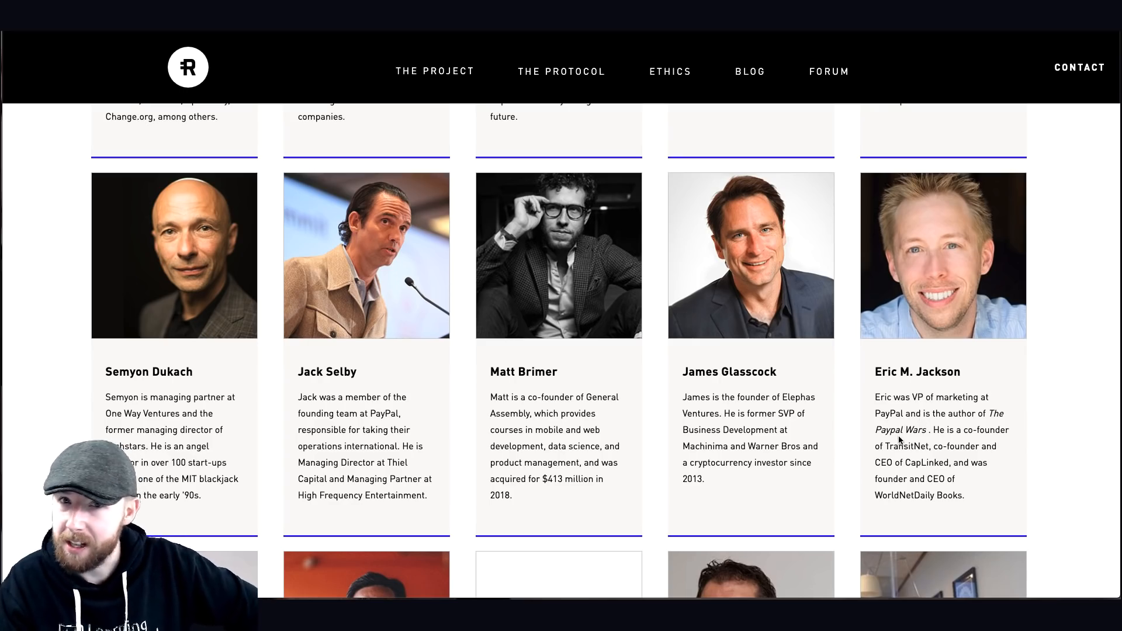
{"action": "scroll", "scroll_direction": "down", "scroll_amount": 3}
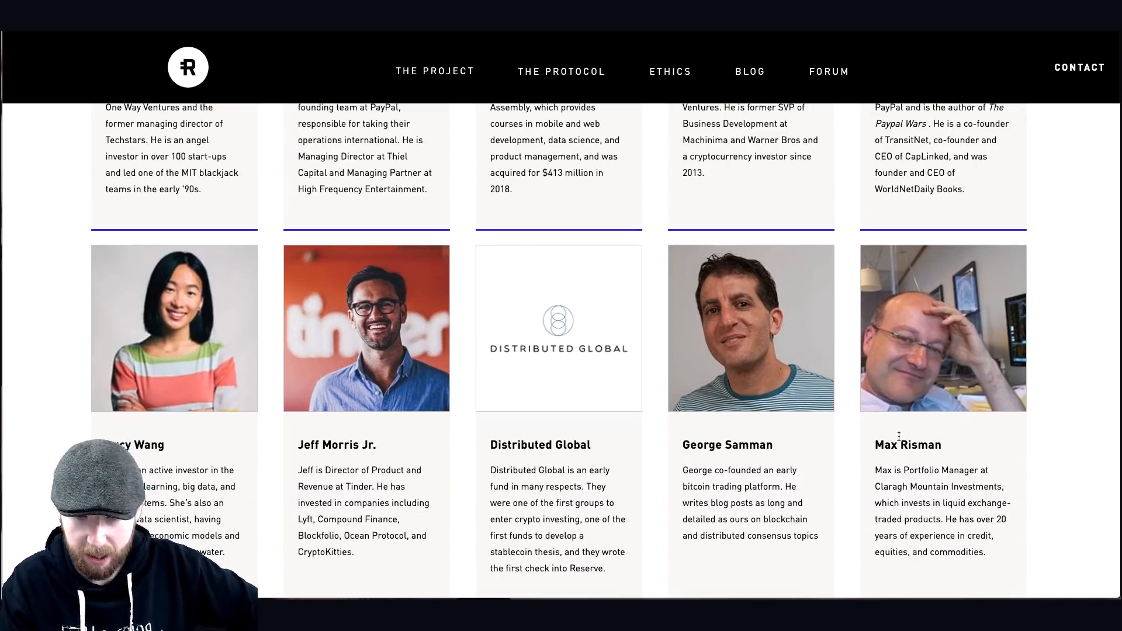
{"action": "scroll", "scroll_direction": "down", "scroll_amount": 3}
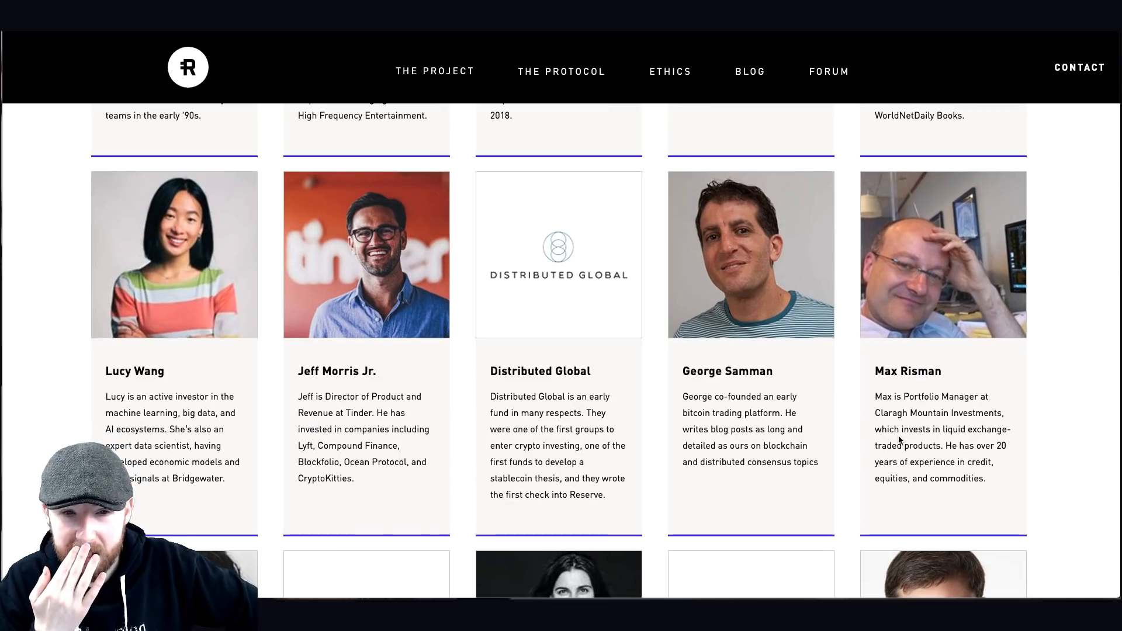
{"action": "mouse_move", "coordinate": [472, 490]}
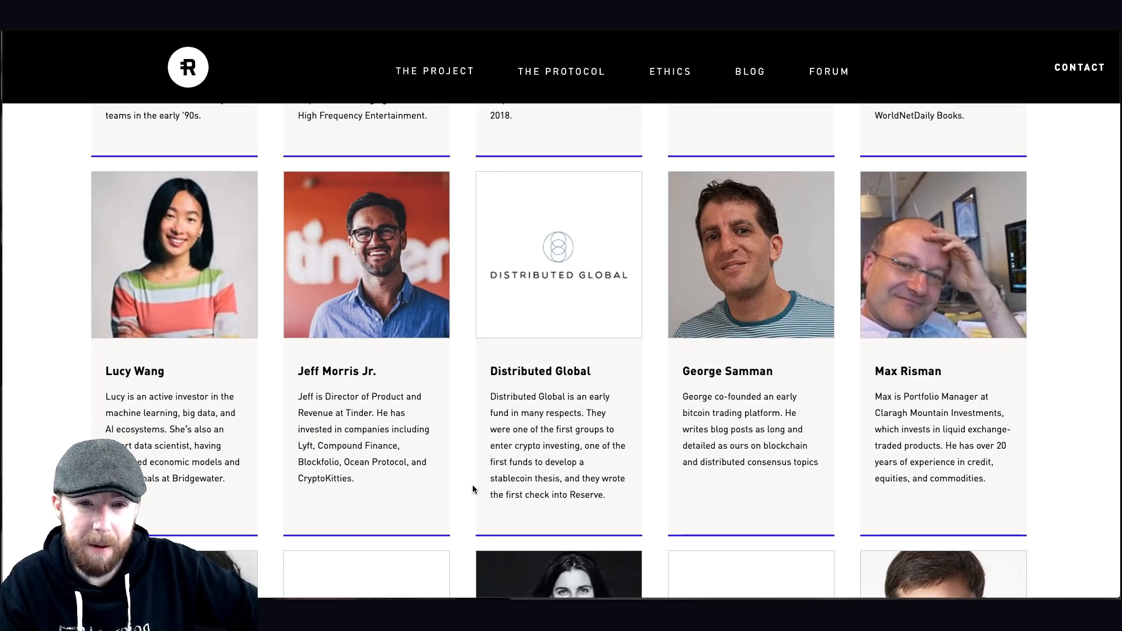
{"action": "mouse_move", "coordinate": [401, 475]}
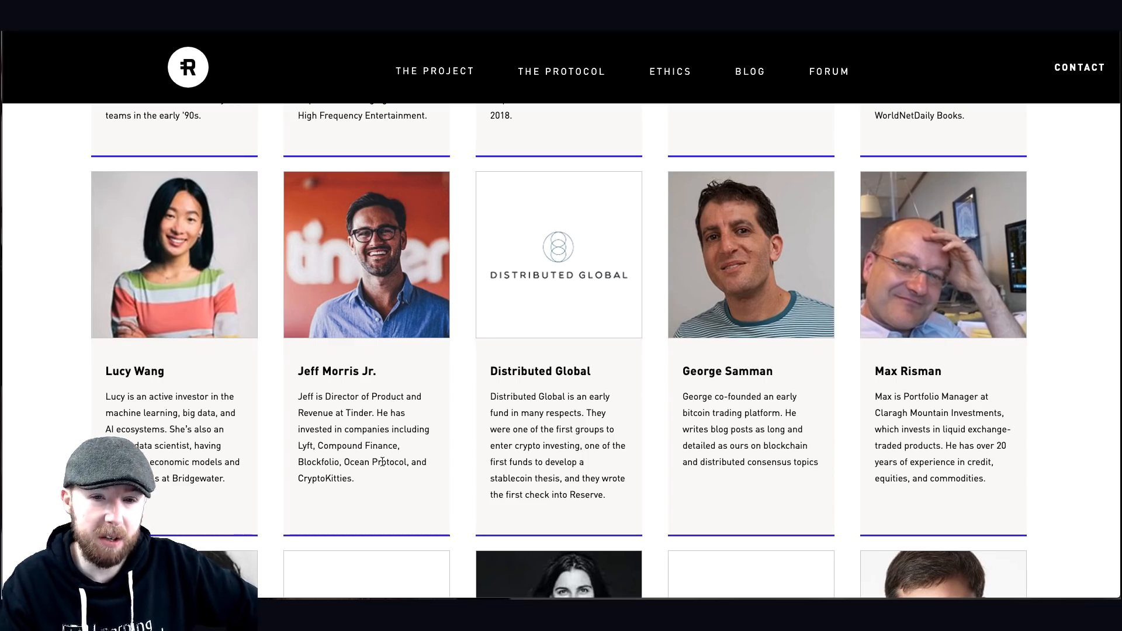
{"action": "mouse_move", "coordinate": [465, 503]}
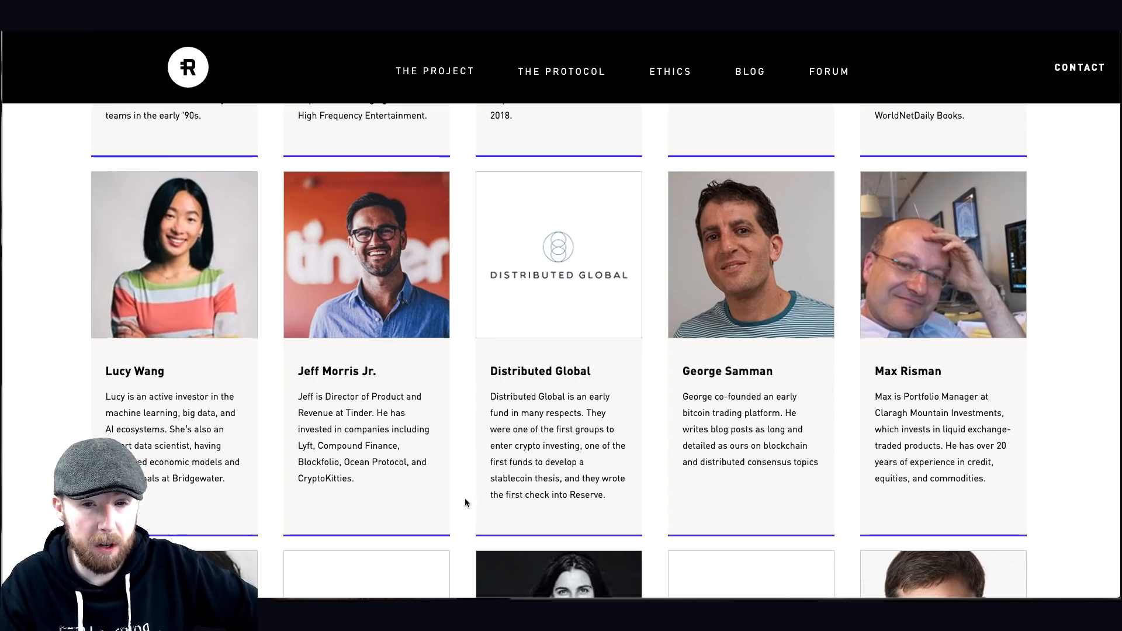
{"action": "mouse_move", "coordinate": [402, 481]}
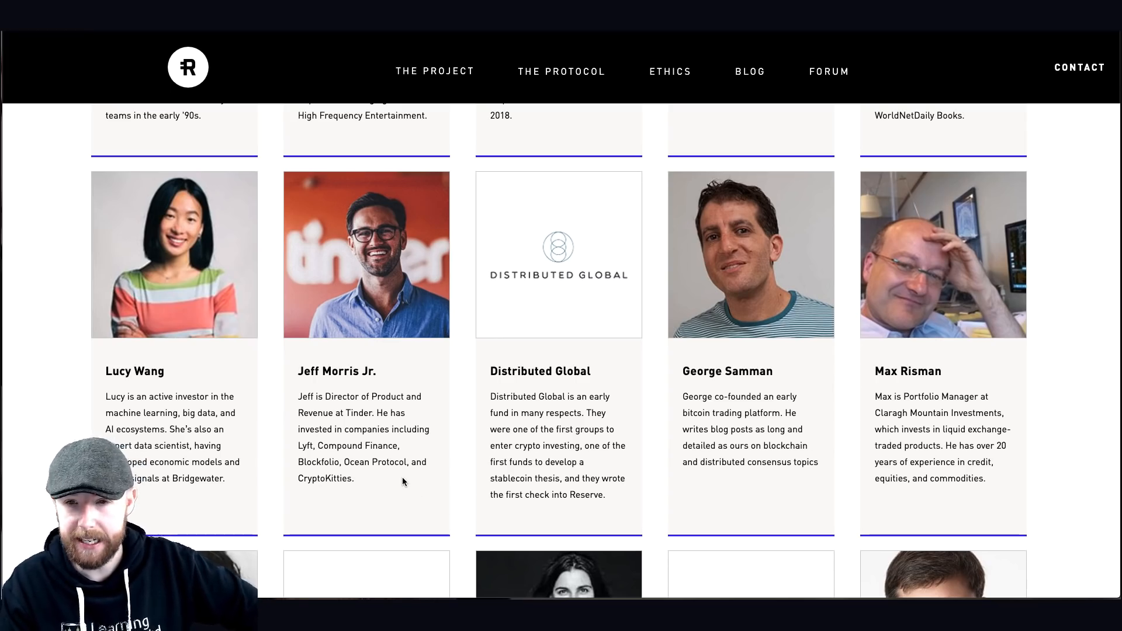
{"action": "scroll", "scroll_direction": "down", "scroll_amount": 3}
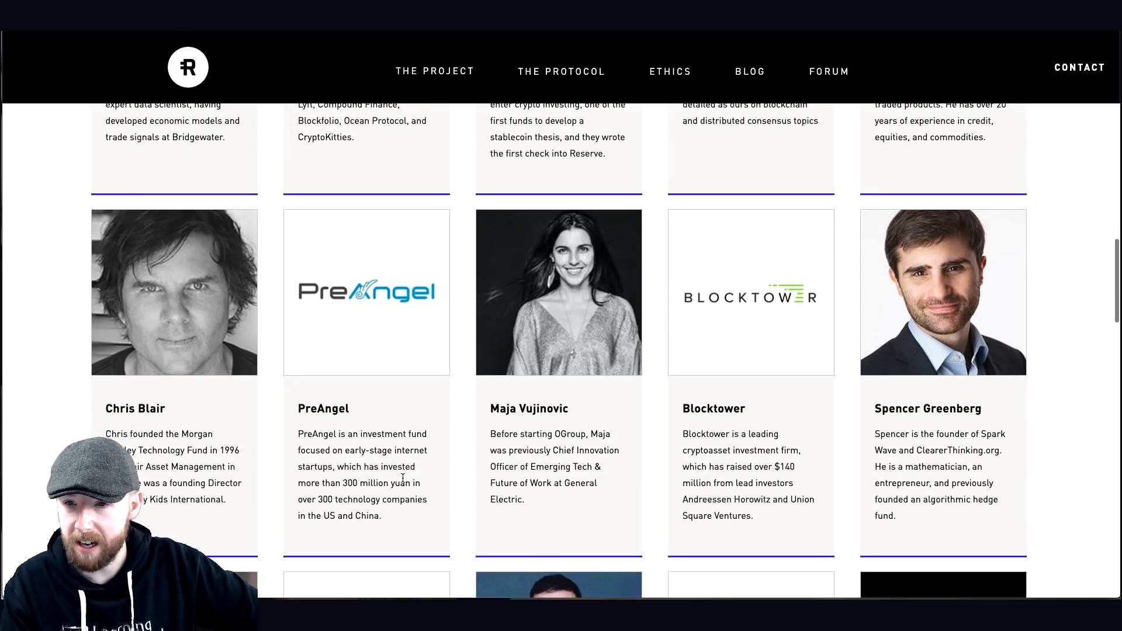
{"action": "scroll", "scroll_direction": "down", "scroll_amount": 3}
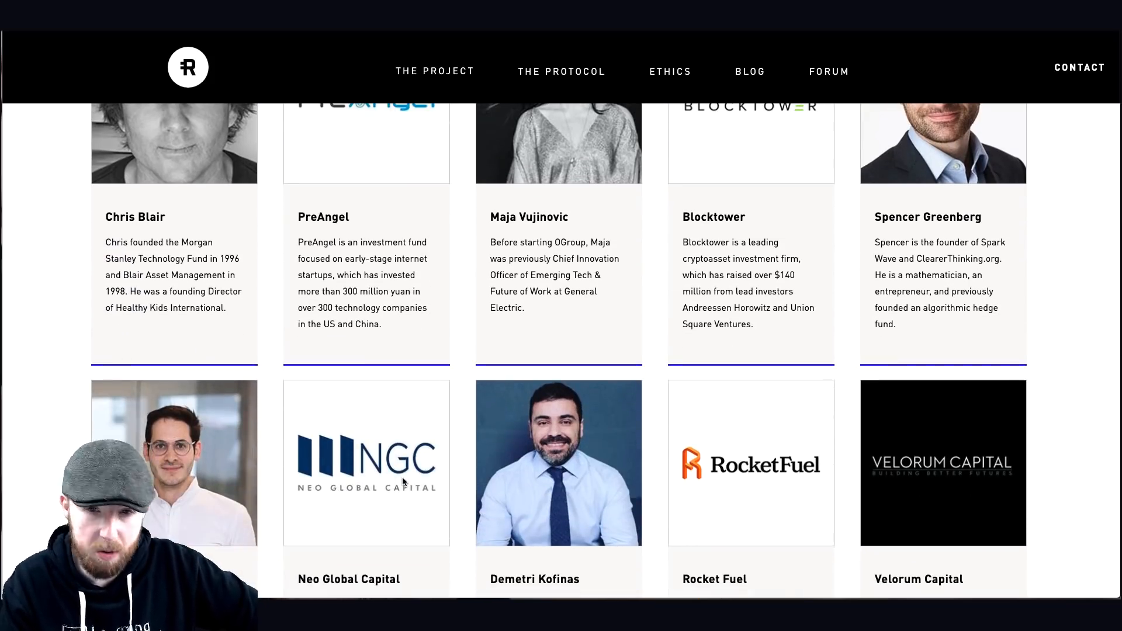
{"action": "scroll", "scroll_direction": "down", "scroll_amount": 3}
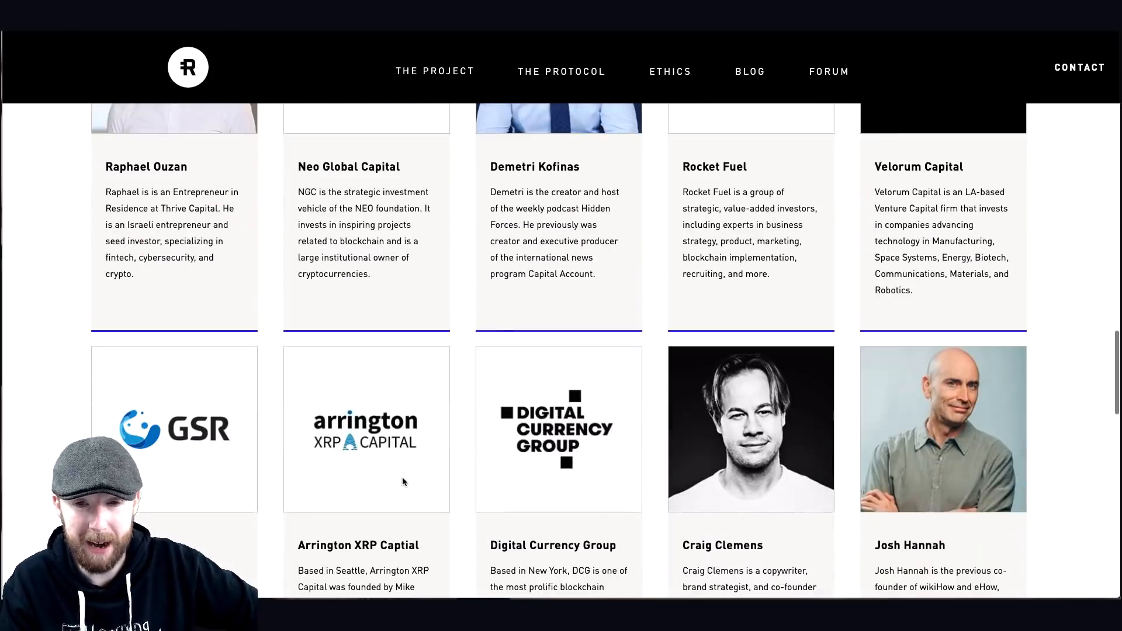
{"action": "scroll", "scroll_direction": "down", "scroll_amount": 3}
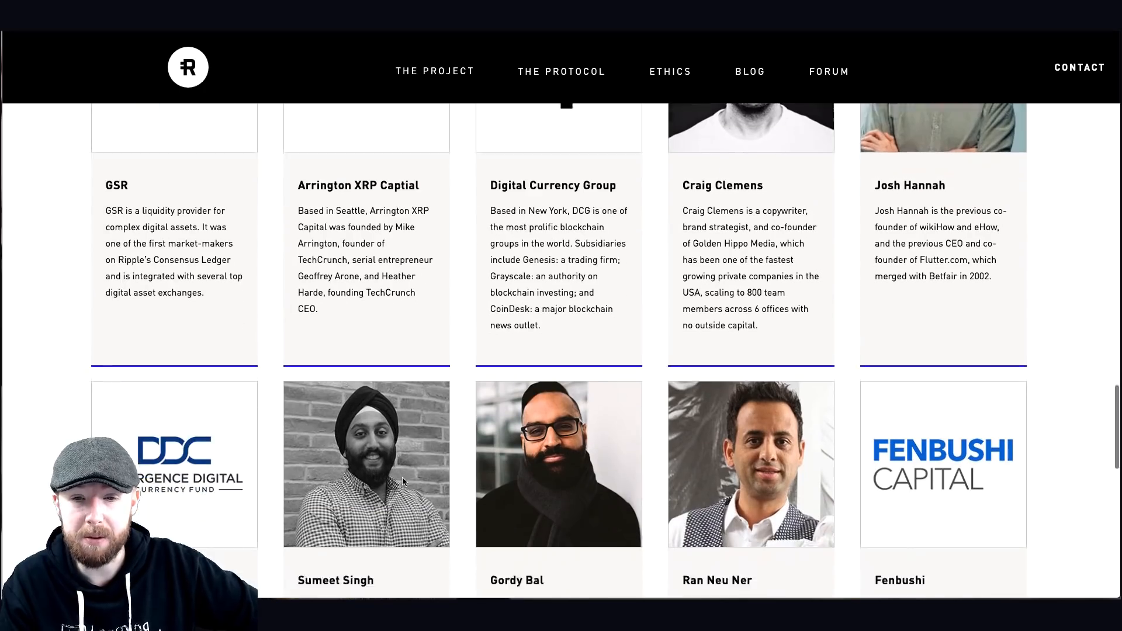
{"action": "scroll", "scroll_direction": "down", "scroll_amount": 3}
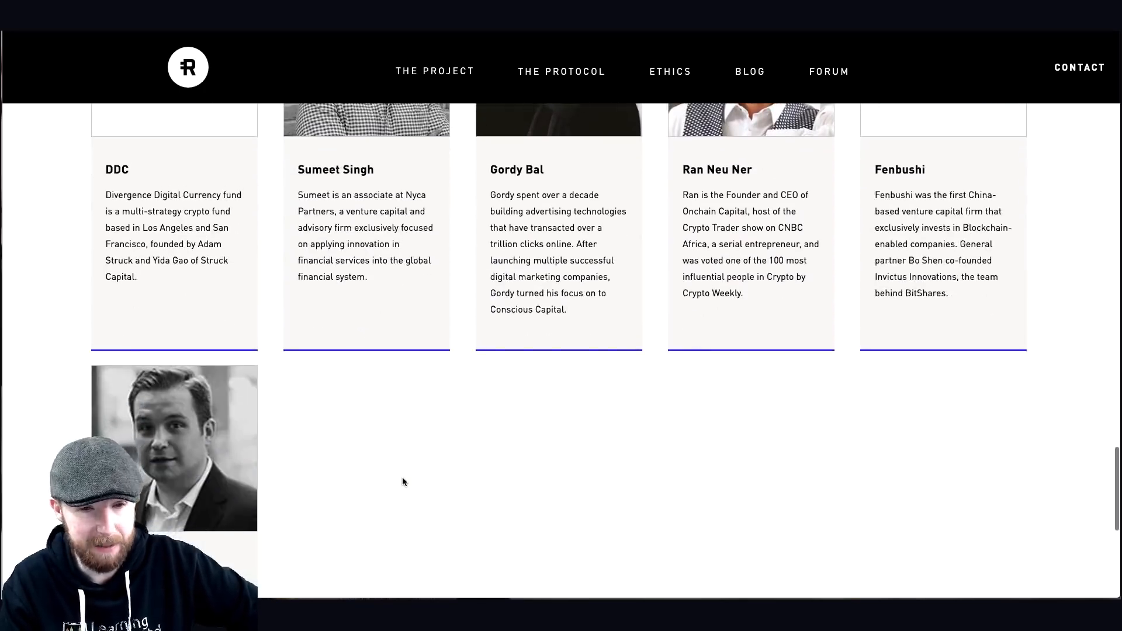
{"action": "scroll", "scroll_direction": "down", "scroll_amount": 3}
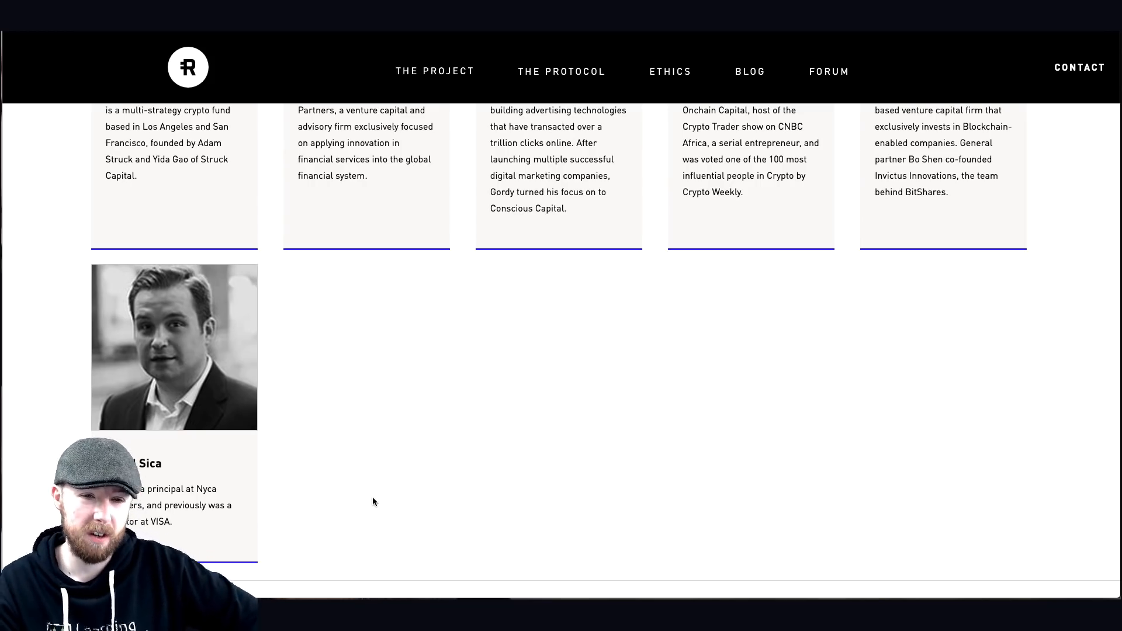
{"action": "scroll", "scroll_direction": "down", "scroll_amount": 3}
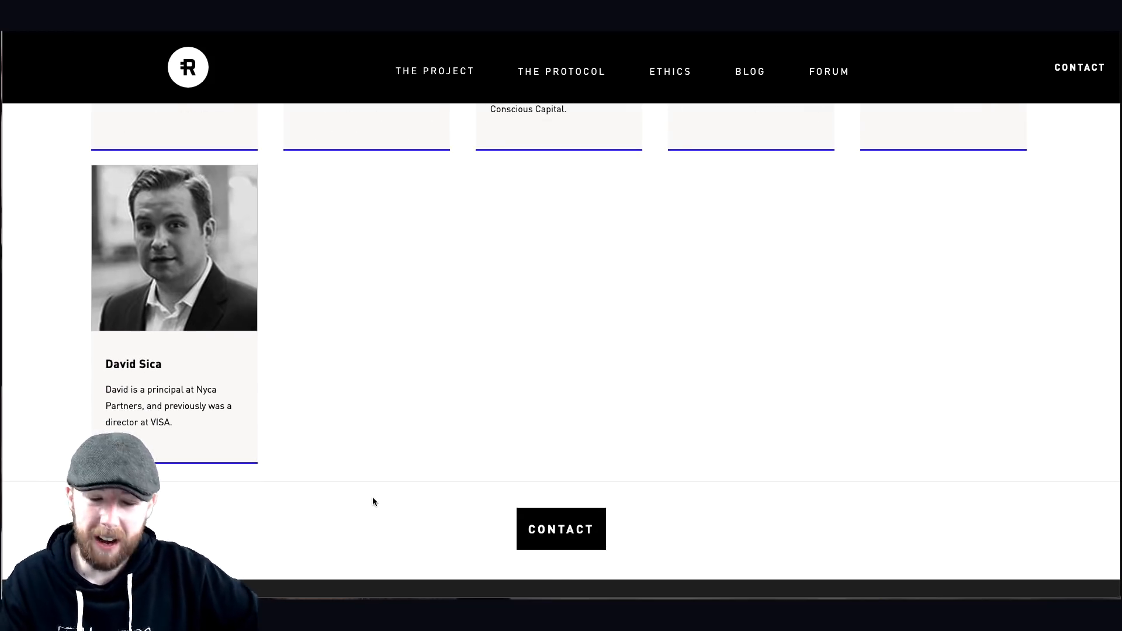
{"action": "scroll", "scroll_direction": "down", "scroll_amount": 3}
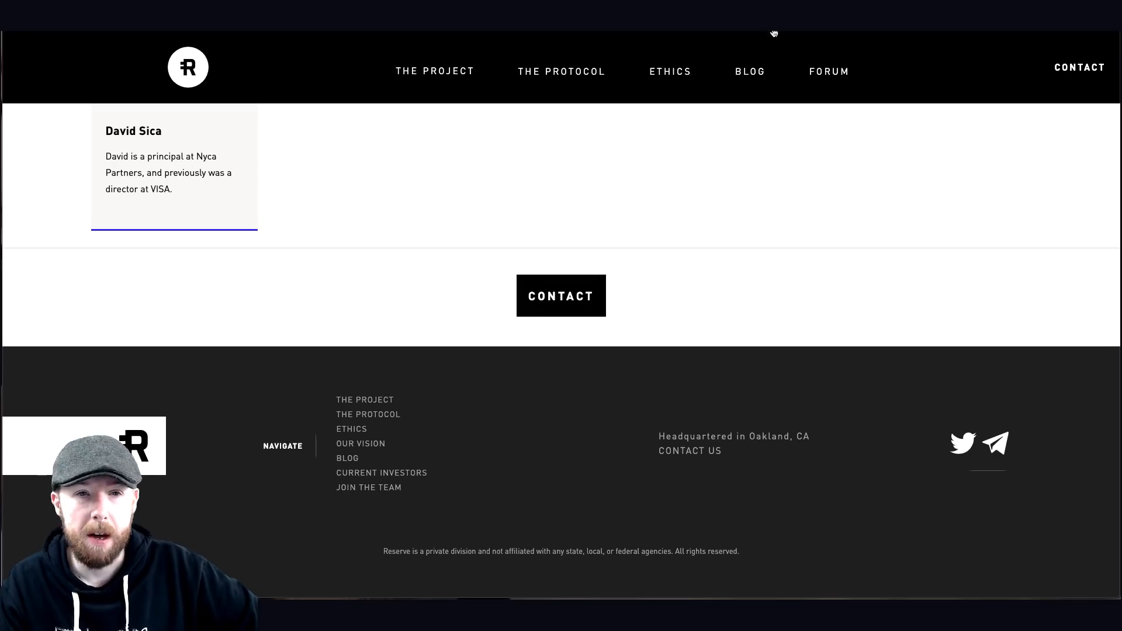
Step: Read 'Initial Circulating Supply of RSR' down to the slow wallet token details
{"action": "scroll", "scroll_direction": "up", "scroll_amount": 3}
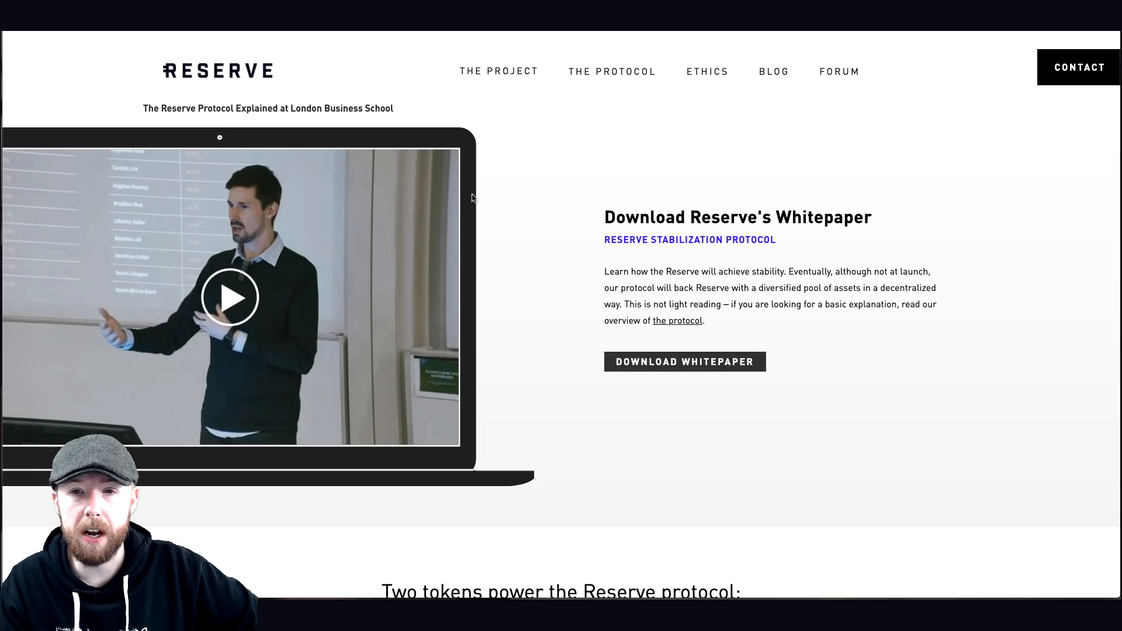
{"action": "scroll", "scroll_direction": "down", "scroll_amount": 3}
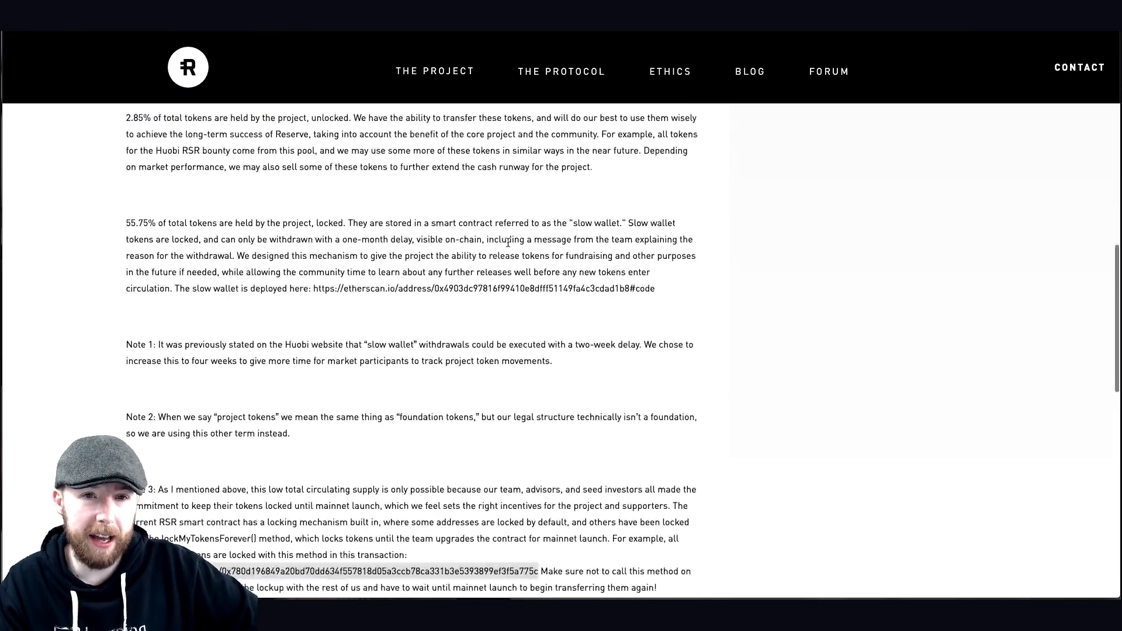
{"action": "scroll", "scroll_direction": "up", "scroll_amount": 3}
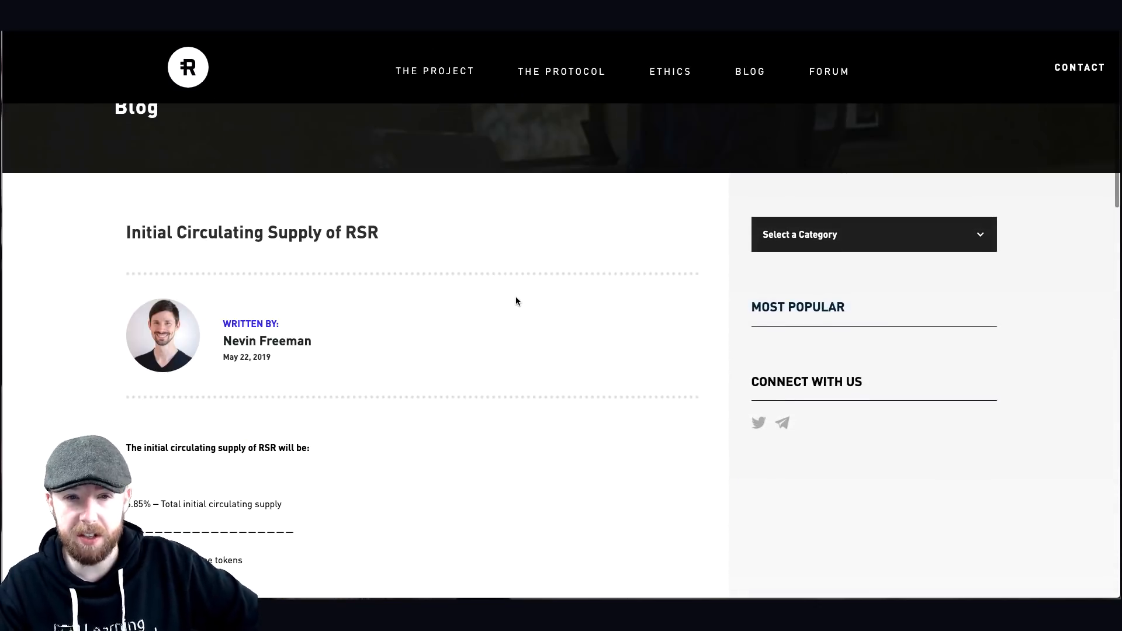
{"action": "scroll", "scroll_direction": "down", "scroll_amount": 3}
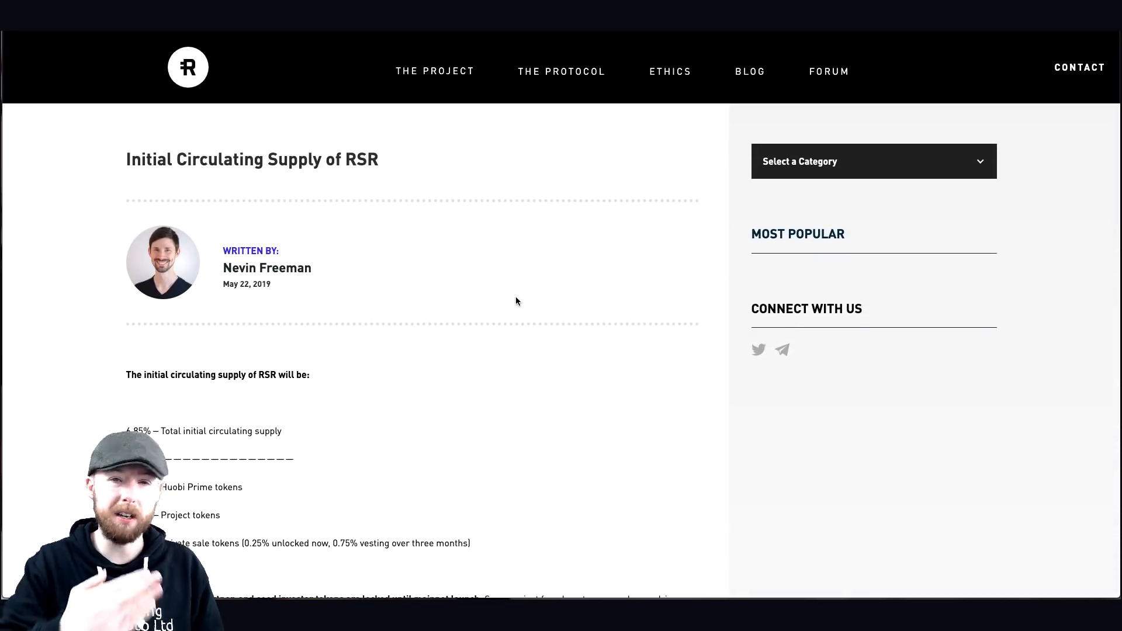
{"action": "scroll", "scroll_direction": "down", "scroll_amount": 3}
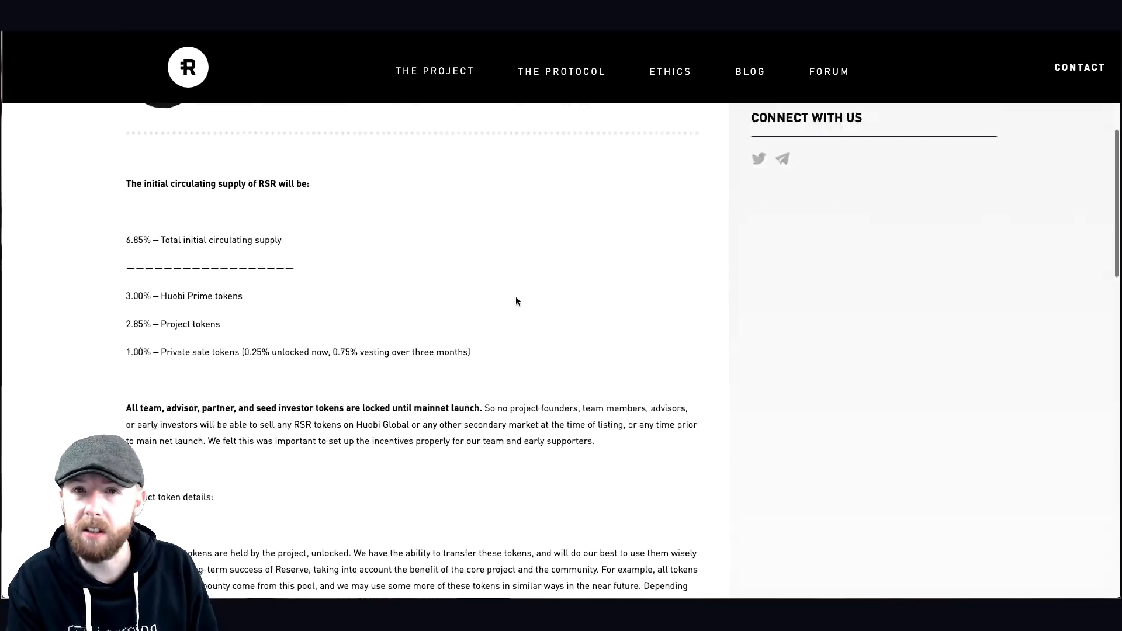
{"action": "scroll", "scroll_direction": "up", "scroll_amount": 3}
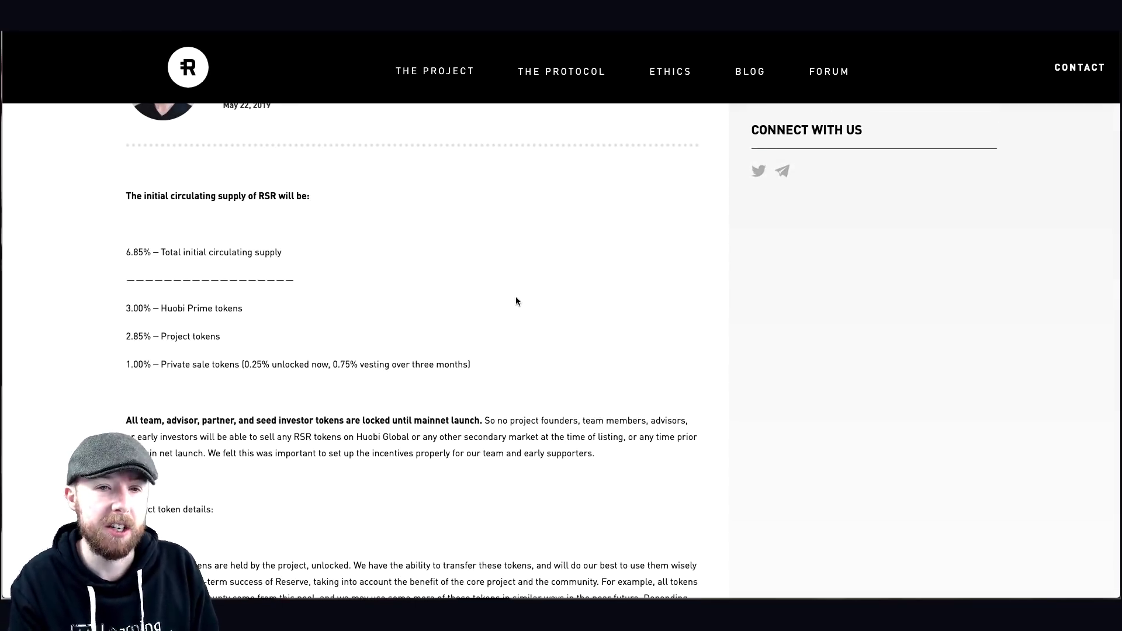
{"action": "scroll", "scroll_direction": "down", "scroll_amount": 3}
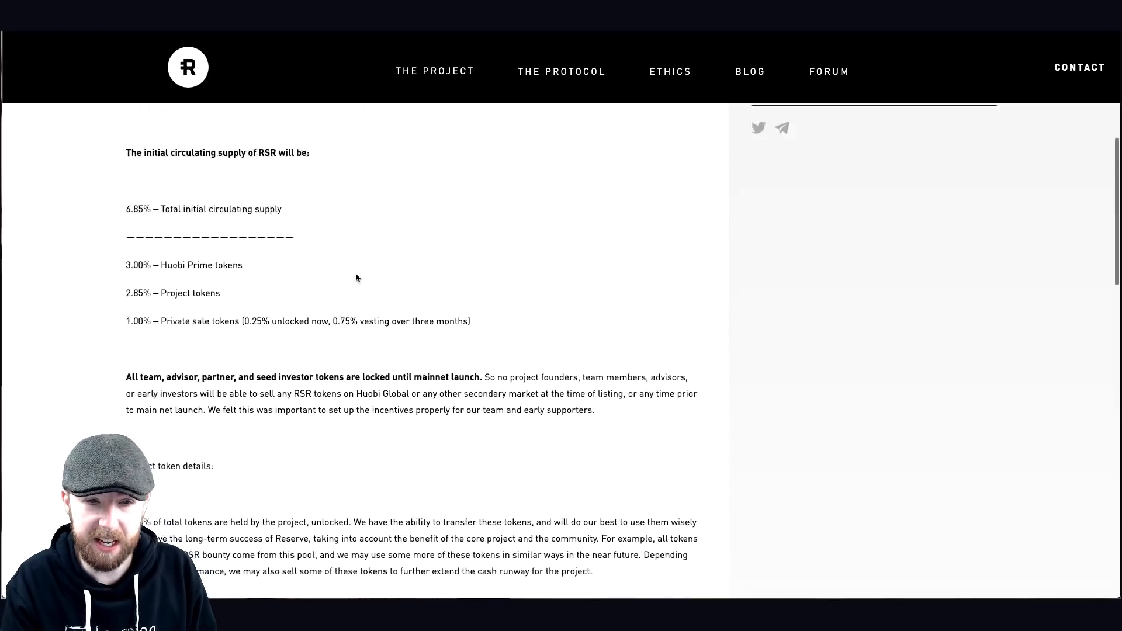
{"action": "scroll", "scroll_direction": "down", "scroll_amount": 3}
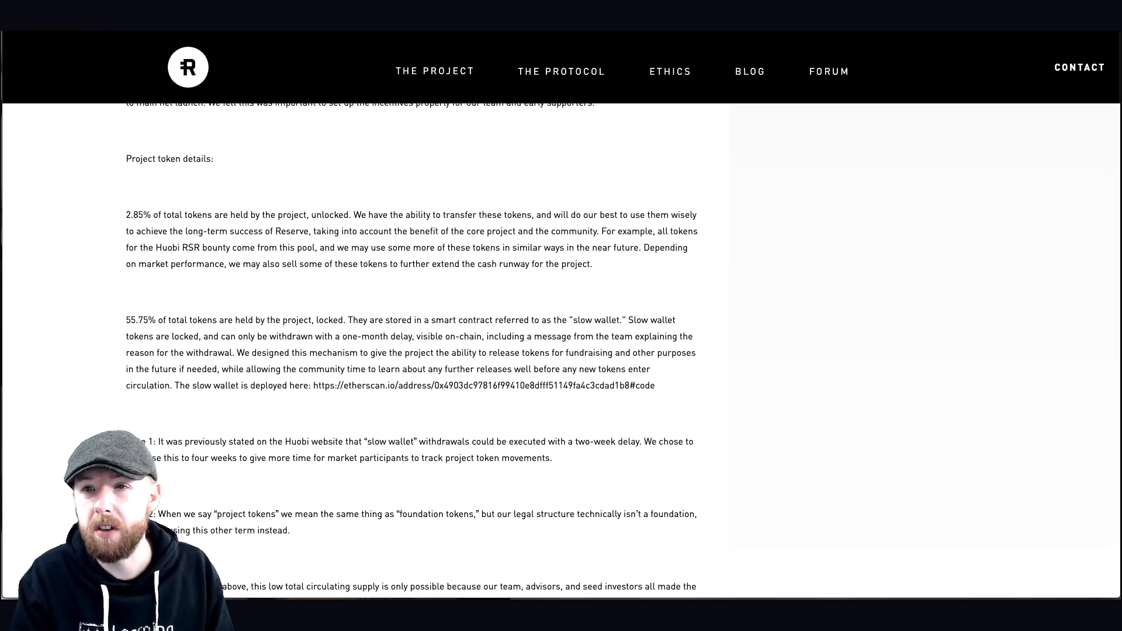
Step: Follow the slow wallet link to the lockMyTokensForever transaction on Etherscan
{"action": "left_click", "coordinate": [465, 386]}
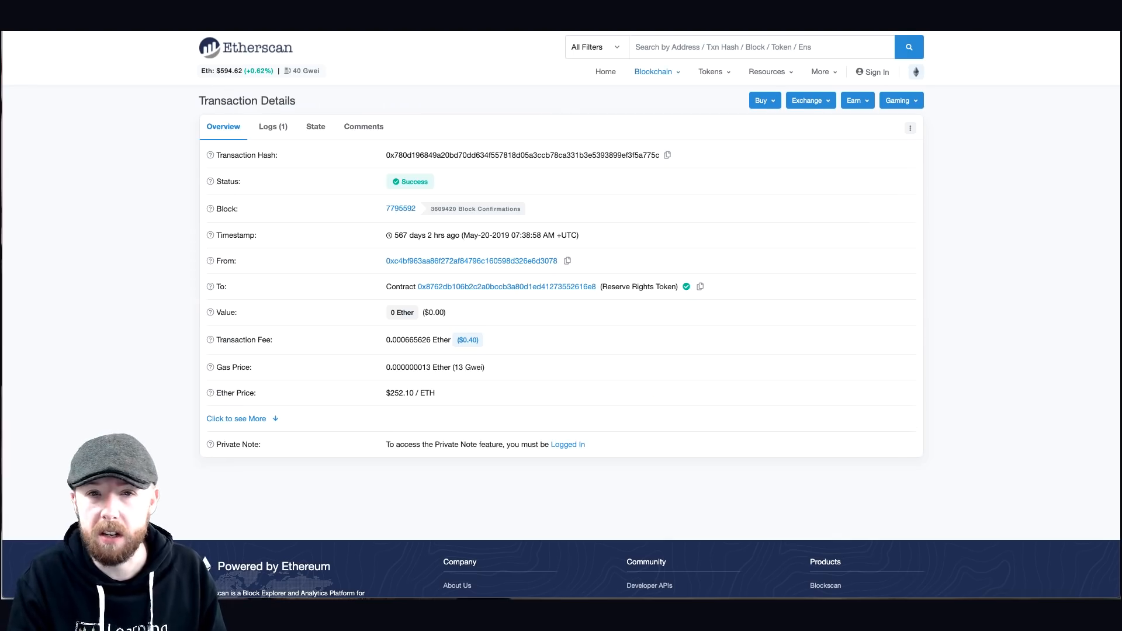
{"action": "mouse_move", "coordinate": [962, 240]}
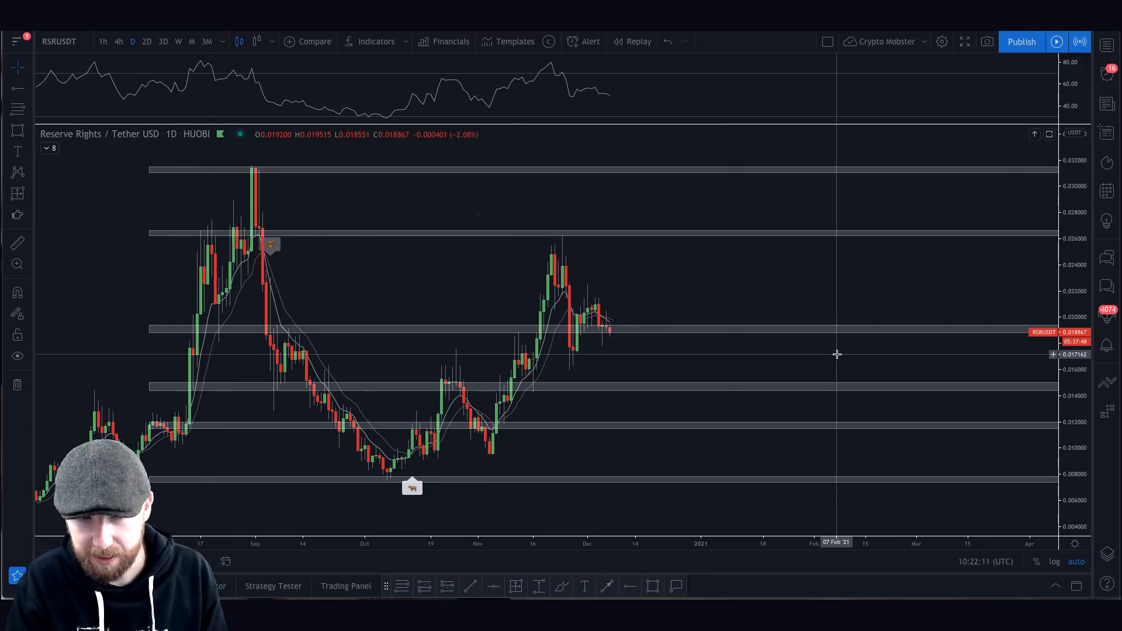
{"action": "mouse_move", "coordinate": [921, 459]}
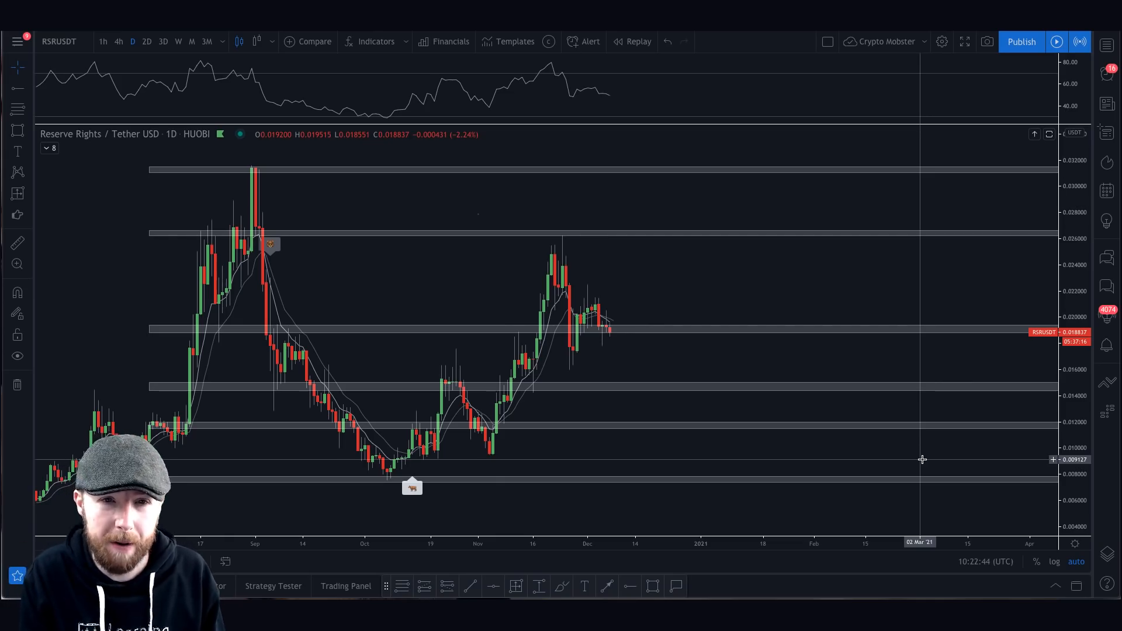
{"action": "mouse_move", "coordinate": [146, 215]}
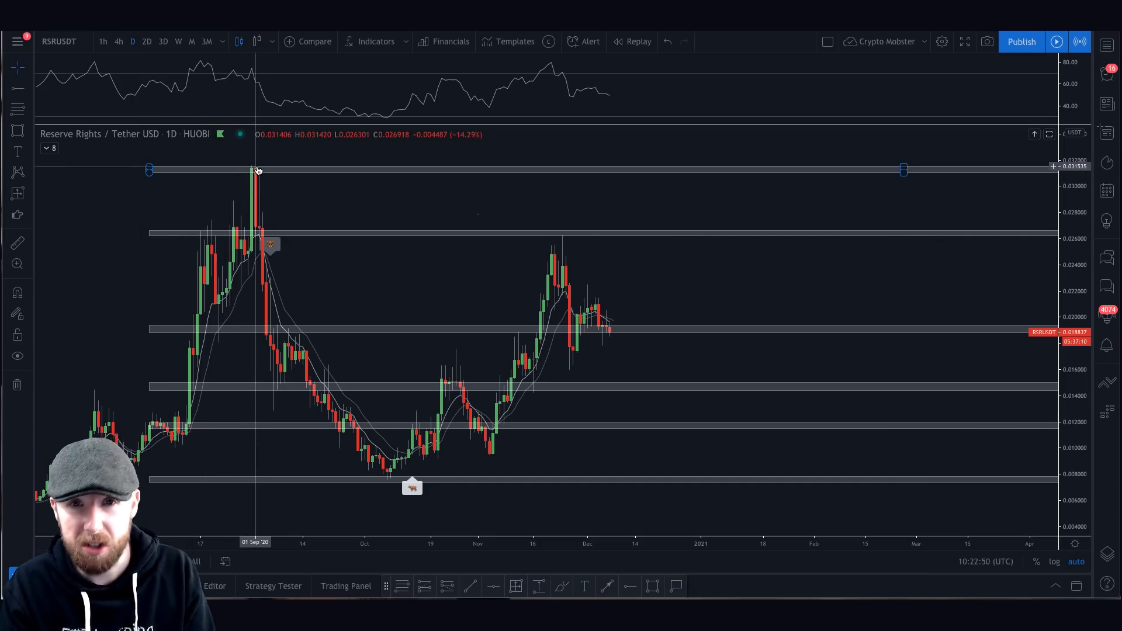
{"action": "mouse_move", "coordinate": [553, 230]}
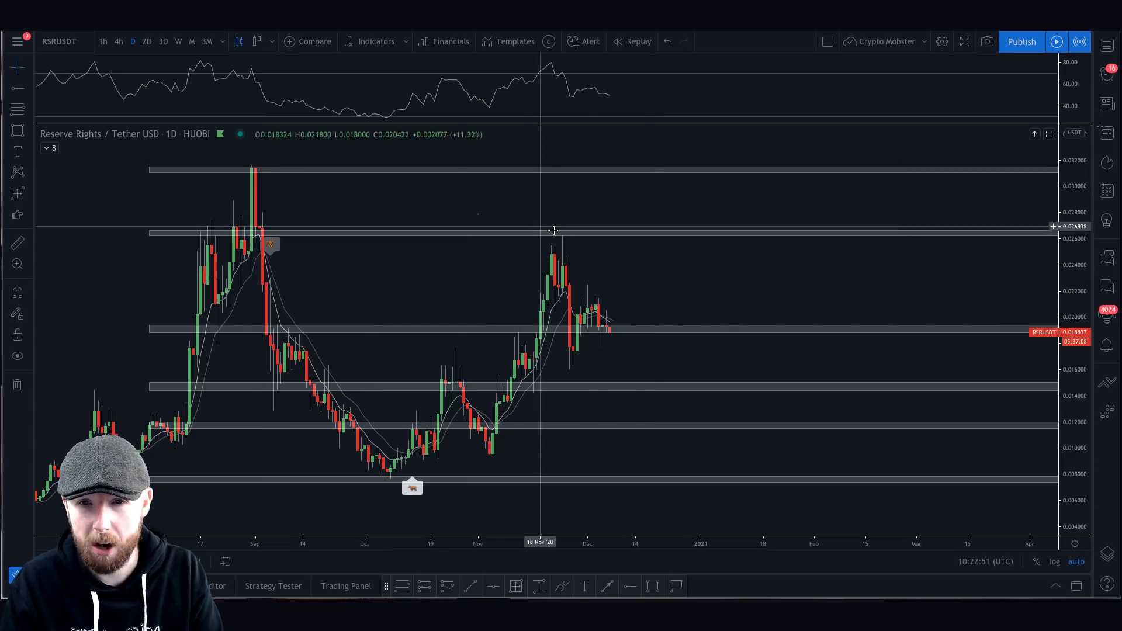
{"action": "mouse_move", "coordinate": [610, 253]}
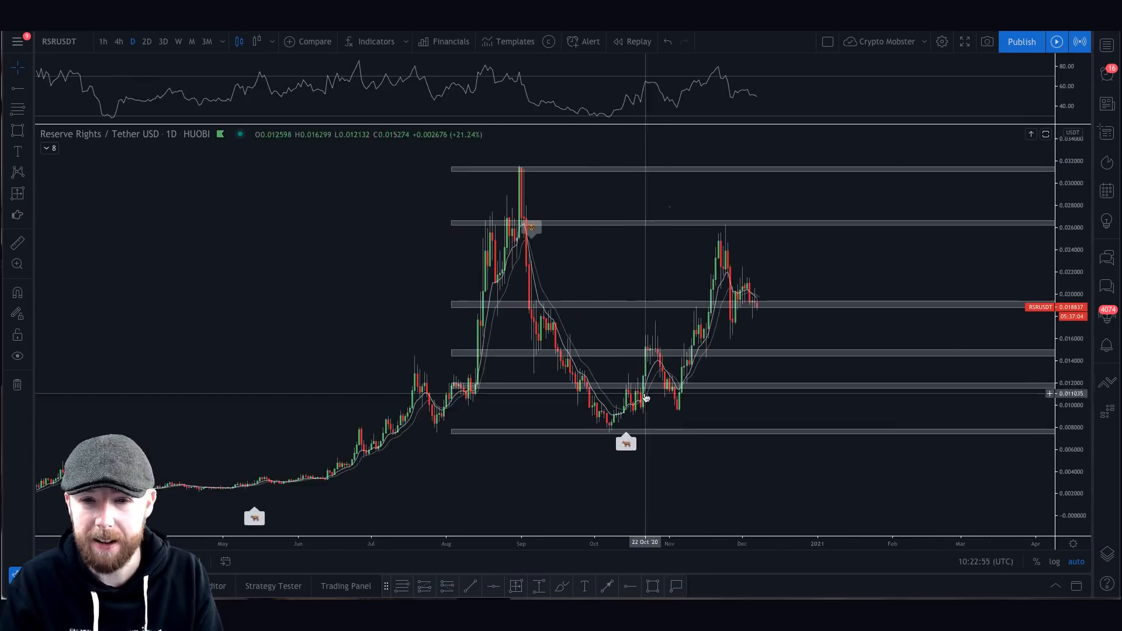
{"action": "left_click", "coordinate": [533, 227]}
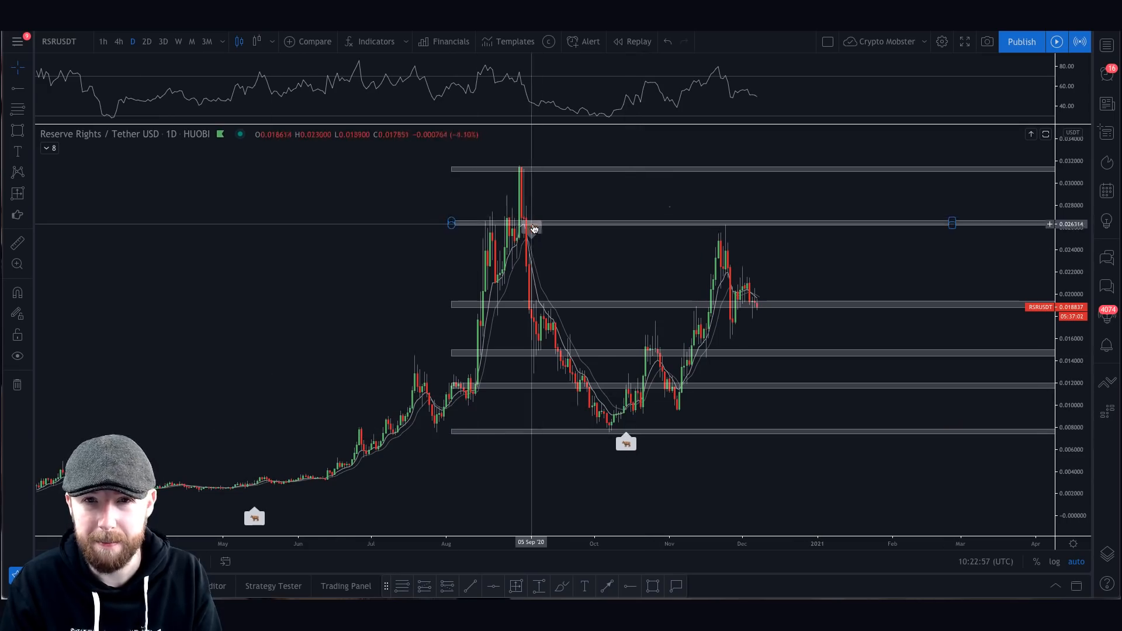
{"action": "mouse_move", "coordinate": [225, 304]}
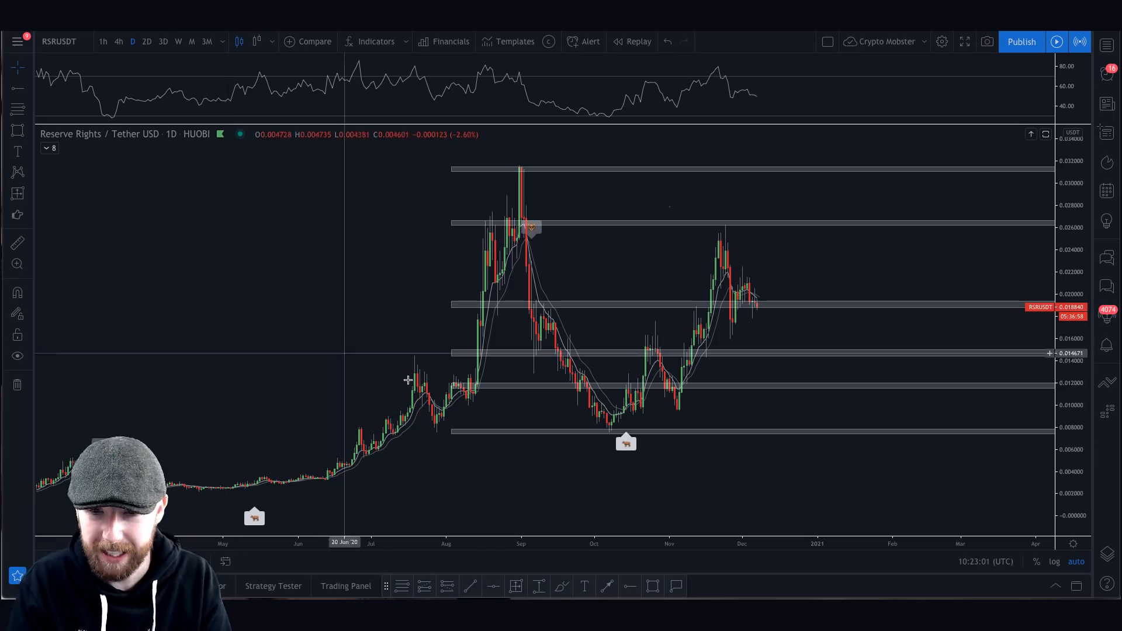
{"action": "mouse_move", "coordinate": [422, 376]}
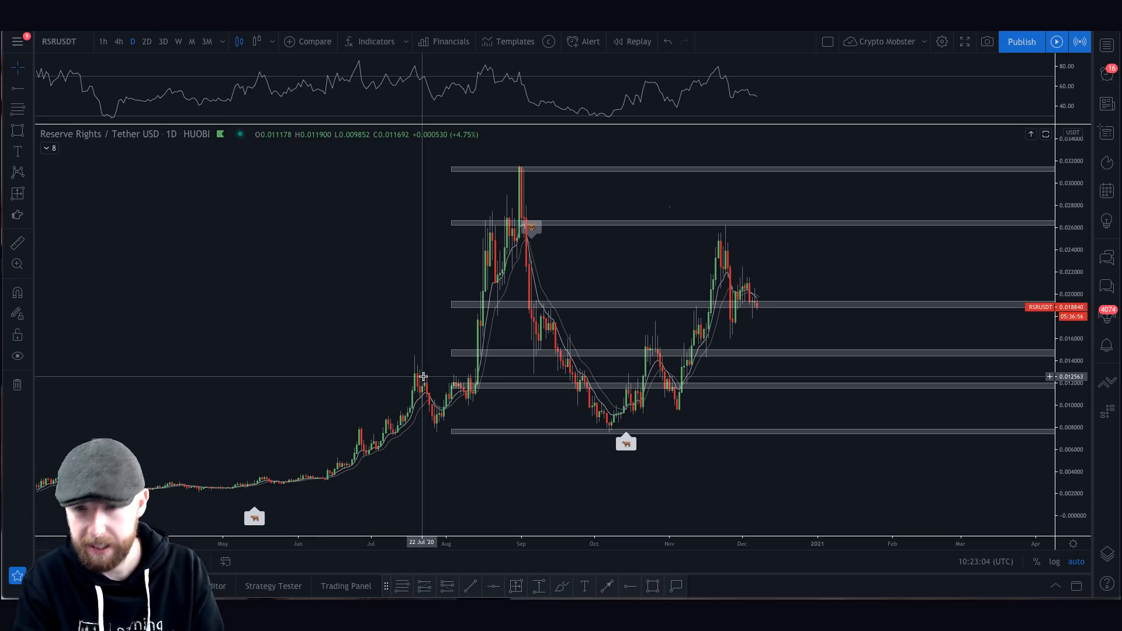
{"action": "mouse_move", "coordinate": [722, 411]}
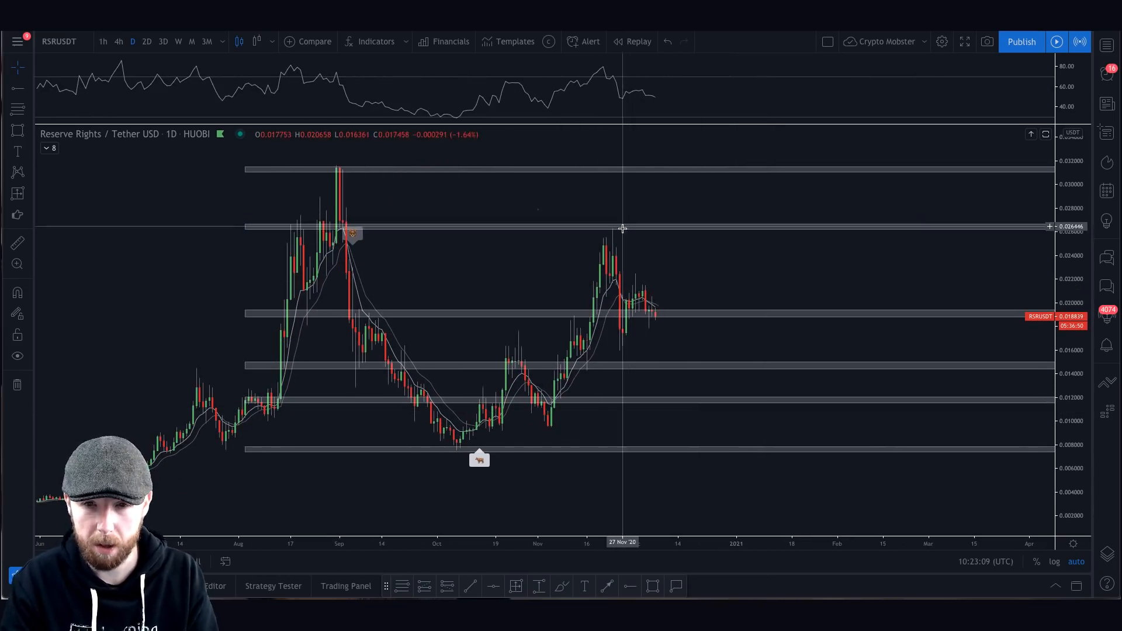
{"action": "mouse_move", "coordinate": [653, 422]}
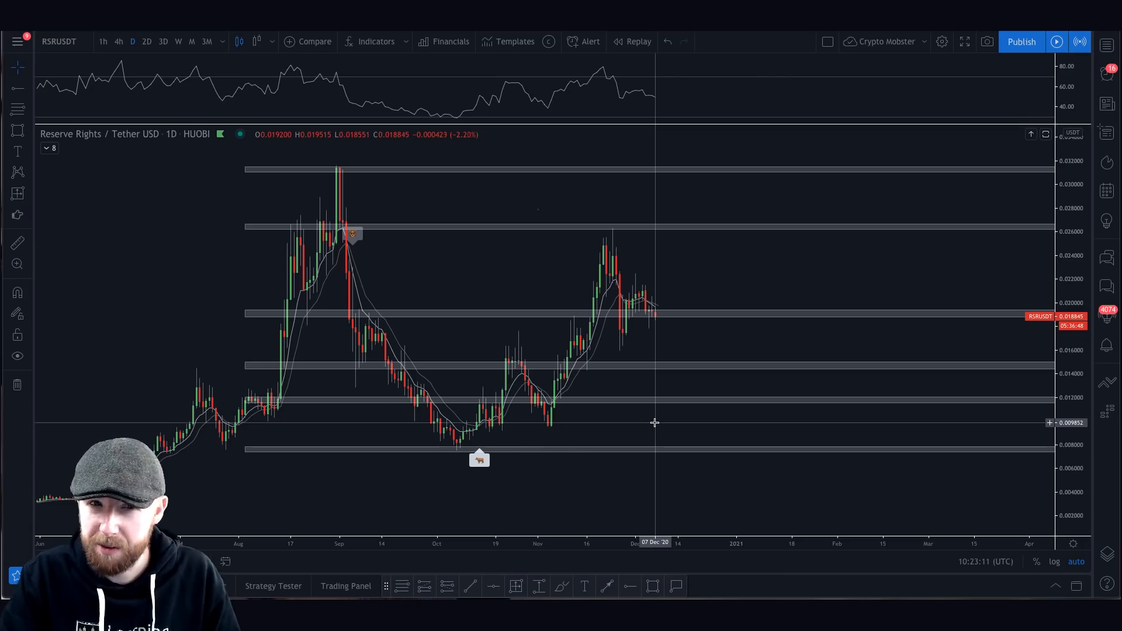
{"action": "mouse_move", "coordinate": [645, 419]}
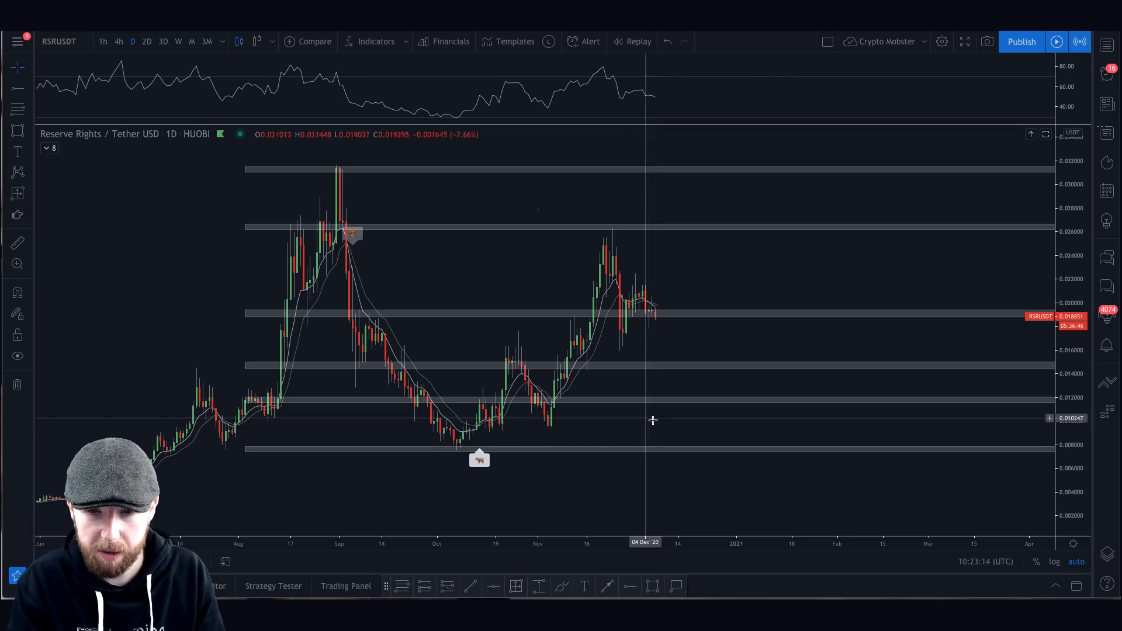
{"action": "mouse_move", "coordinate": [548, 427]}
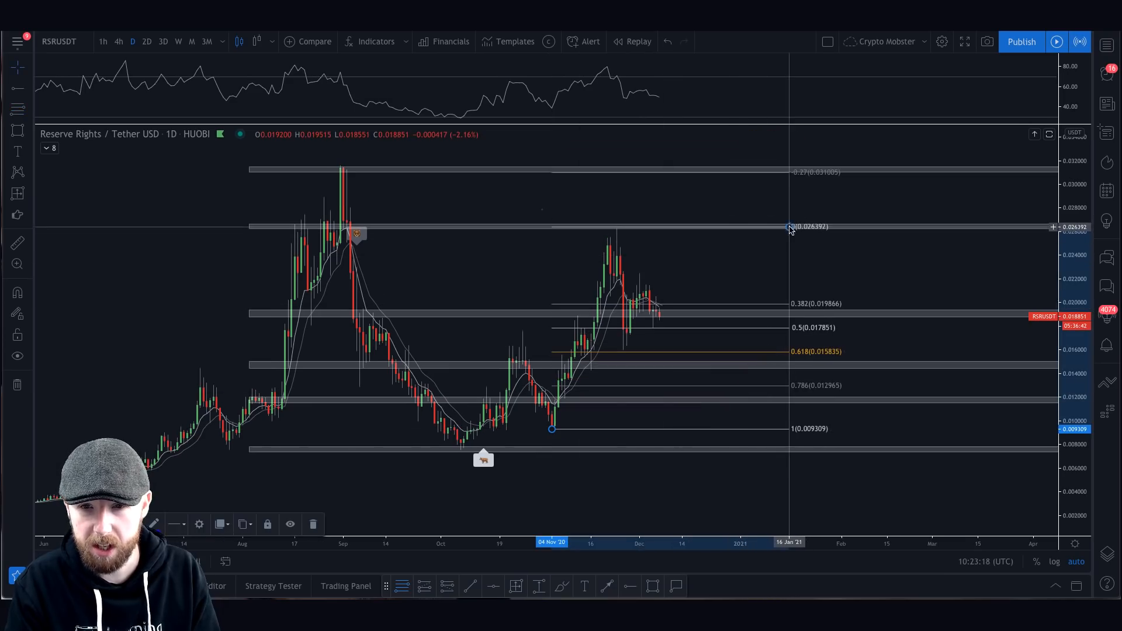
{"action": "mouse_move", "coordinate": [626, 353]}
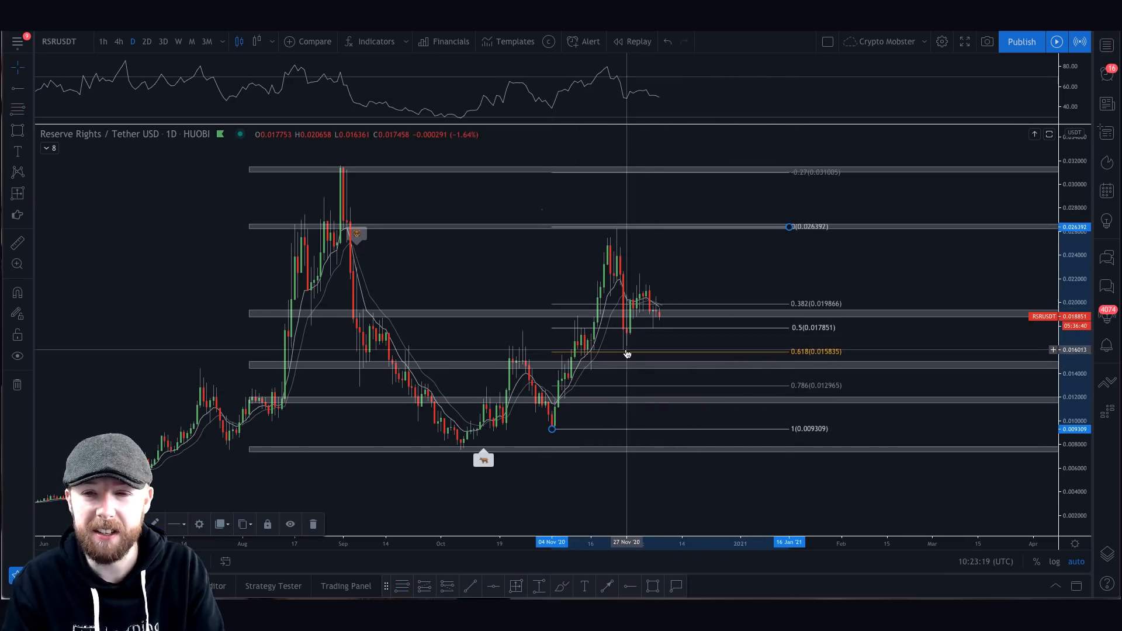
{"action": "mouse_move", "coordinate": [812, 278]}
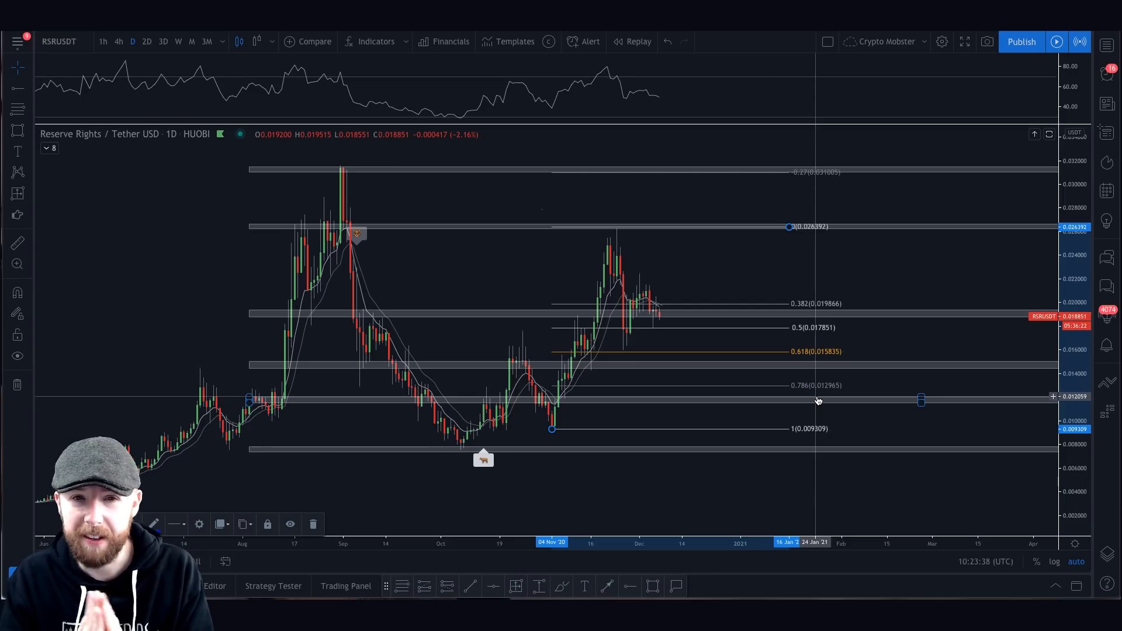
{"action": "mouse_move", "coordinate": [529, 590]}
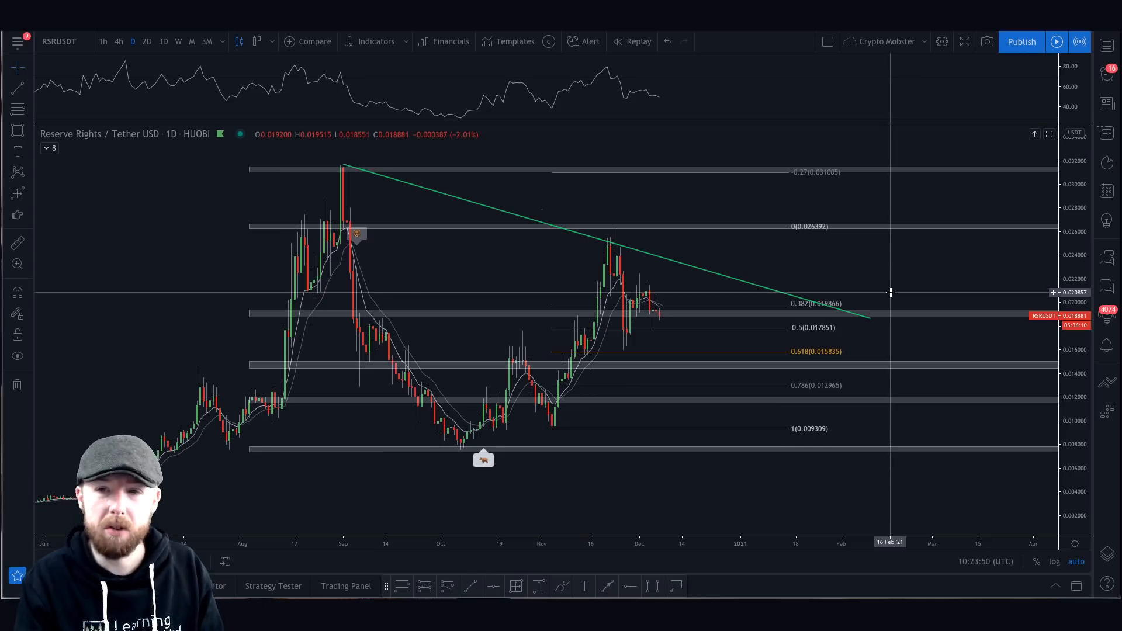
Step: Finish the Fibonacci retracement and switch the RSR/USDT chart to weekly candles
{"action": "left_click", "coordinate": [744, 285]}
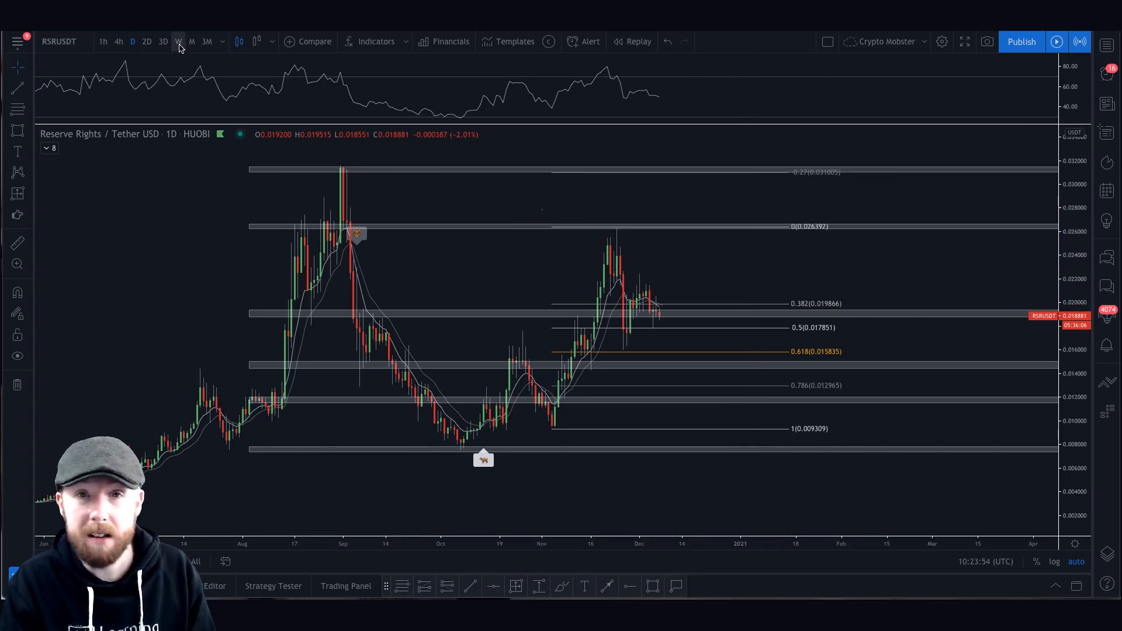
{"action": "left_click", "coordinate": [178, 41]}
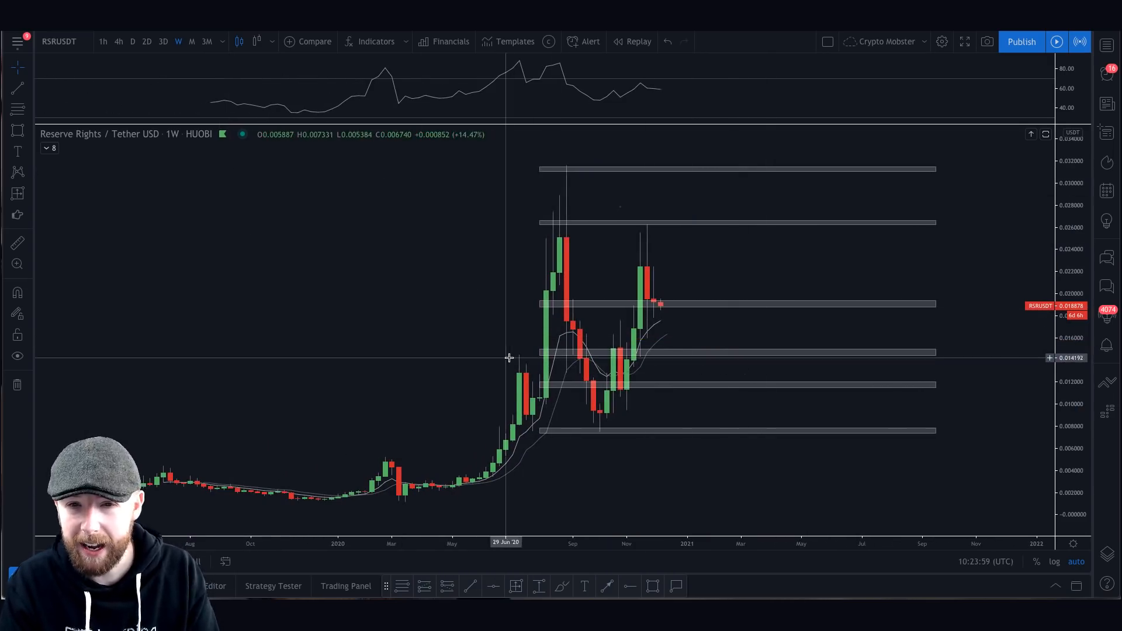
{"action": "mouse_move", "coordinate": [520, 375]}
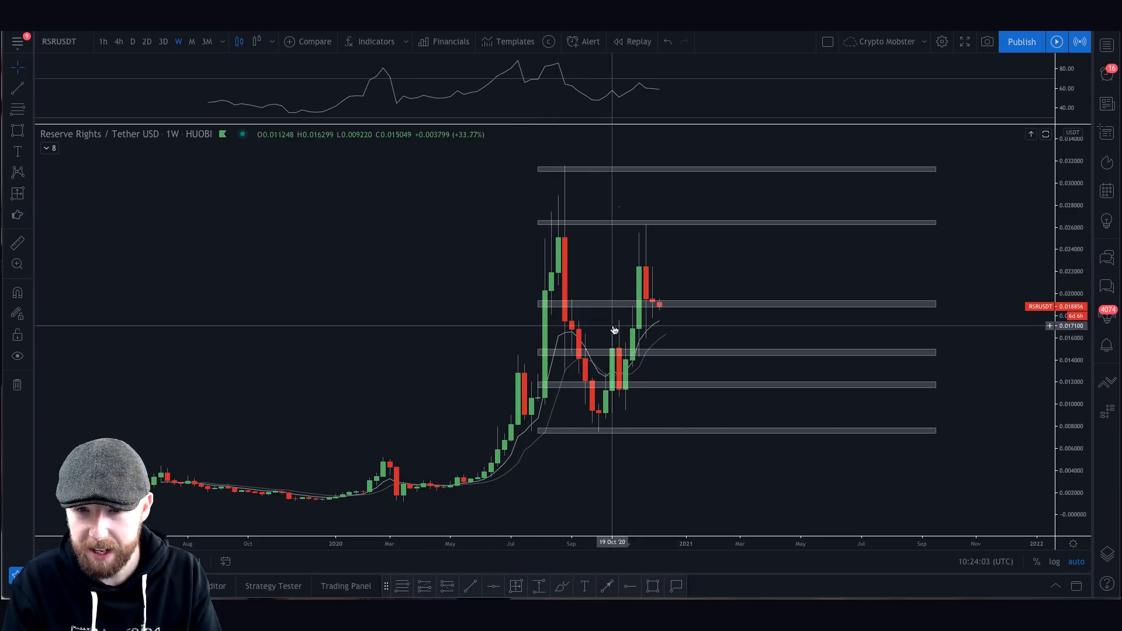
{"action": "mouse_move", "coordinate": [609, 339]}
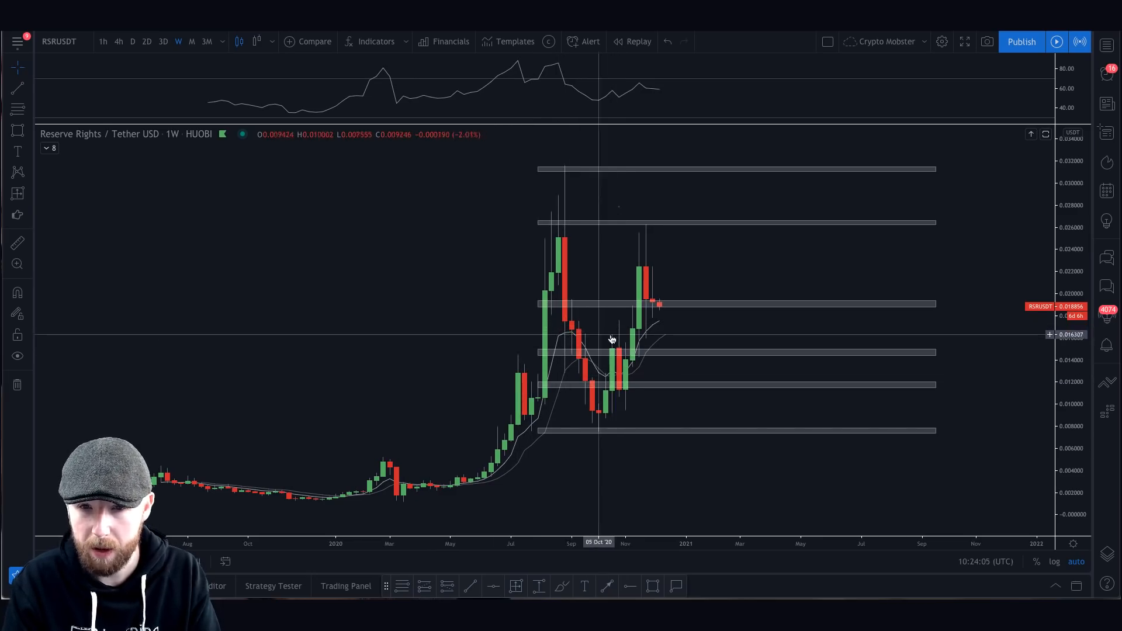
{"action": "mouse_move", "coordinate": [321, 329]}
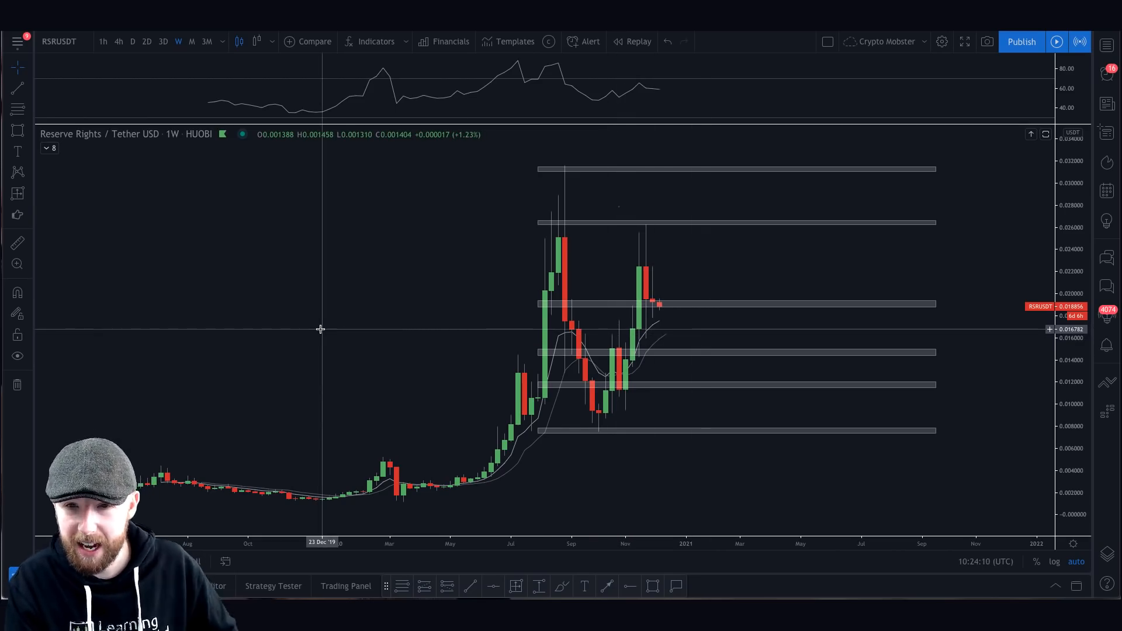
{"action": "mouse_move", "coordinate": [463, 497]}
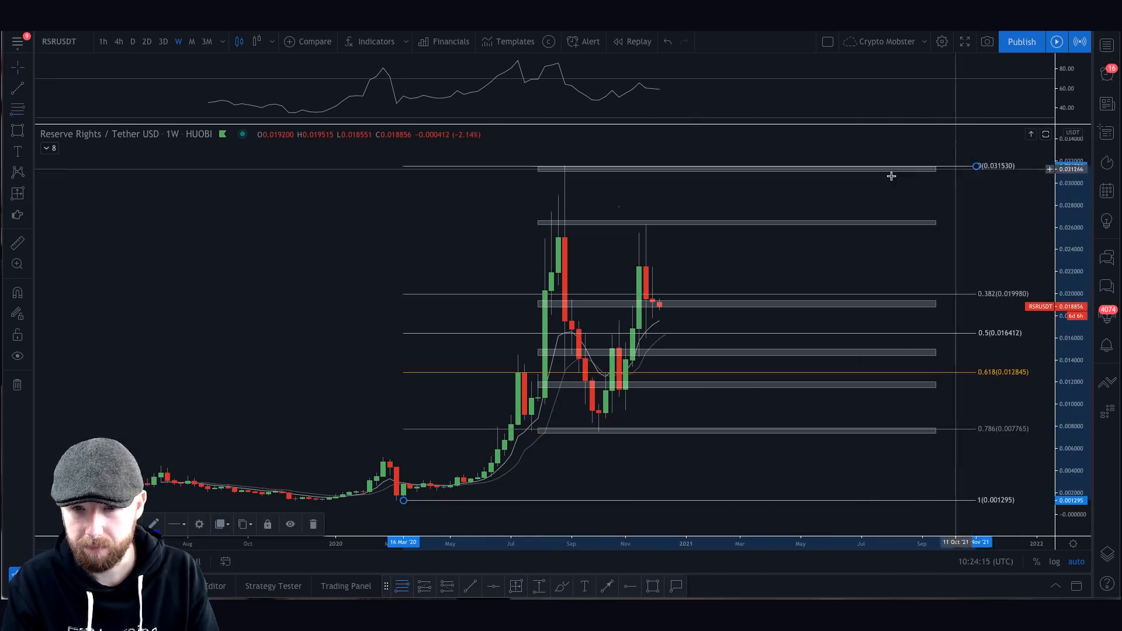
{"action": "mouse_move", "coordinate": [659, 365]}
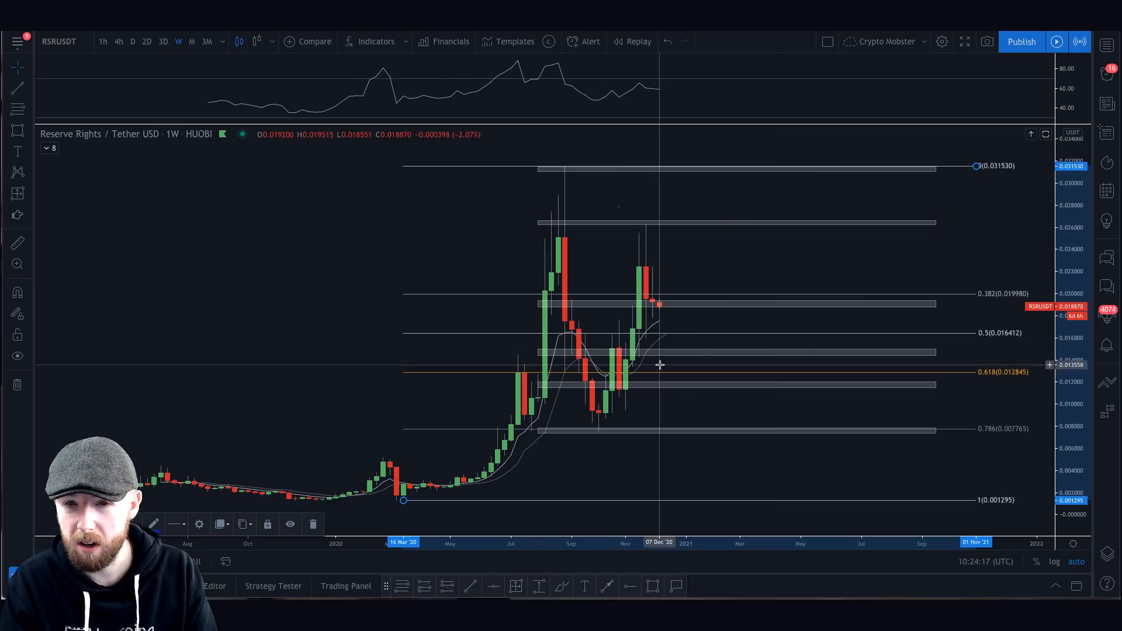
{"action": "mouse_move", "coordinate": [531, 376]}
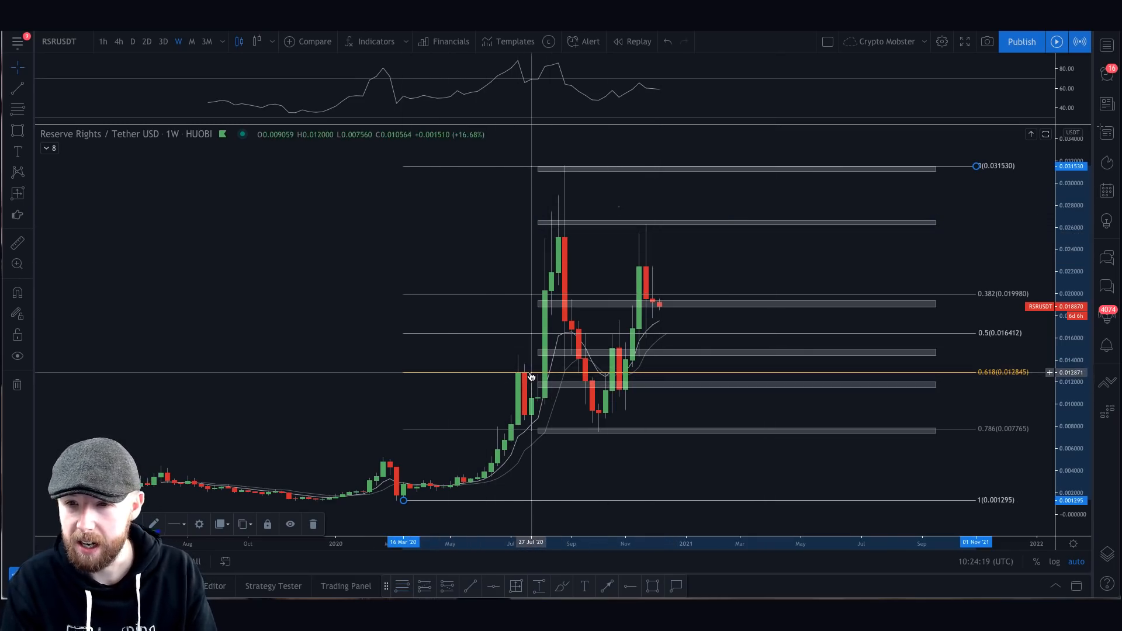
{"action": "mouse_move", "coordinate": [993, 373]}
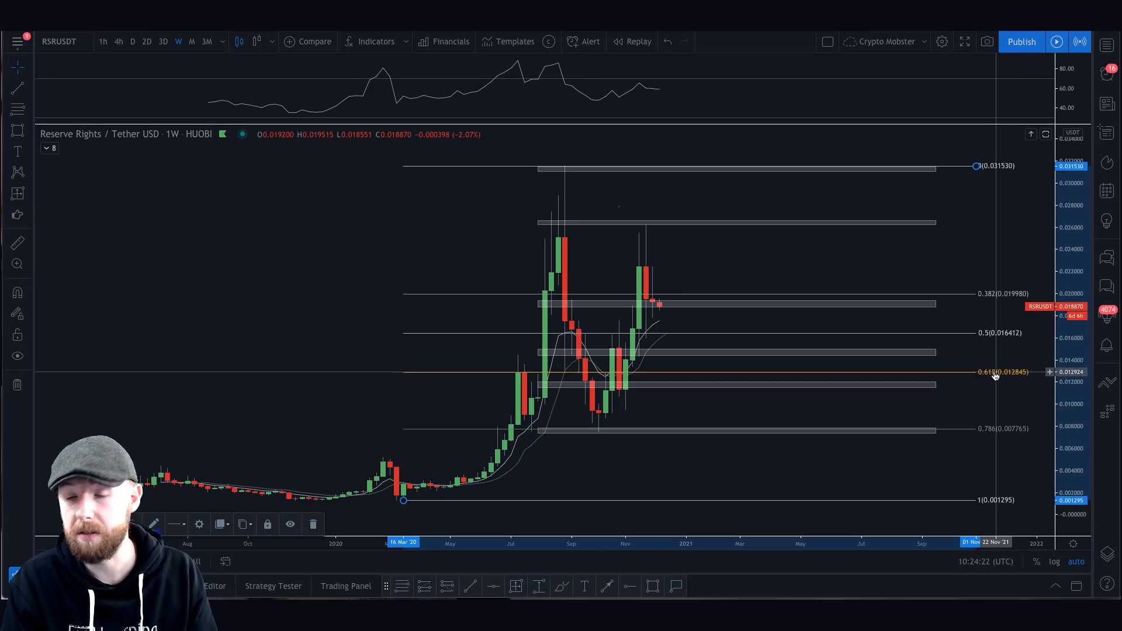
{"action": "mouse_move", "coordinate": [1016, 375]}
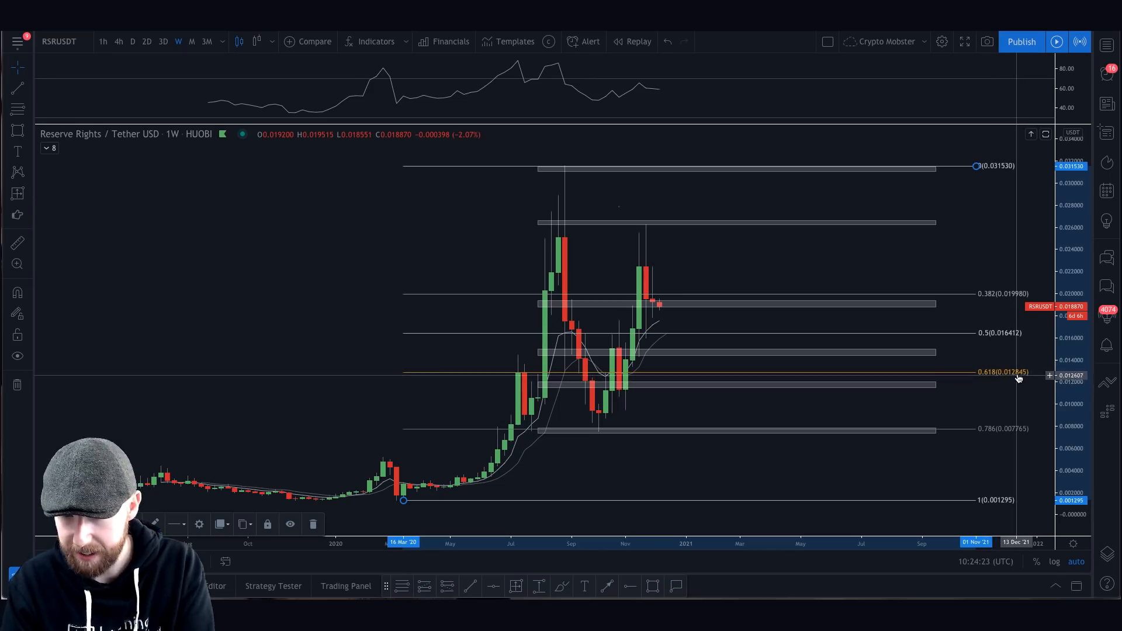
{"action": "mouse_move", "coordinate": [1017, 374]}
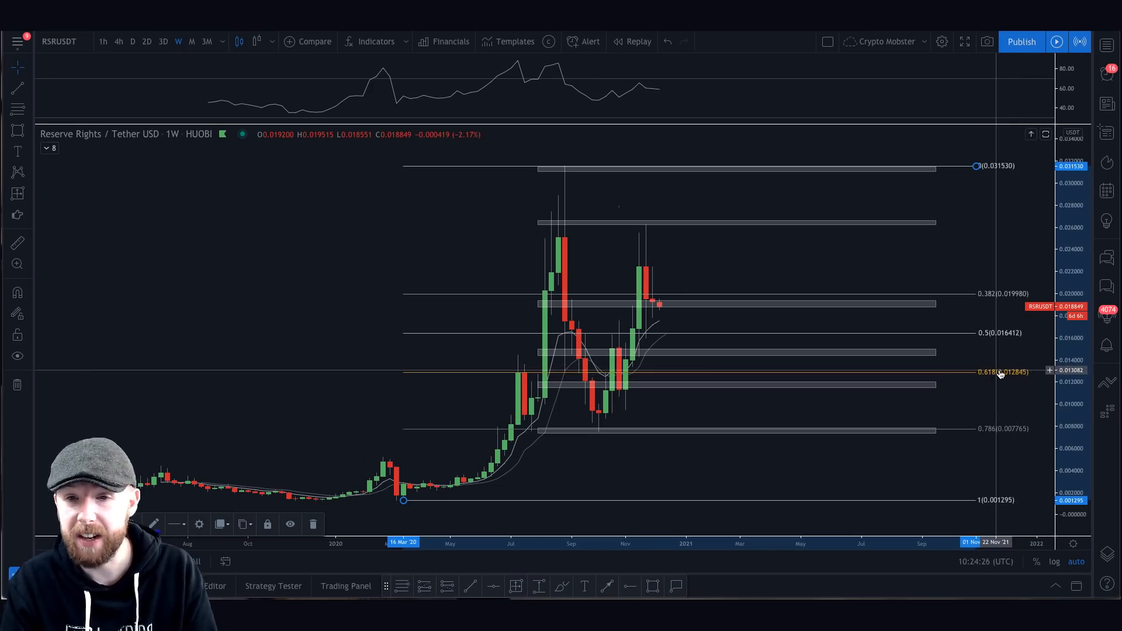
{"action": "mouse_move", "coordinate": [1000, 335]}
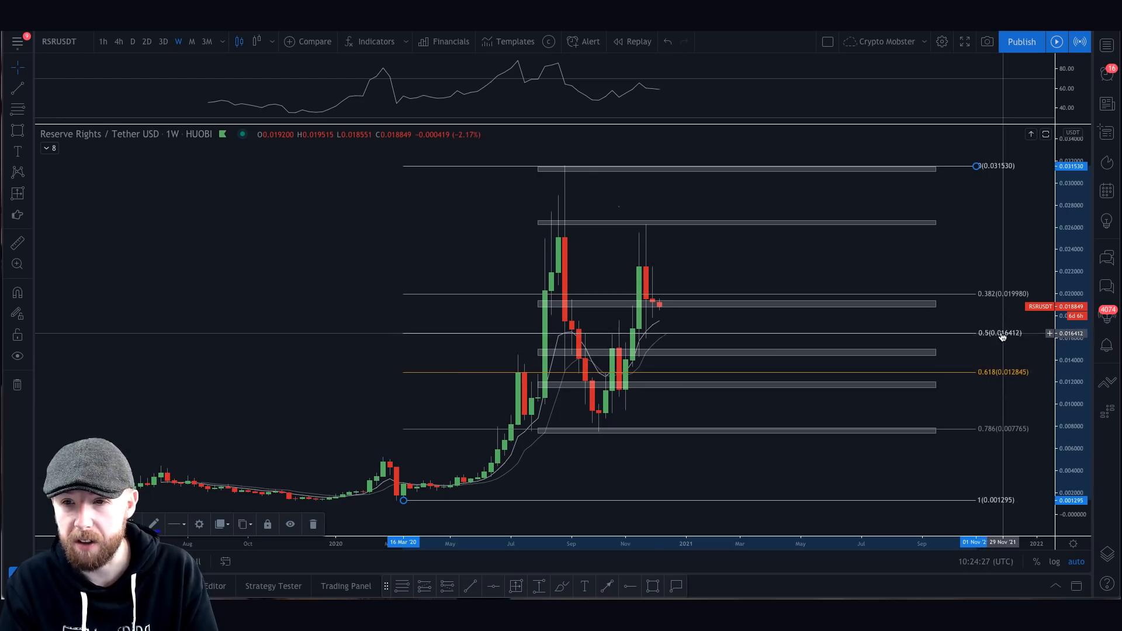
{"action": "mouse_move", "coordinate": [1009, 338]}
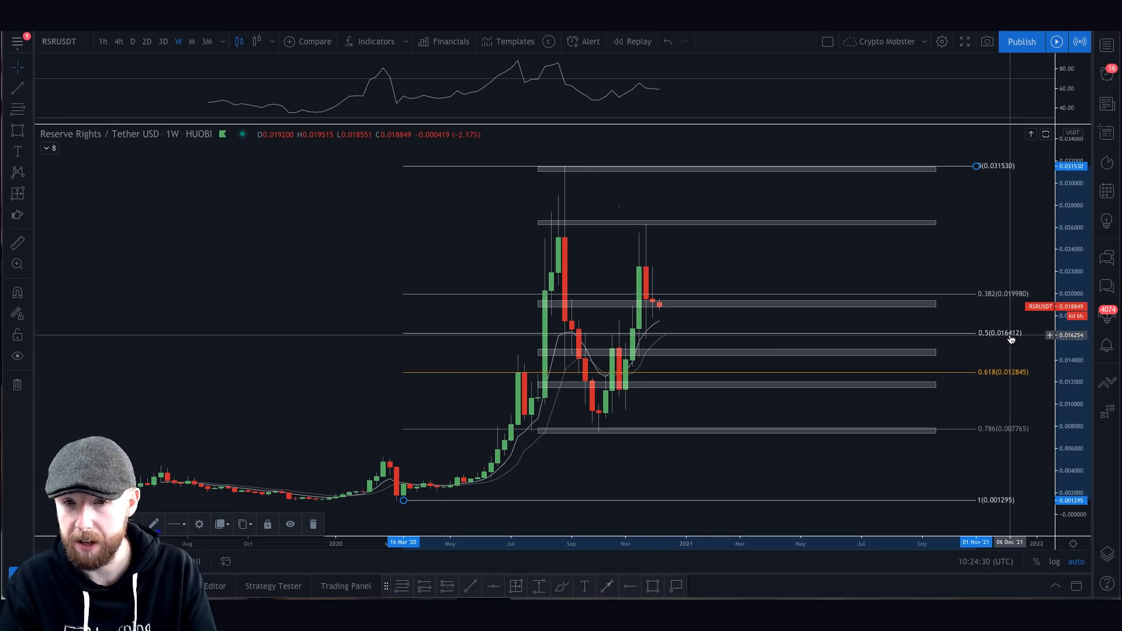
{"action": "mouse_move", "coordinate": [955, 318]}
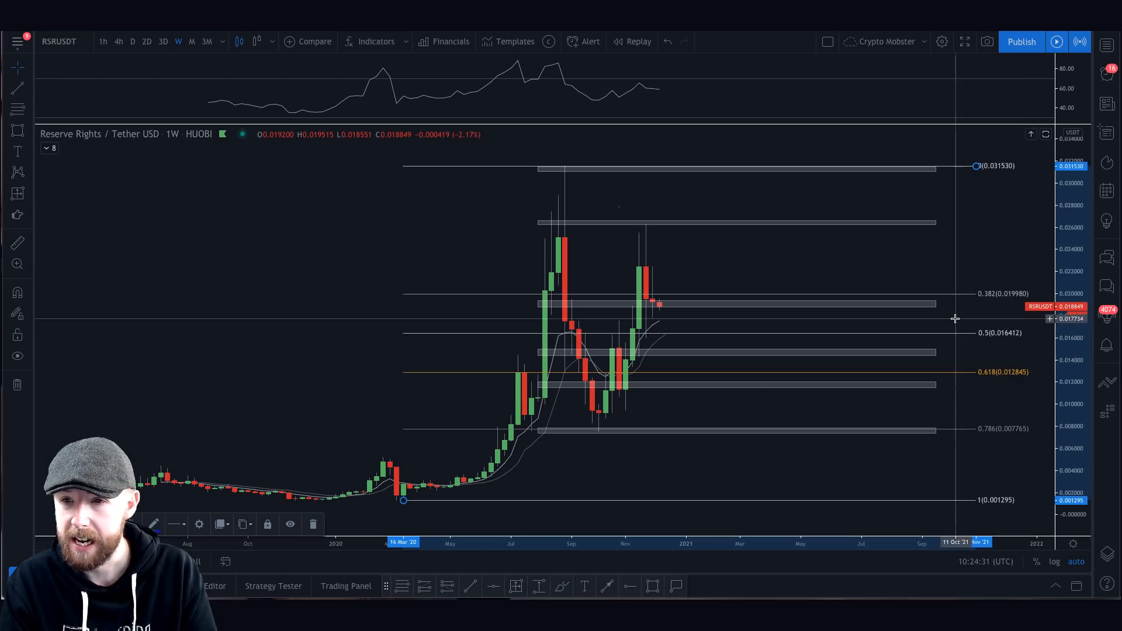
{"action": "mouse_move", "coordinate": [1004, 310]}
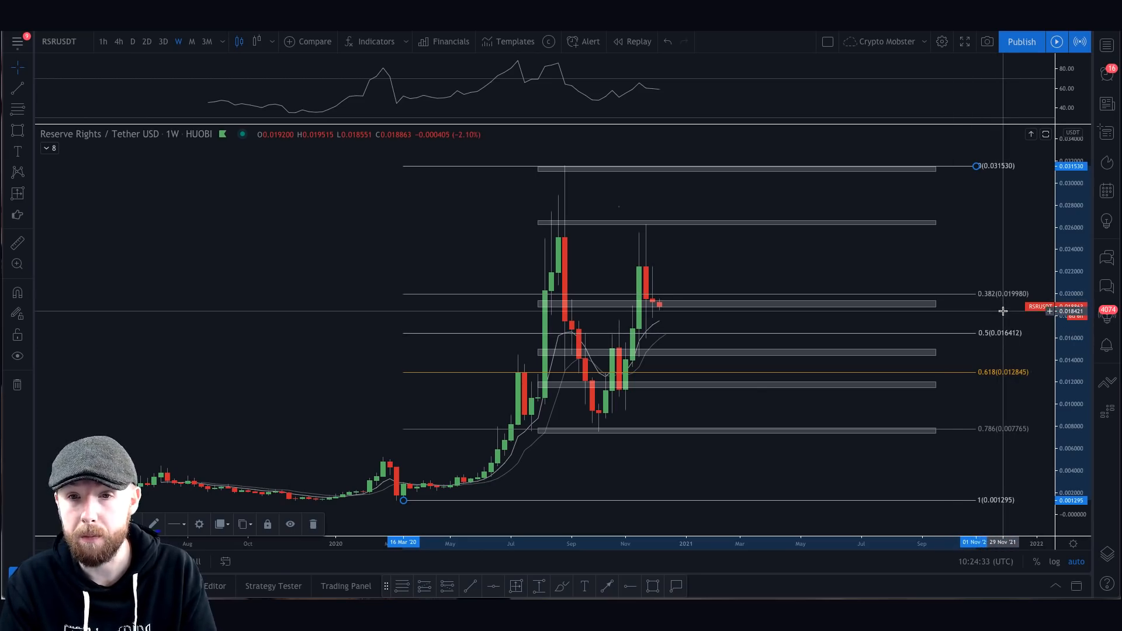
{"action": "mouse_move", "coordinate": [735, 341]}
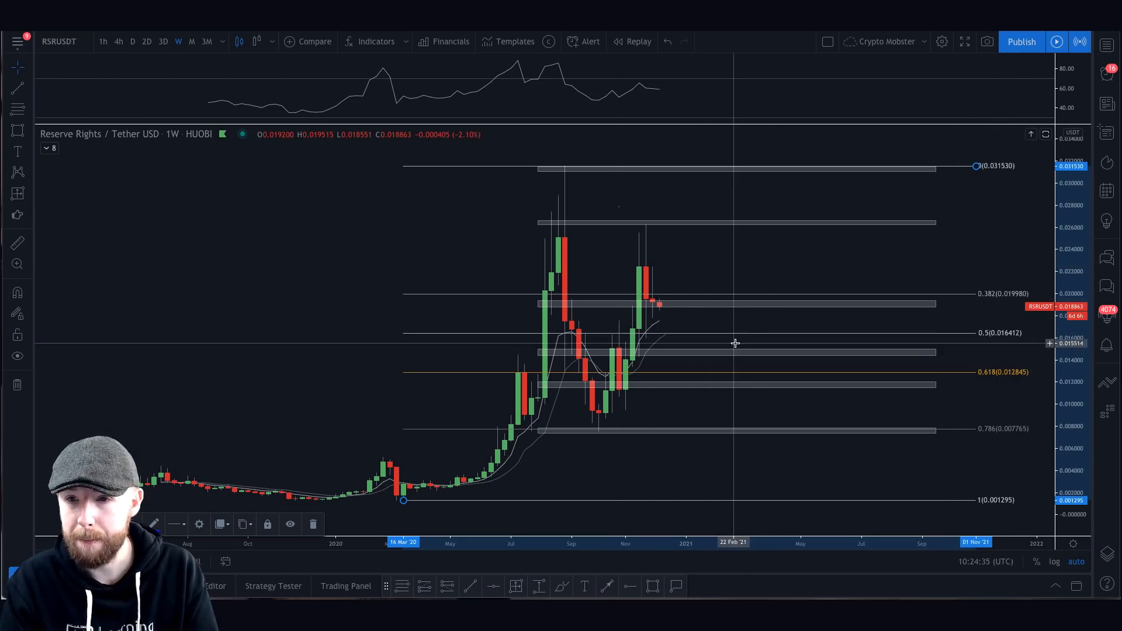
{"action": "mouse_move", "coordinate": [1027, 333]}
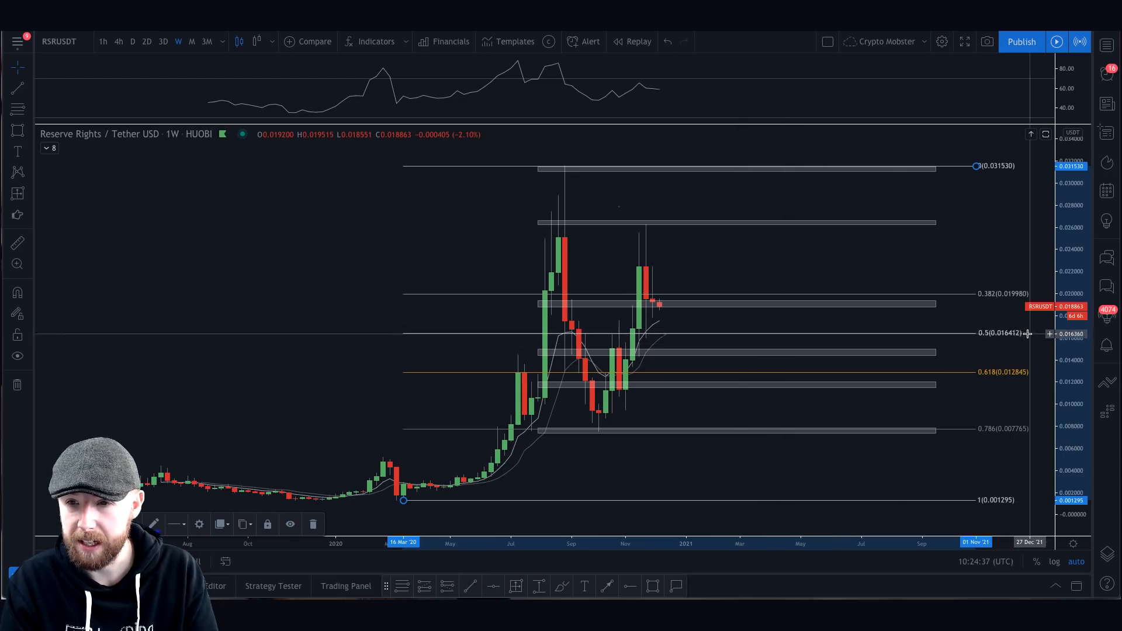
{"action": "mouse_move", "coordinate": [396, 498]}
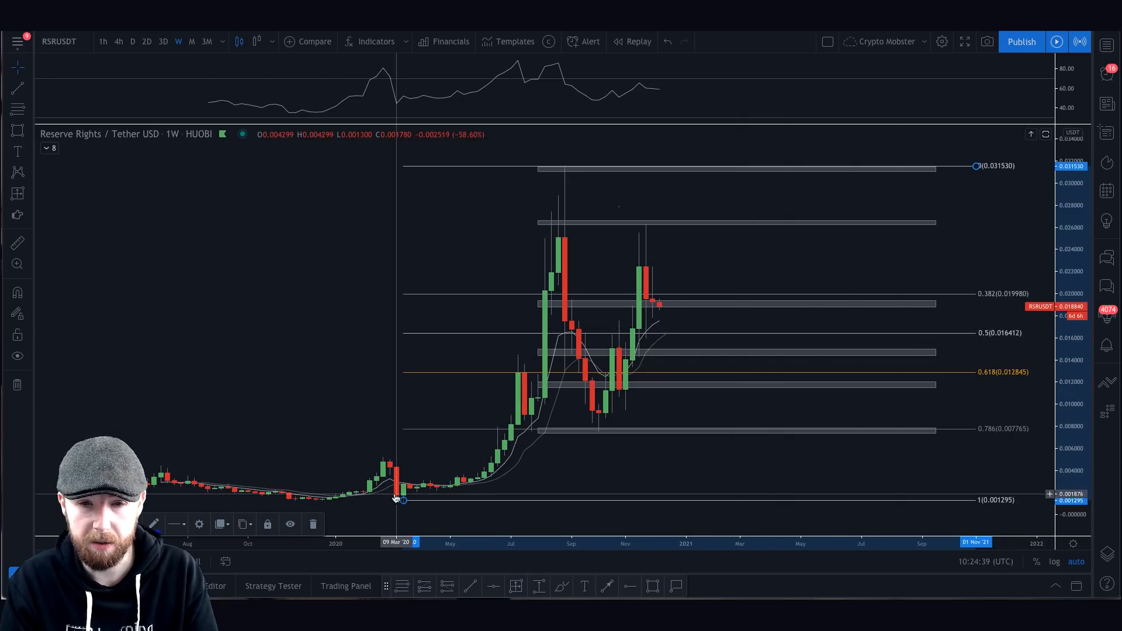
{"action": "mouse_move", "coordinate": [391, 498]}
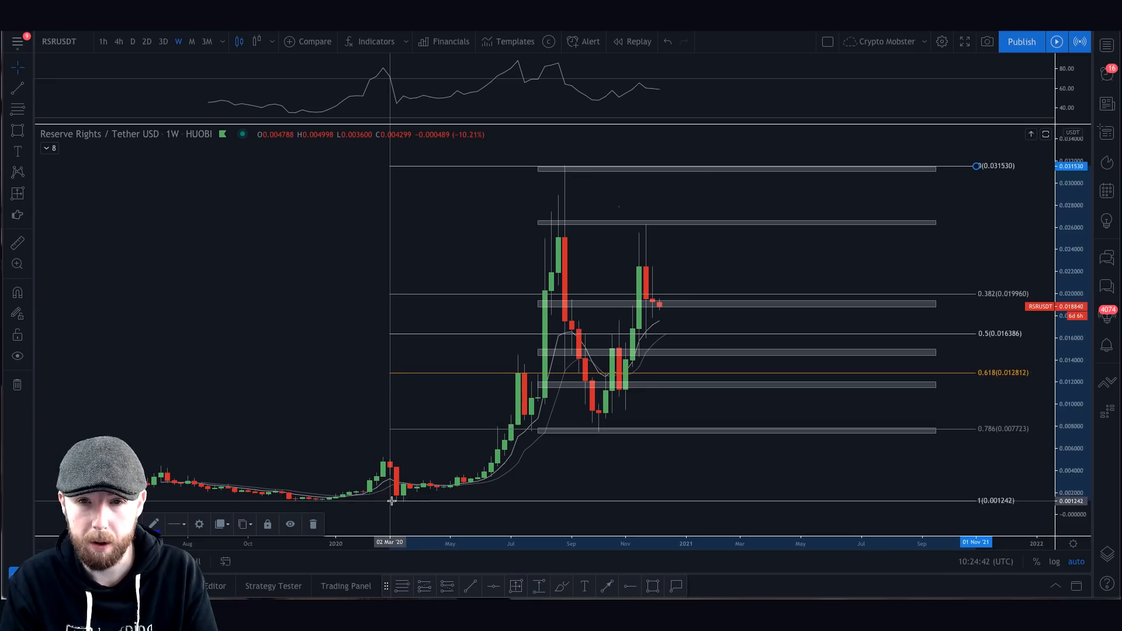
{"action": "mouse_move", "coordinate": [592, 268]}
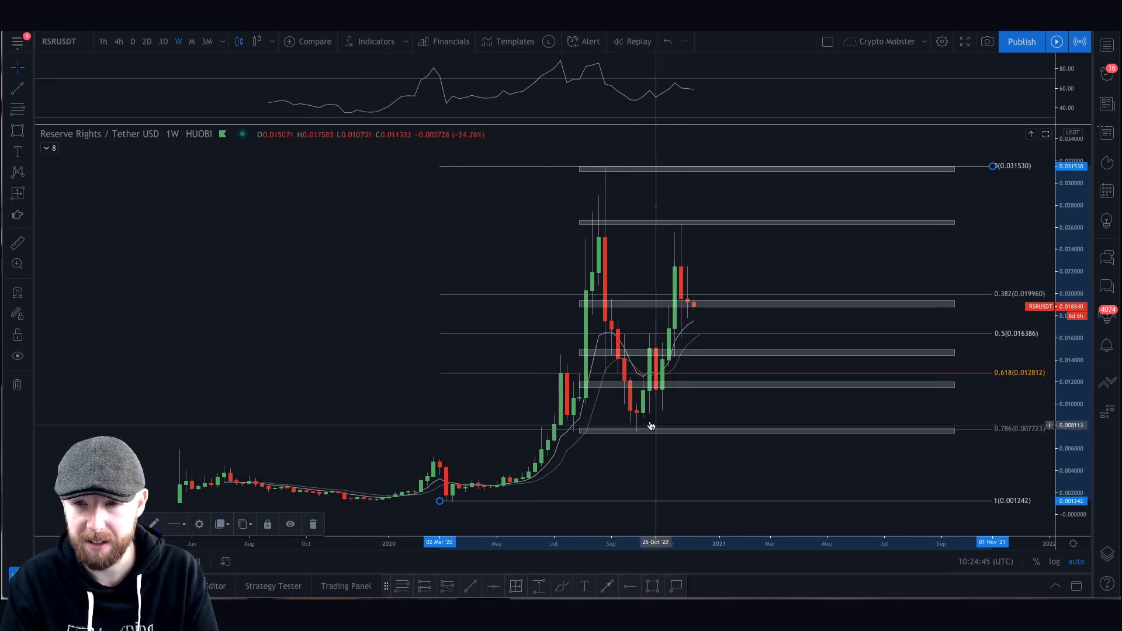
{"action": "mouse_move", "coordinate": [630, 435]}
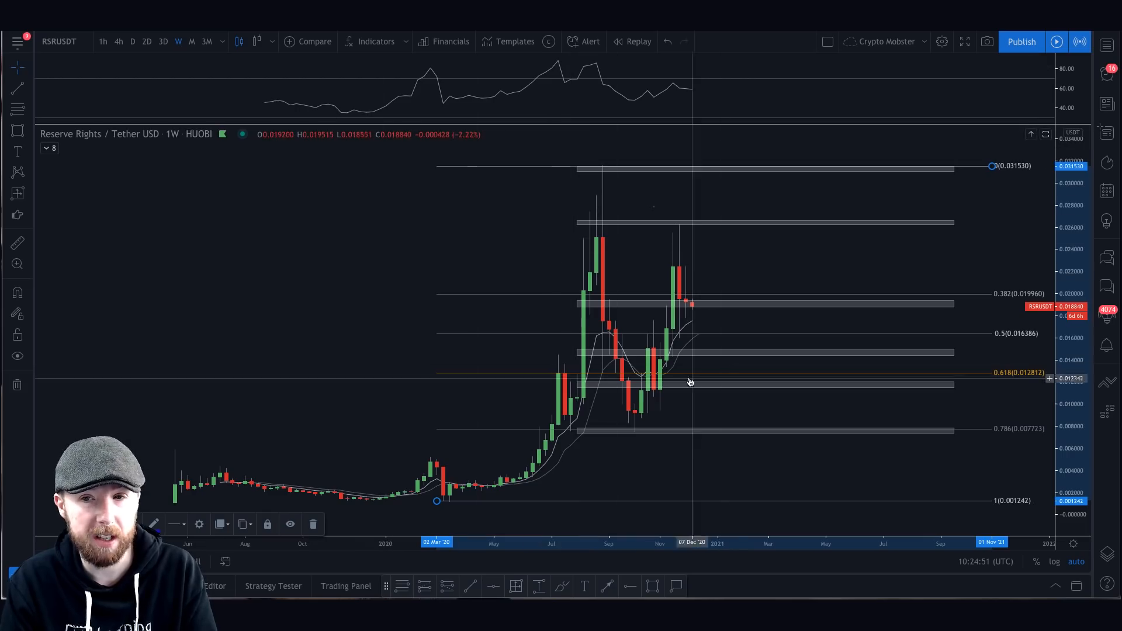
{"action": "mouse_move", "coordinate": [737, 357]}
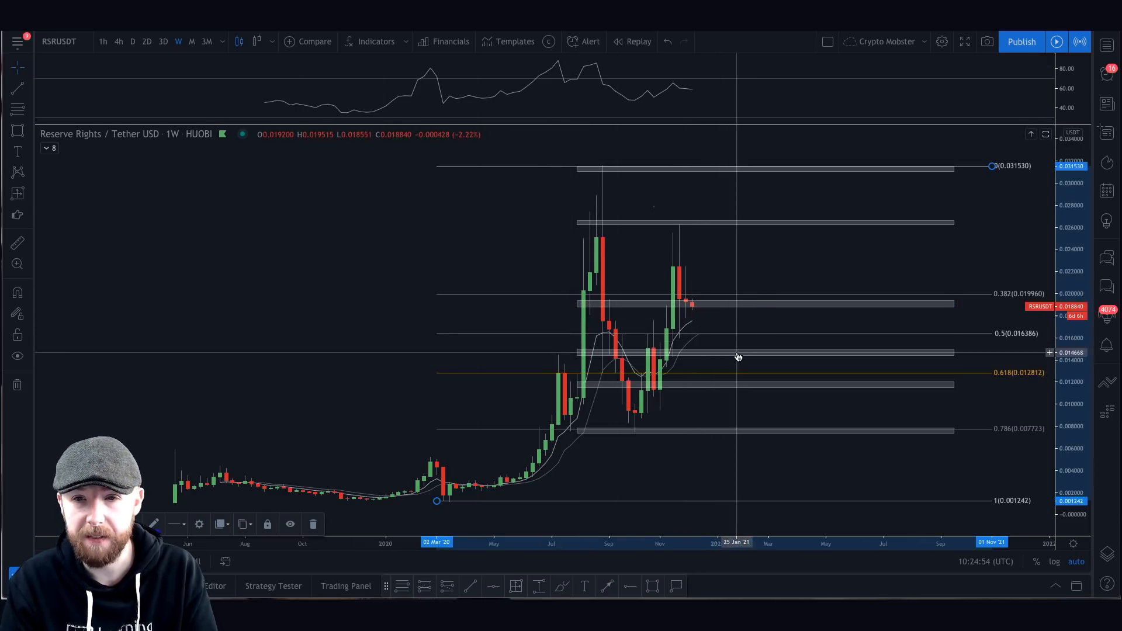
{"action": "mouse_move", "coordinate": [736, 357]}
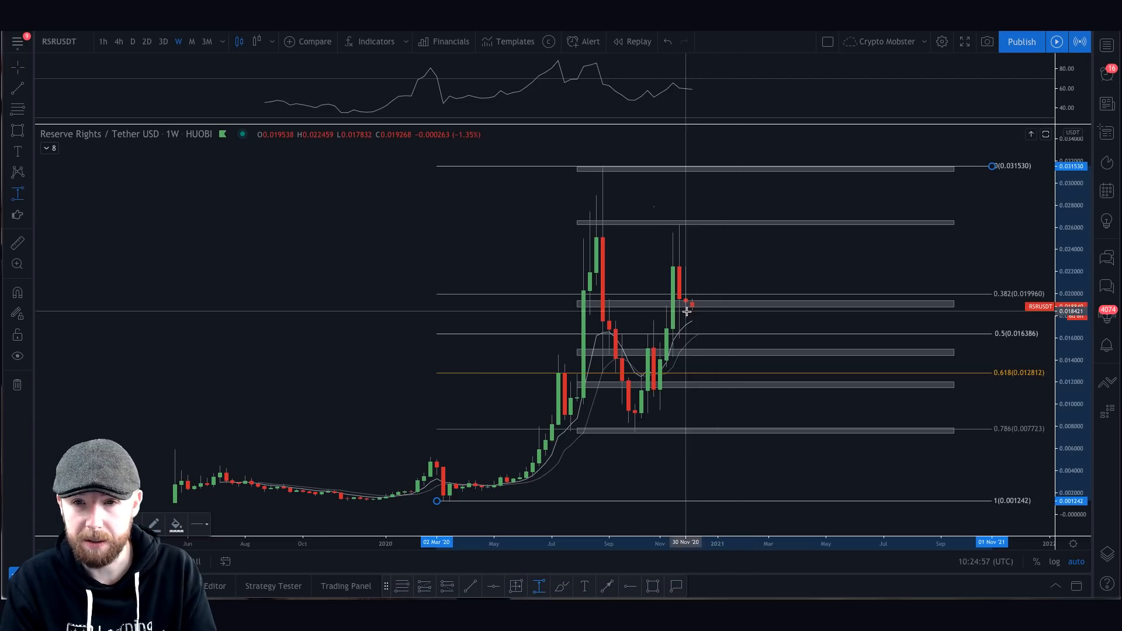
{"action": "mouse_move", "coordinate": [705, 331]}
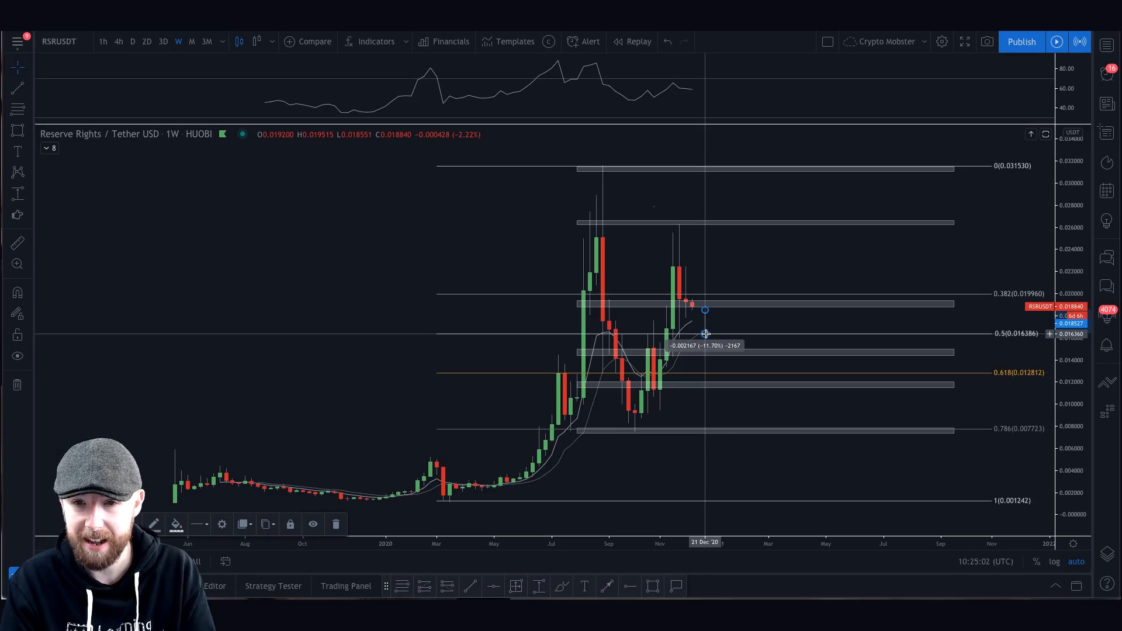
{"action": "mouse_move", "coordinate": [711, 367]}
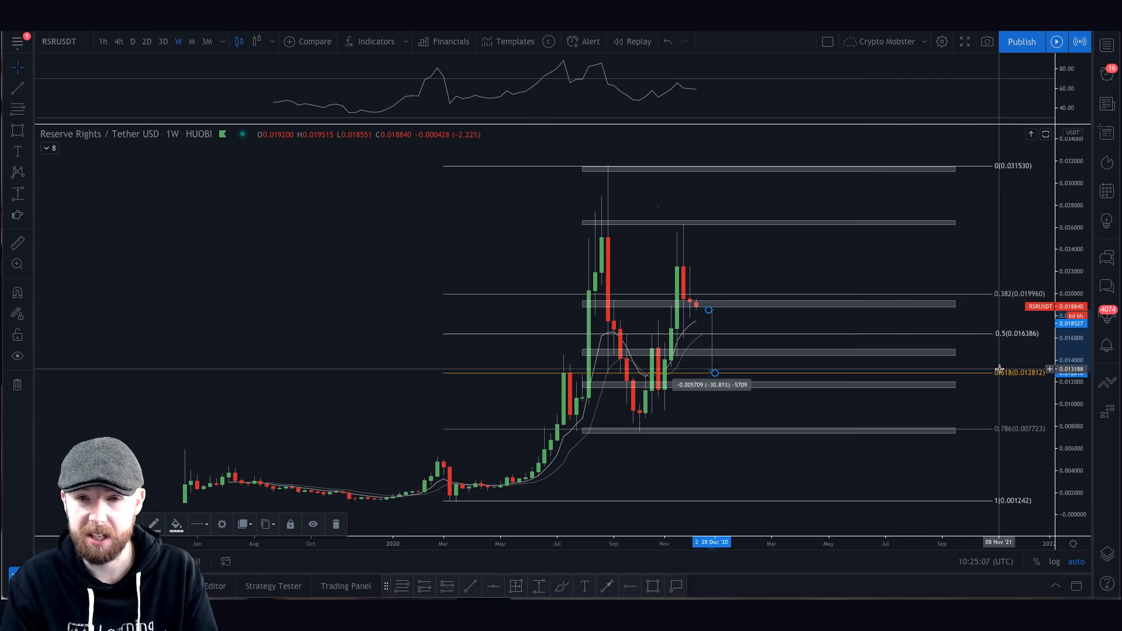
{"action": "mouse_move", "coordinate": [893, 413]}
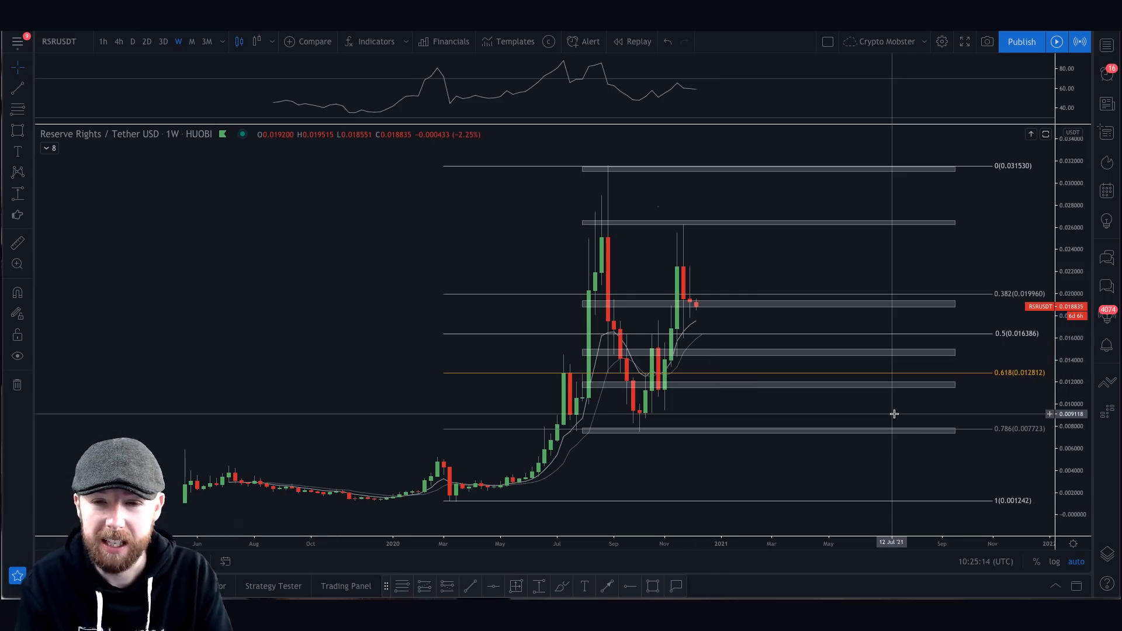
{"action": "mouse_move", "coordinate": [529, 376]}
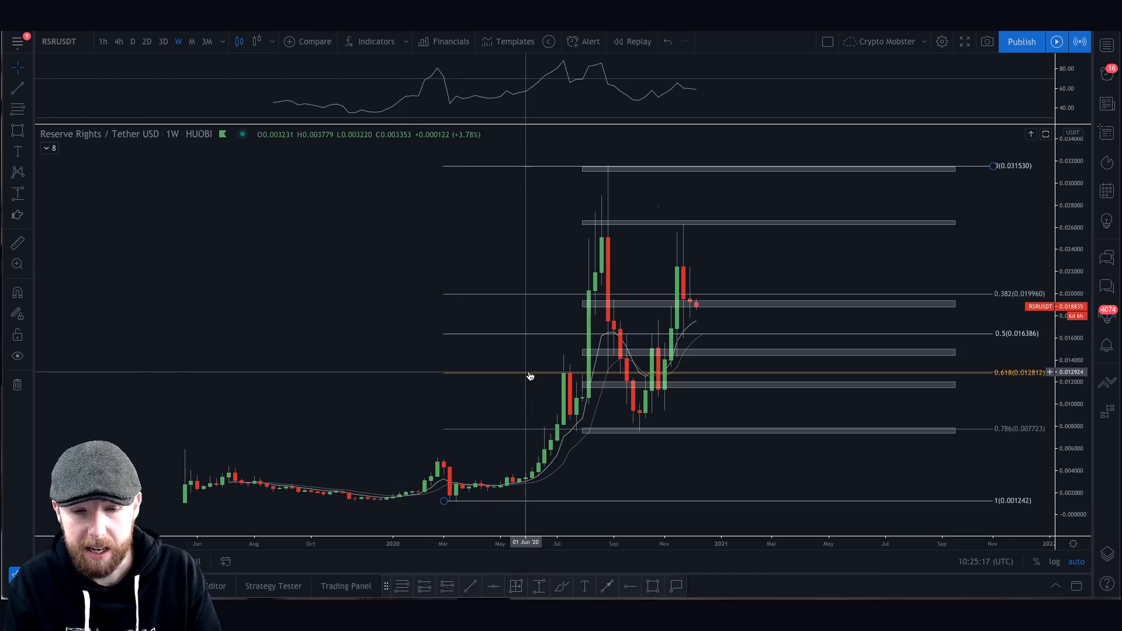
{"action": "mouse_move", "coordinate": [642, 195]}
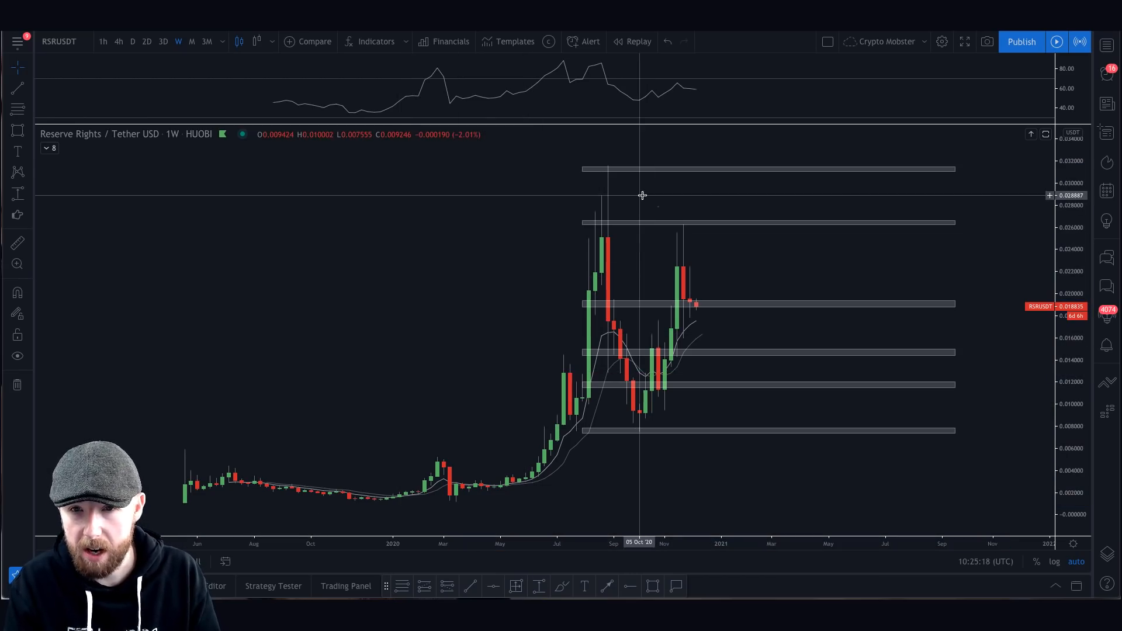
Step: Select the grey resistance zone near 0.026 on the weekly chart
{"action": "left_click", "coordinate": [627, 223]}
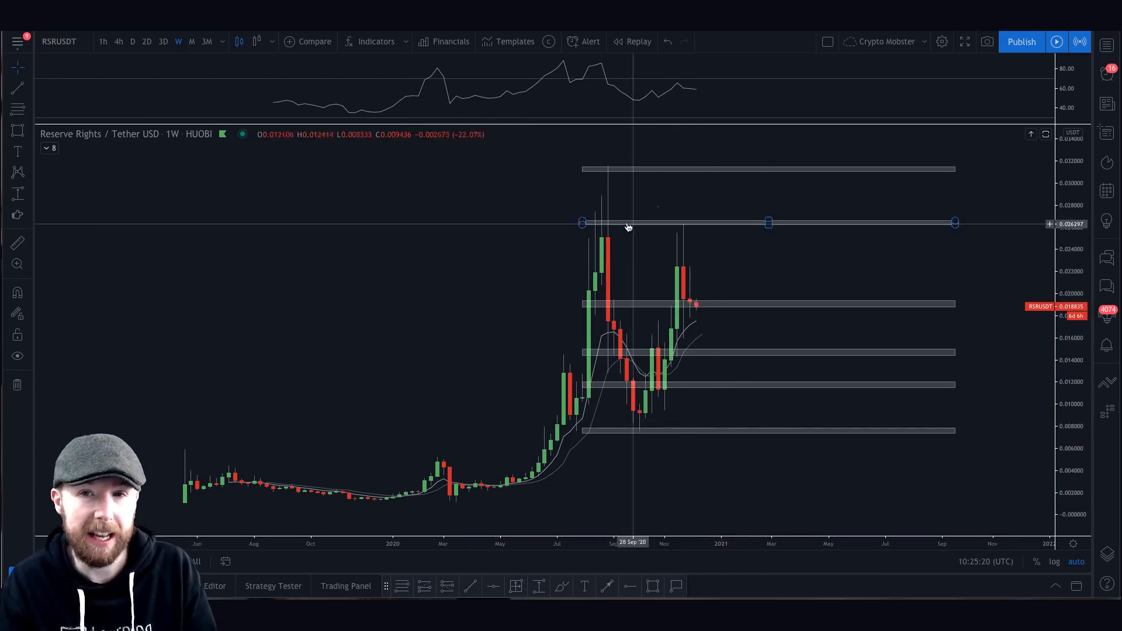
{"action": "mouse_move", "coordinate": [573, 219]}
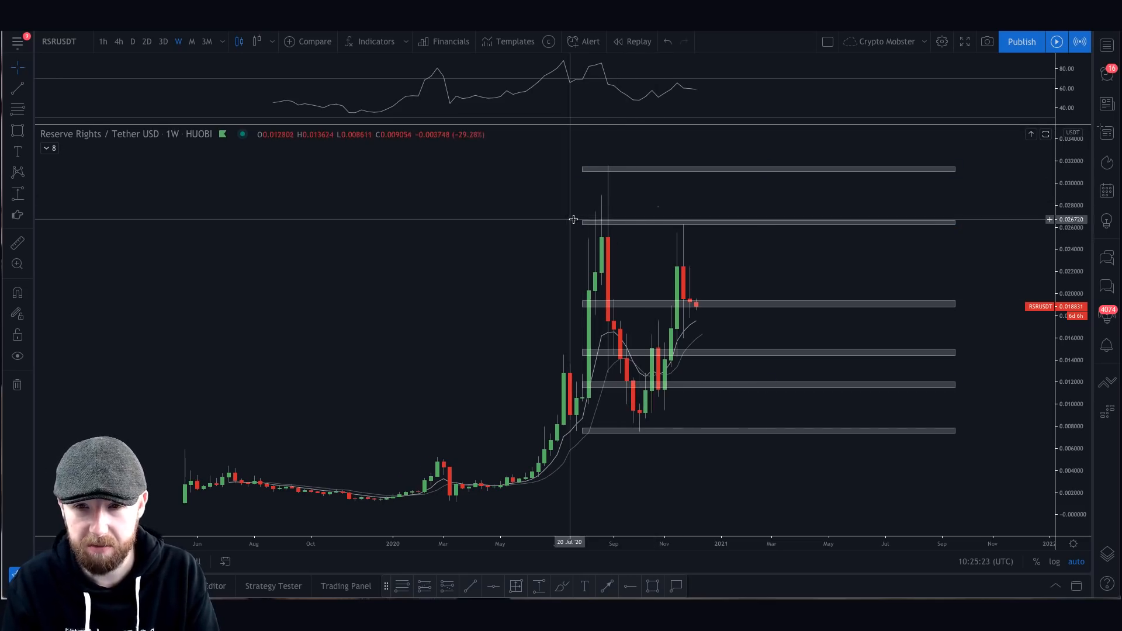
{"action": "mouse_move", "coordinate": [729, 576]}
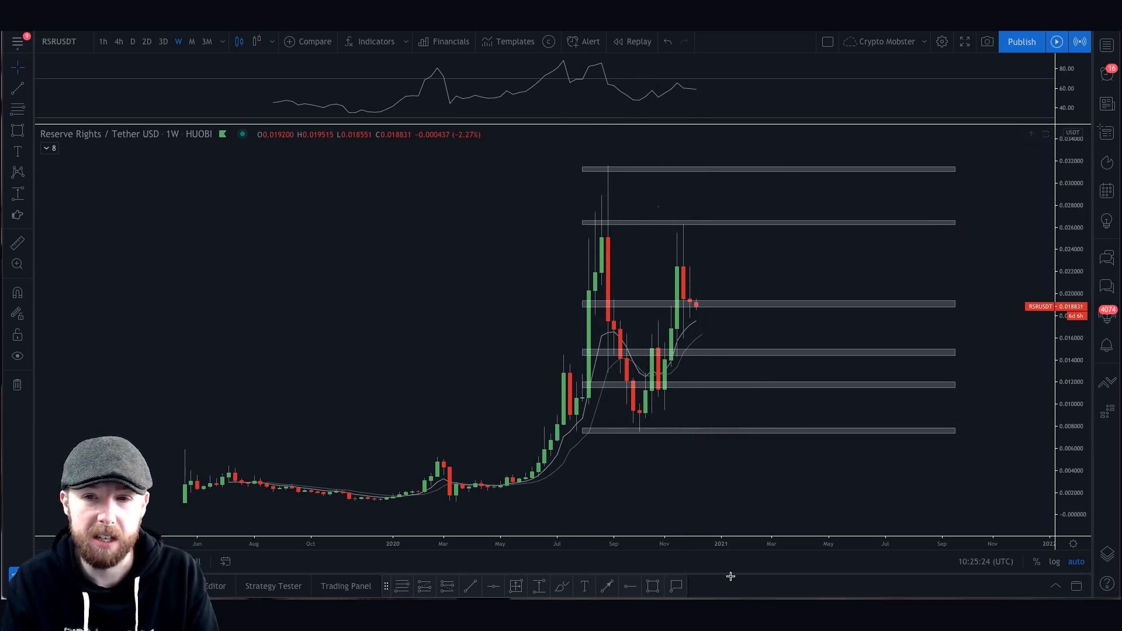
{"action": "mouse_move", "coordinate": [701, 313]}
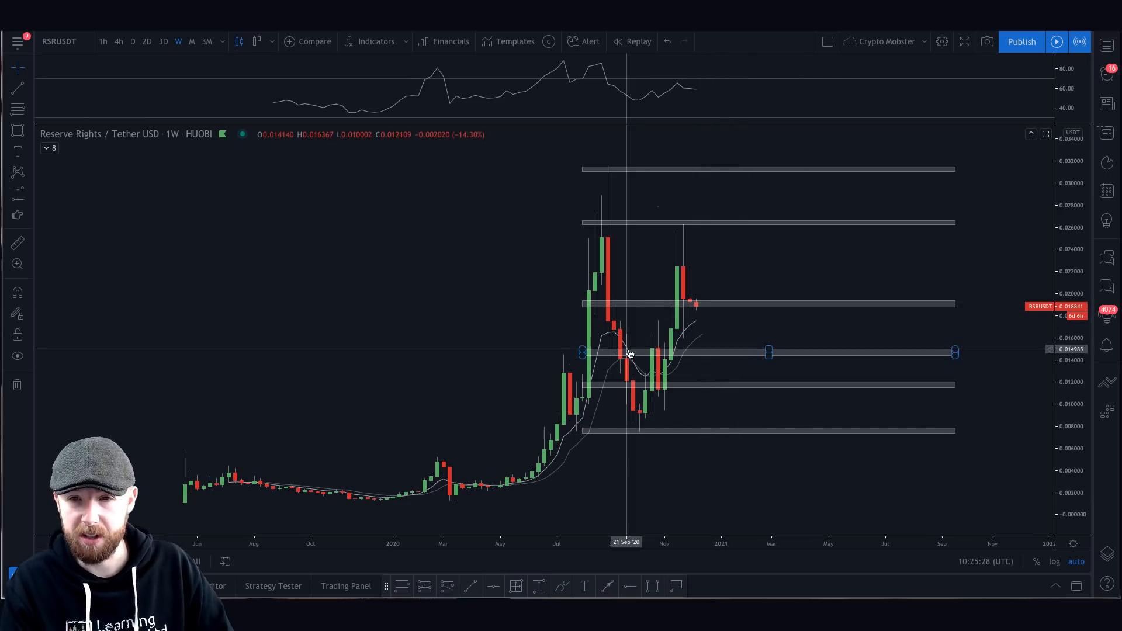
{"action": "mouse_move", "coordinate": [291, 170]}
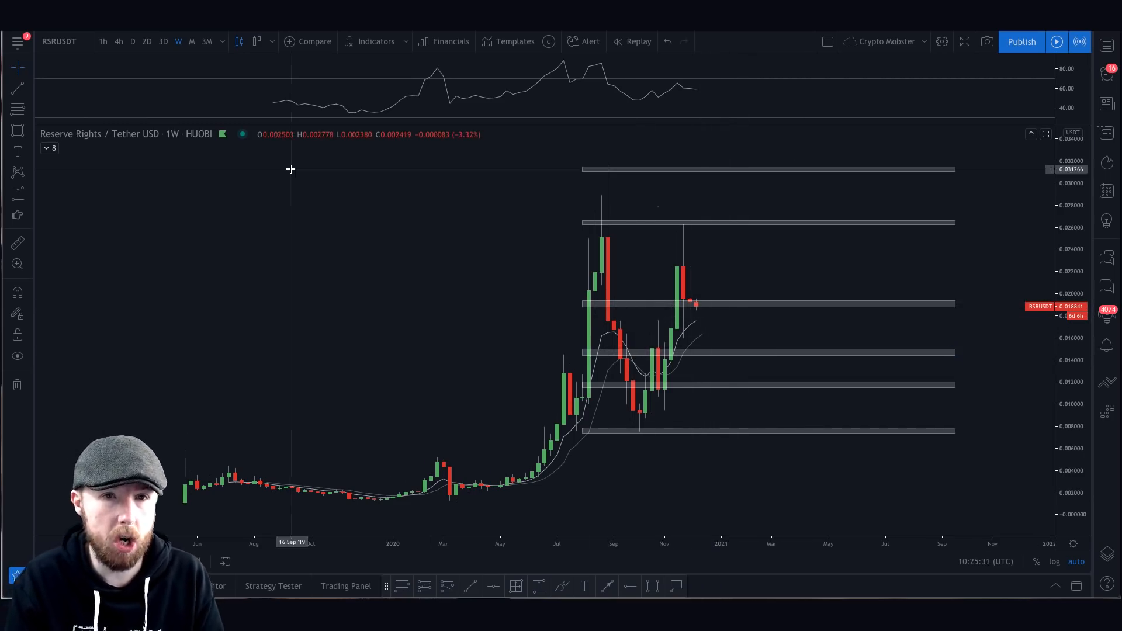
Step: Switch the RSR/USDT chart to 1D daily candles
{"action": "left_click", "coordinate": [133, 41]}
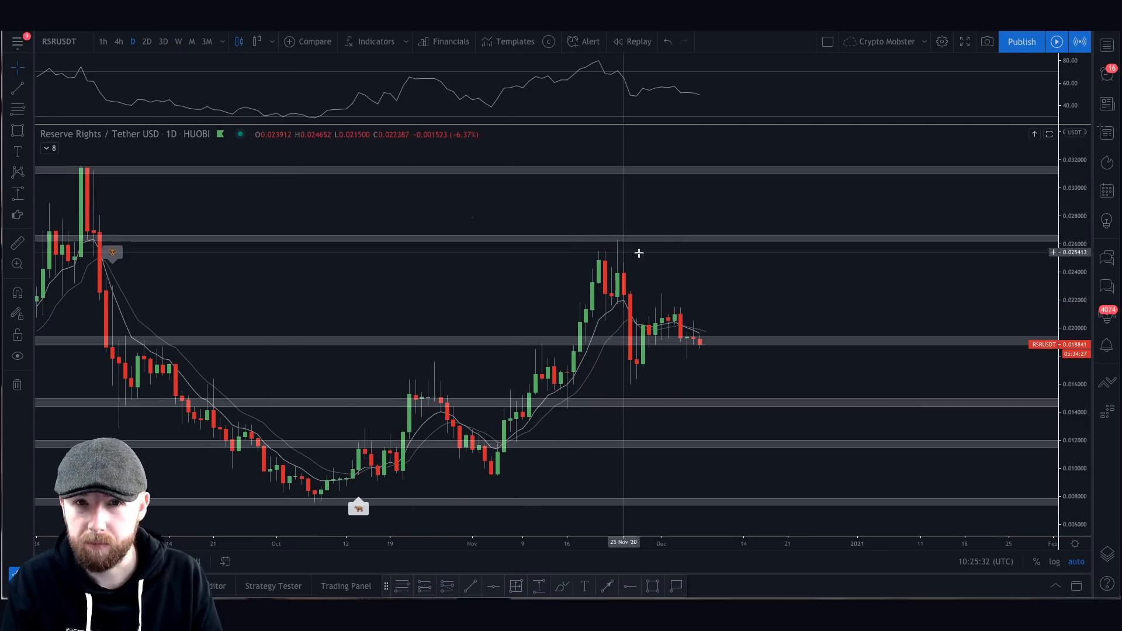
{"action": "mouse_move", "coordinate": [674, 256]}
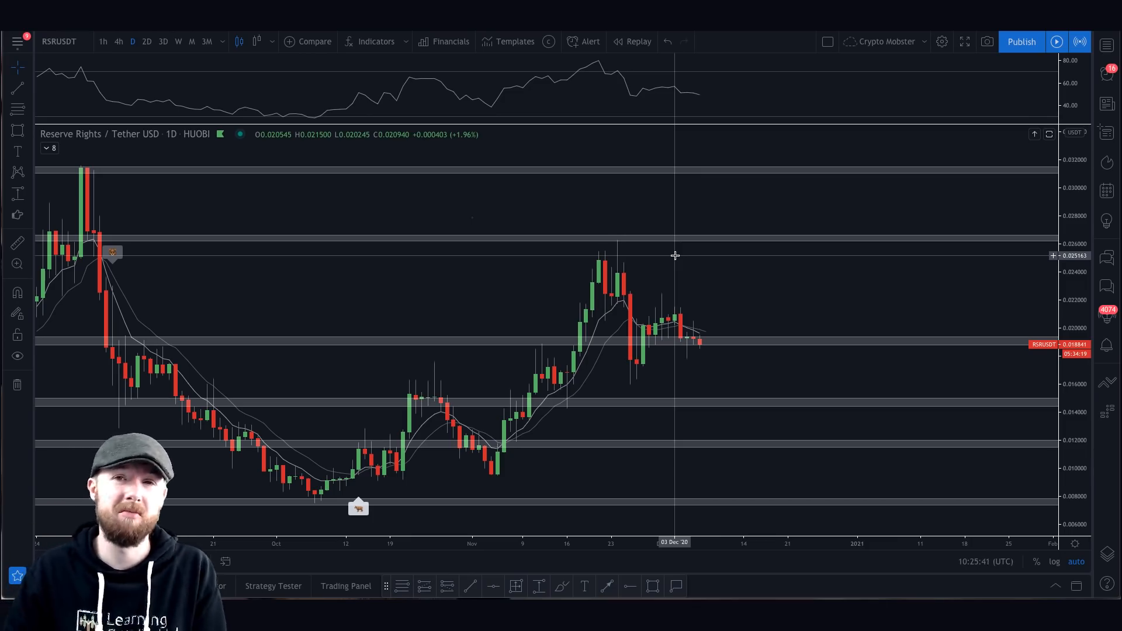
{"action": "mouse_move", "coordinate": [678, 259]}
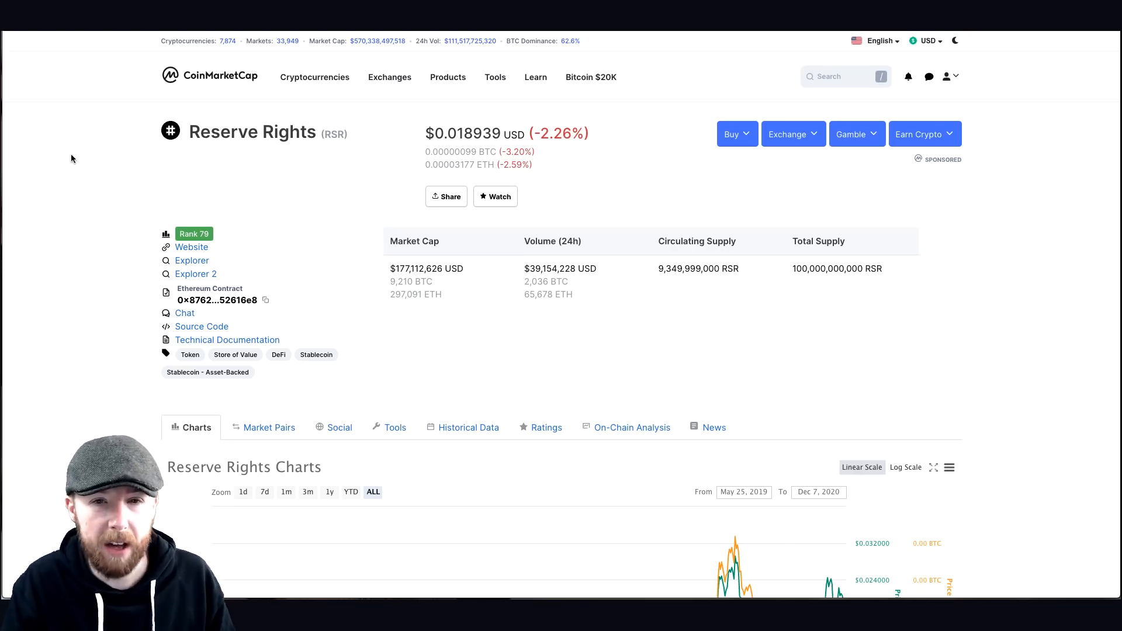
{"action": "mouse_move", "coordinate": [116, 151]}
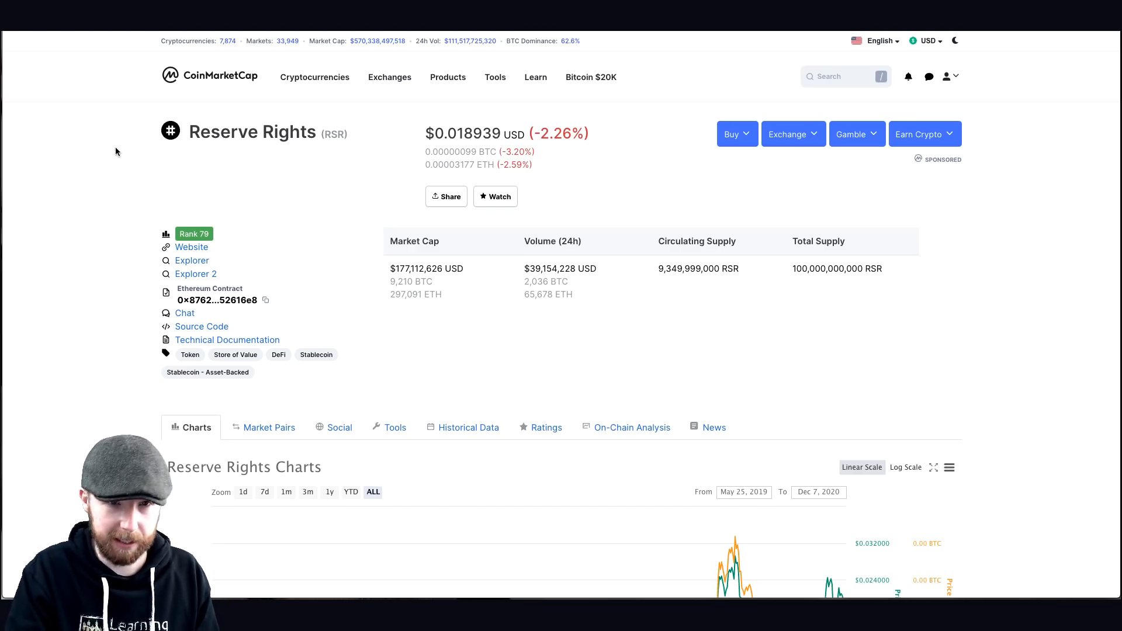
Step: Go from the Reserve Rights page to CoinMarketCap's main market-cap rankings via the logo
{"action": "left_click", "coordinate": [209, 76]}
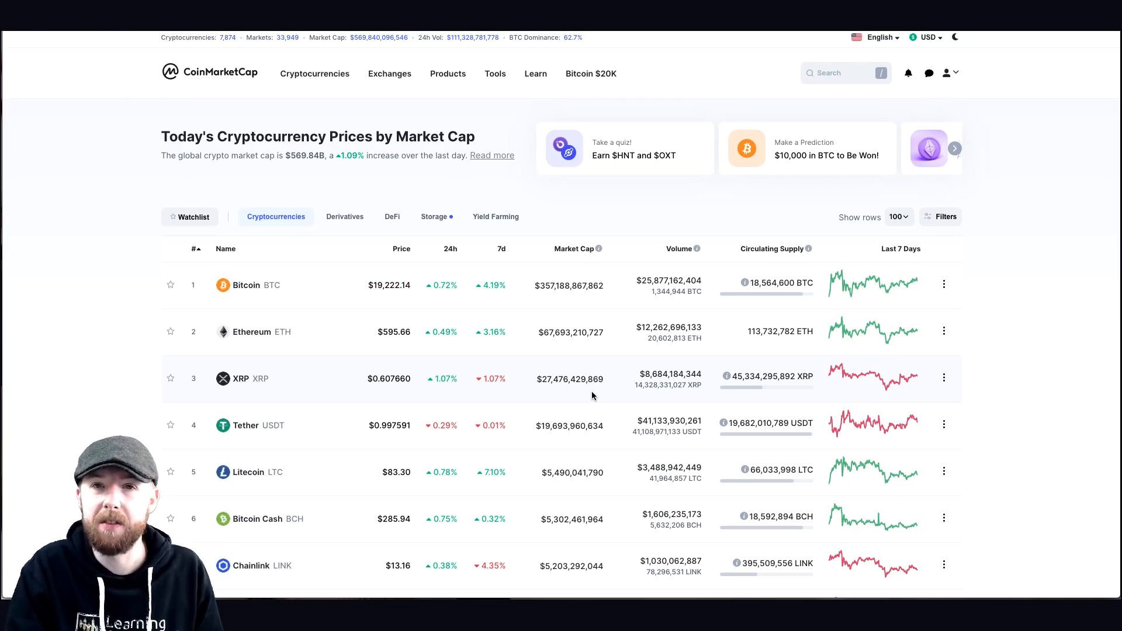
Step: Scroll the rankings past the top ten to show Stellar (11) through UNUS SED LEO (21)
{"action": "scroll", "scroll_direction": "down", "scroll_amount": 3}
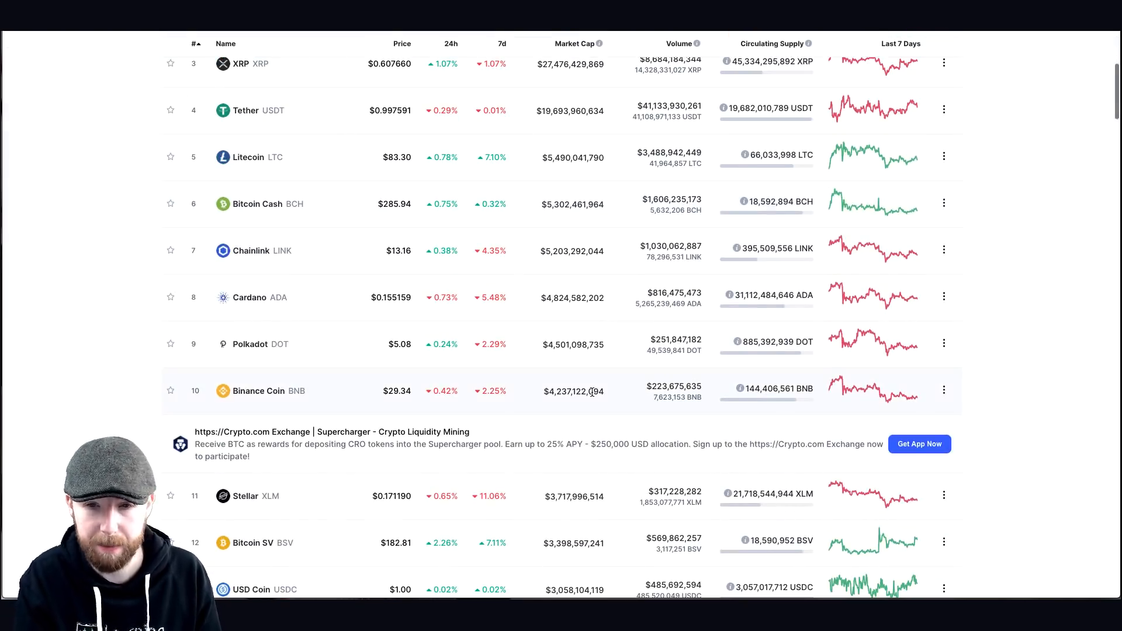
{"action": "scroll", "scroll_direction": "down", "scroll_amount": 3}
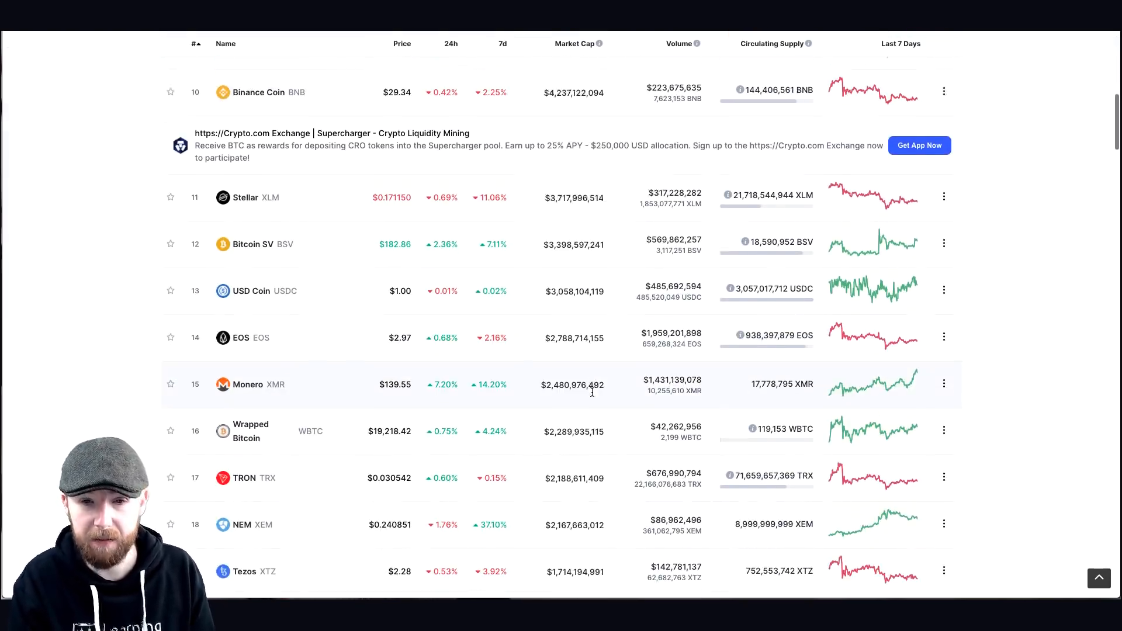
{"action": "scroll", "scroll_direction": "down", "scroll_amount": 3}
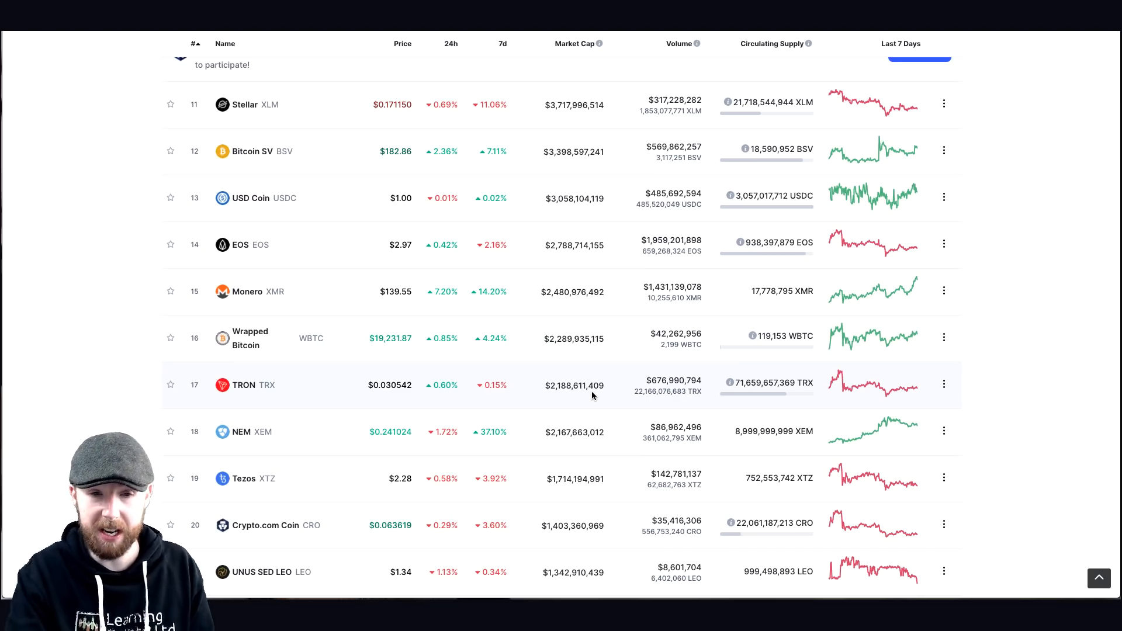